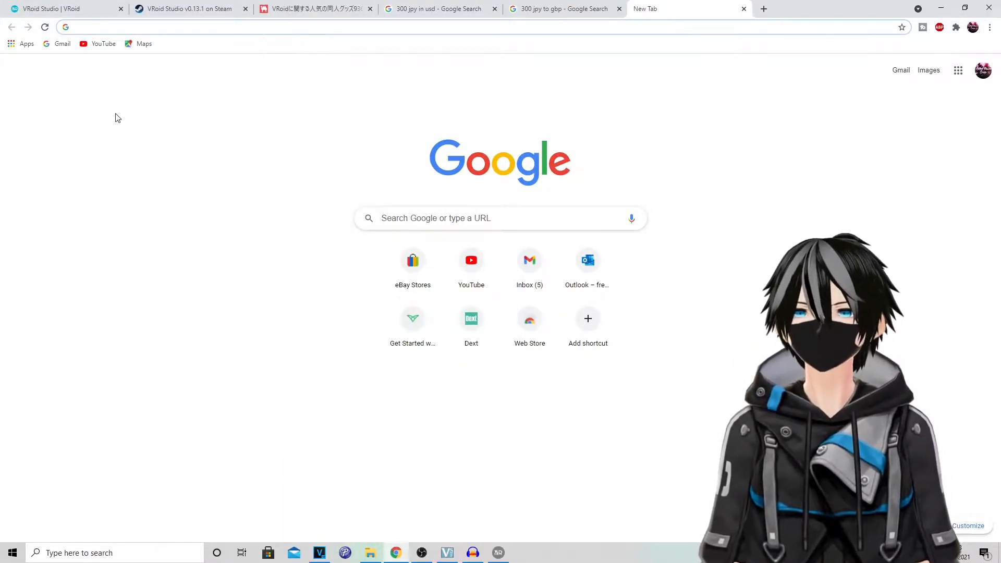
Browse the VRoid Studio website and its Steam page down to the System Requirements
click(58, 8)
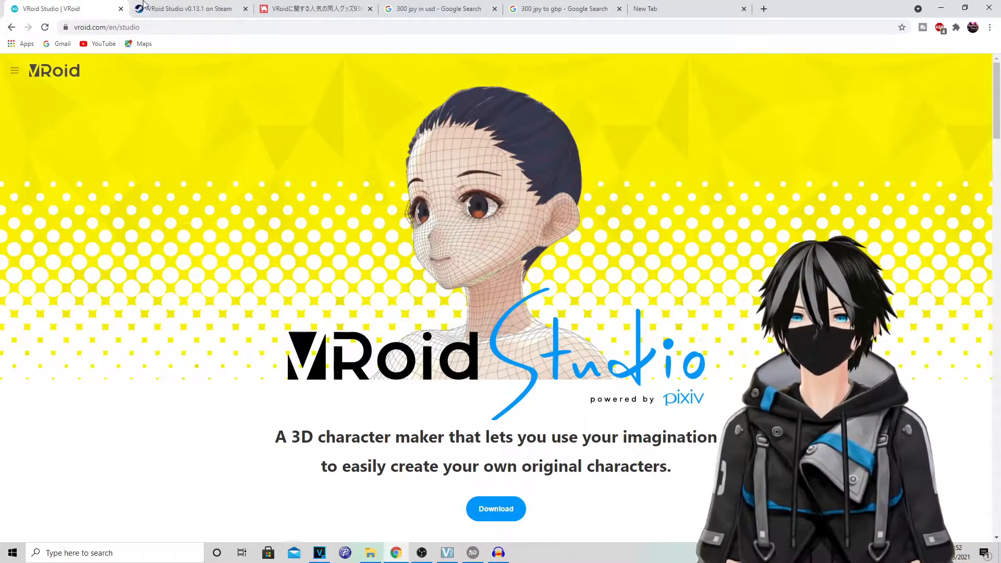
click(185, 8)
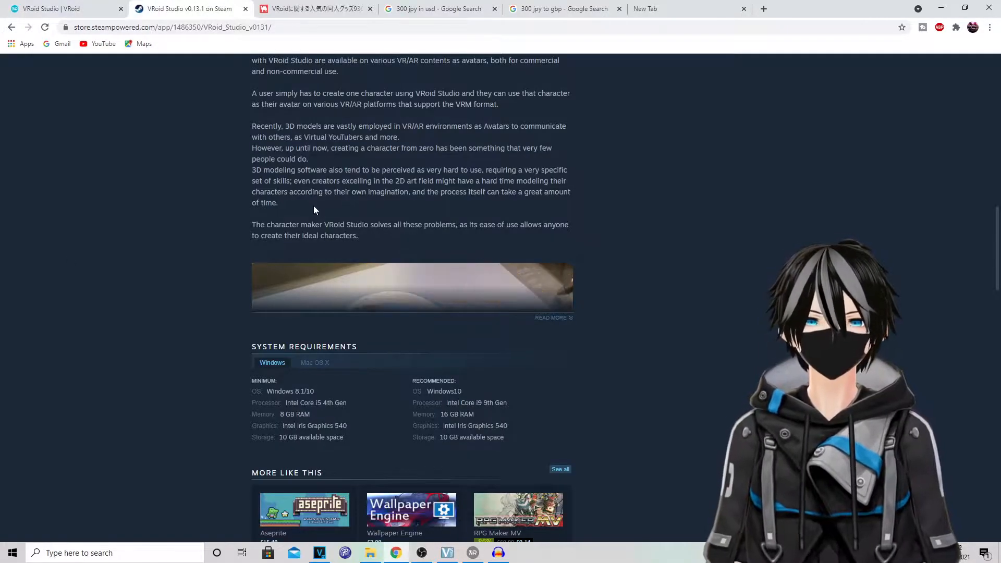
scroll(down, 3)
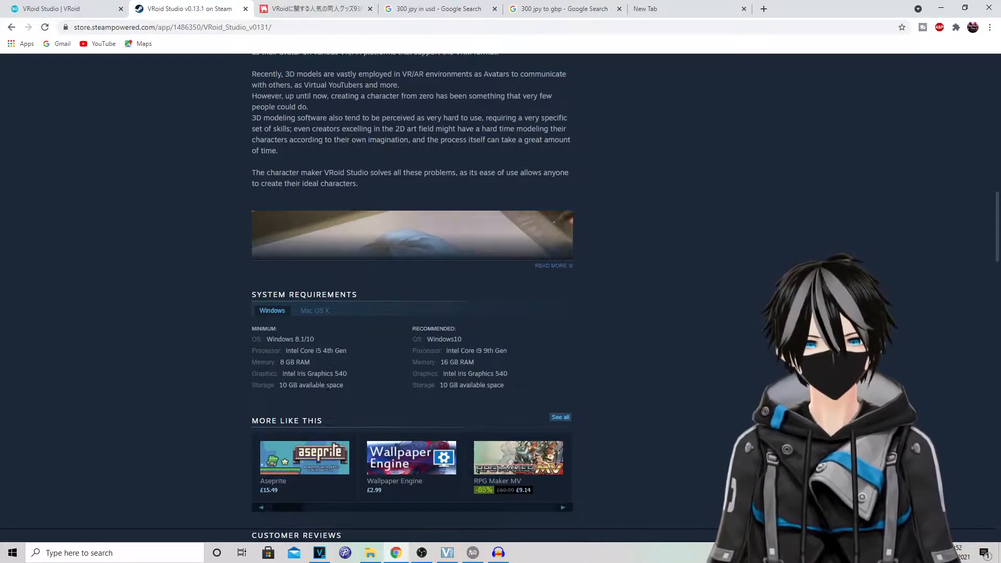
click(314, 311)
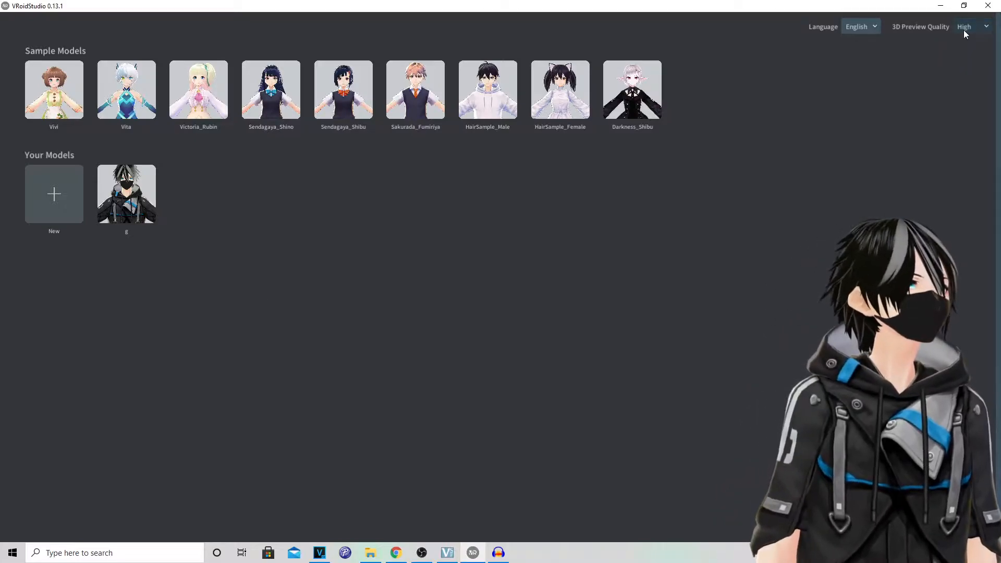
Create a new model from the start screen using the female base type
click(973, 28)
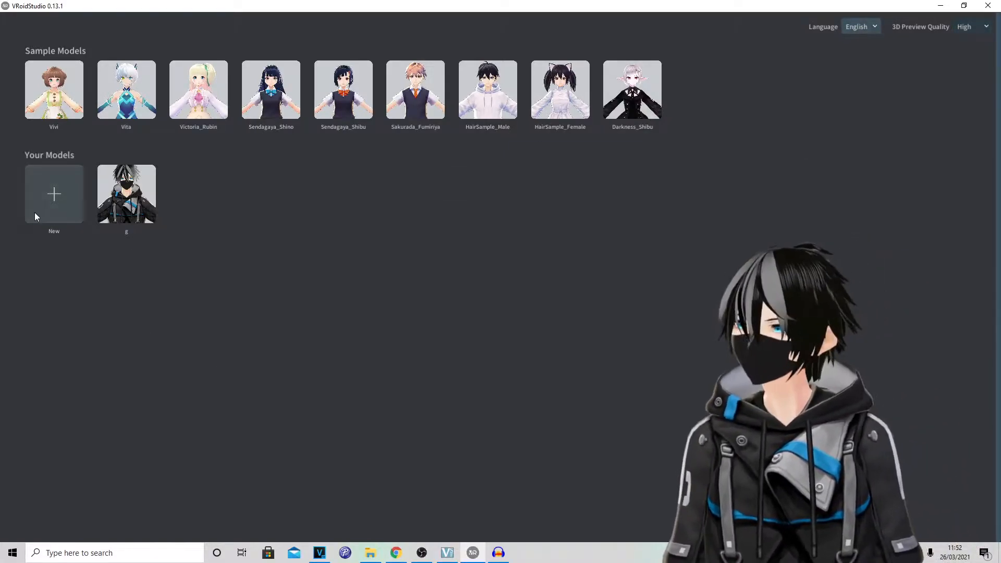
click(53, 194)
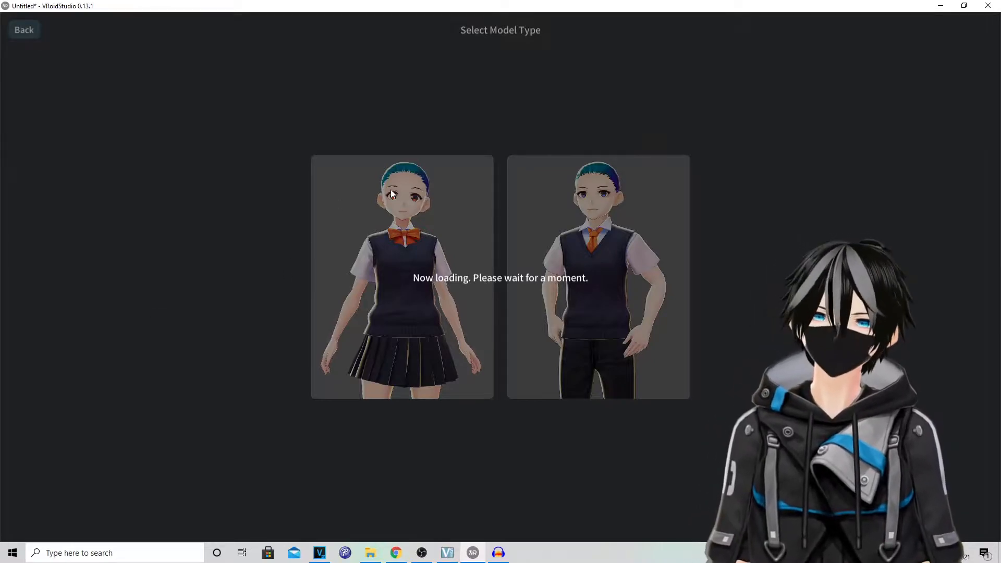
click(401, 277)
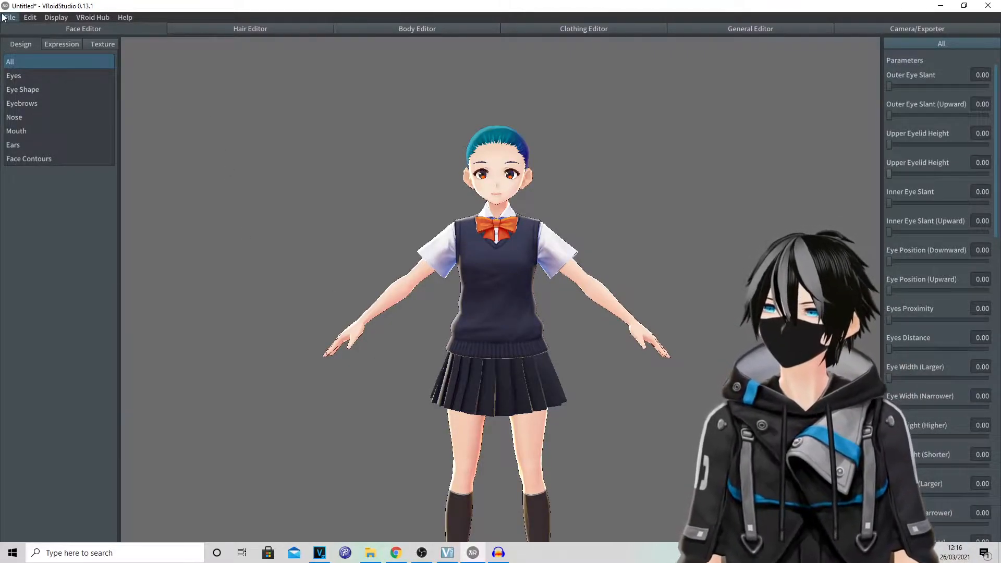
click(9, 17)
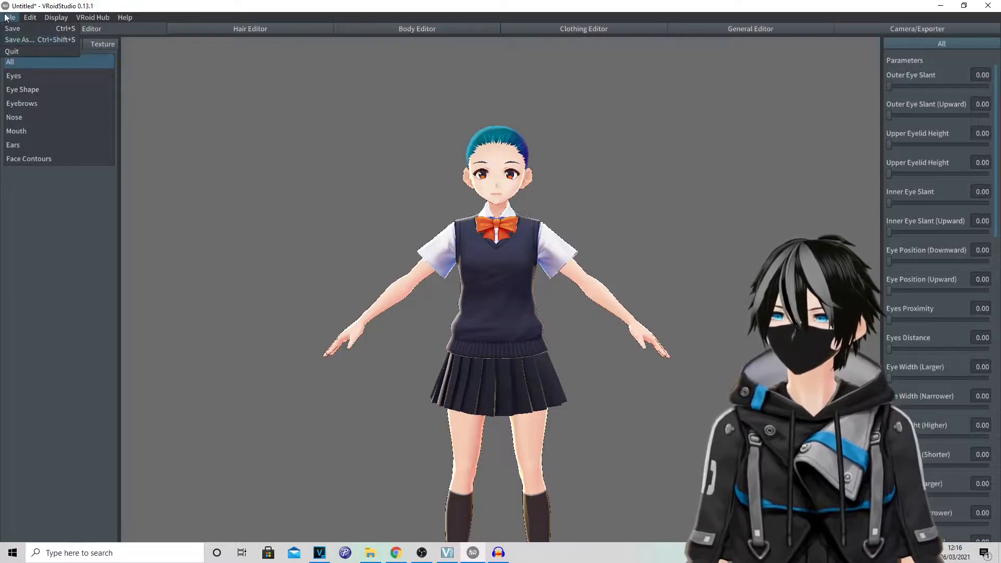
click(29, 18)
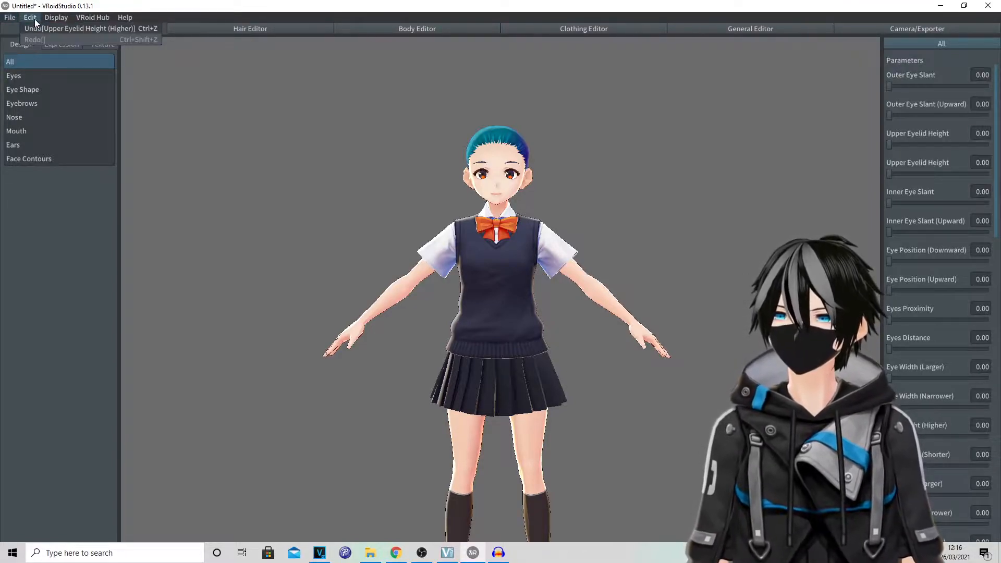
mouse_move(76, 28)
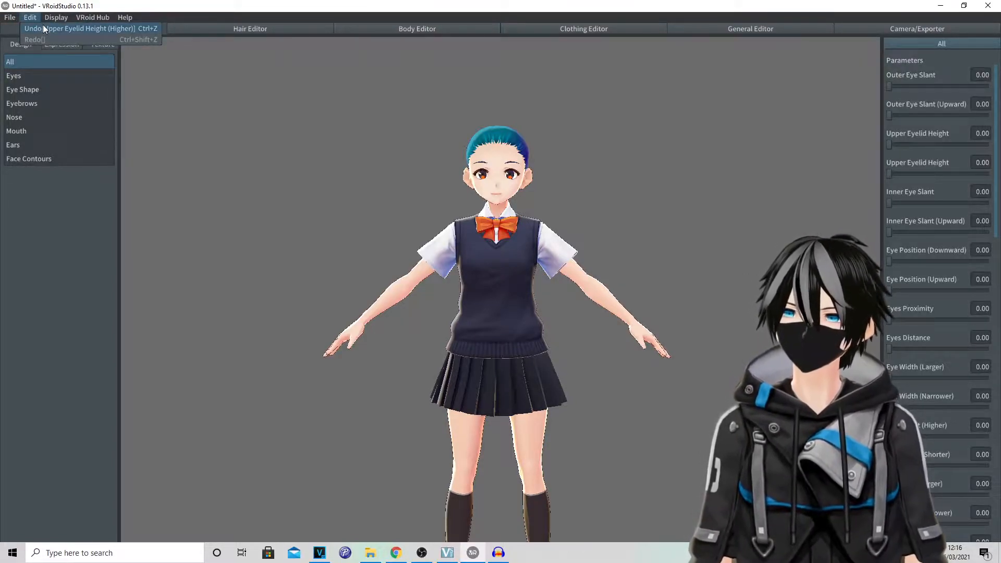
click(29, 18)
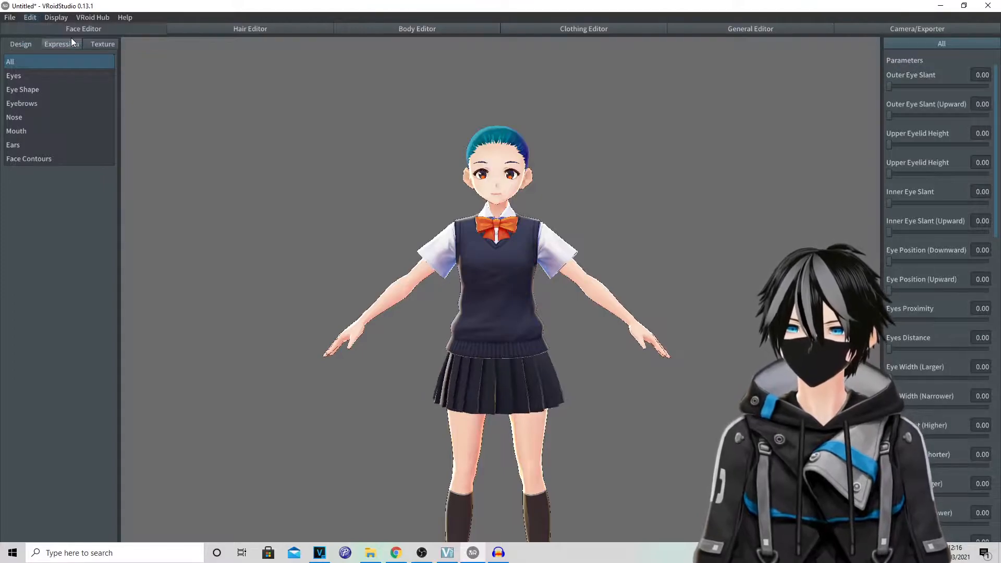
click(9, 18)
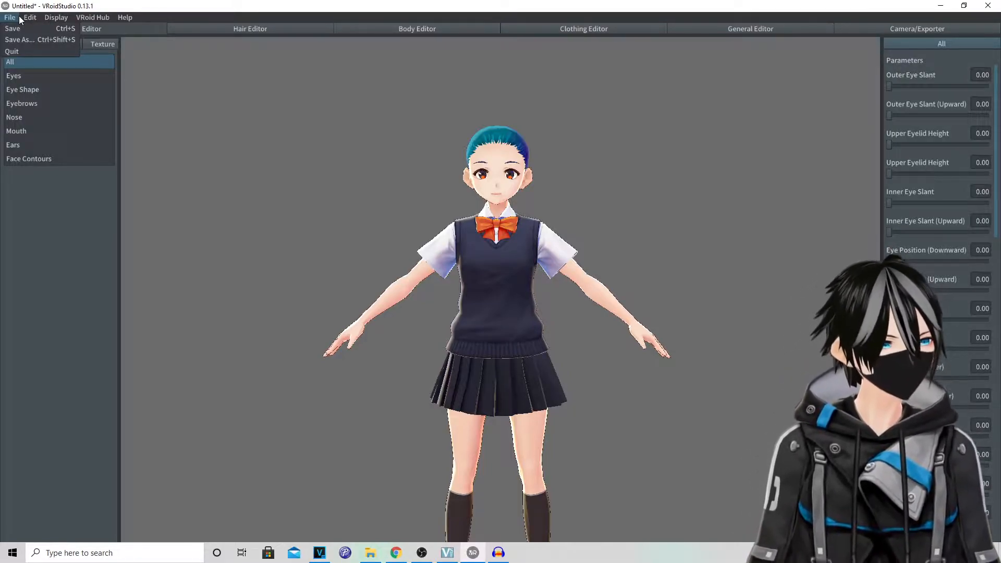
click(124, 17)
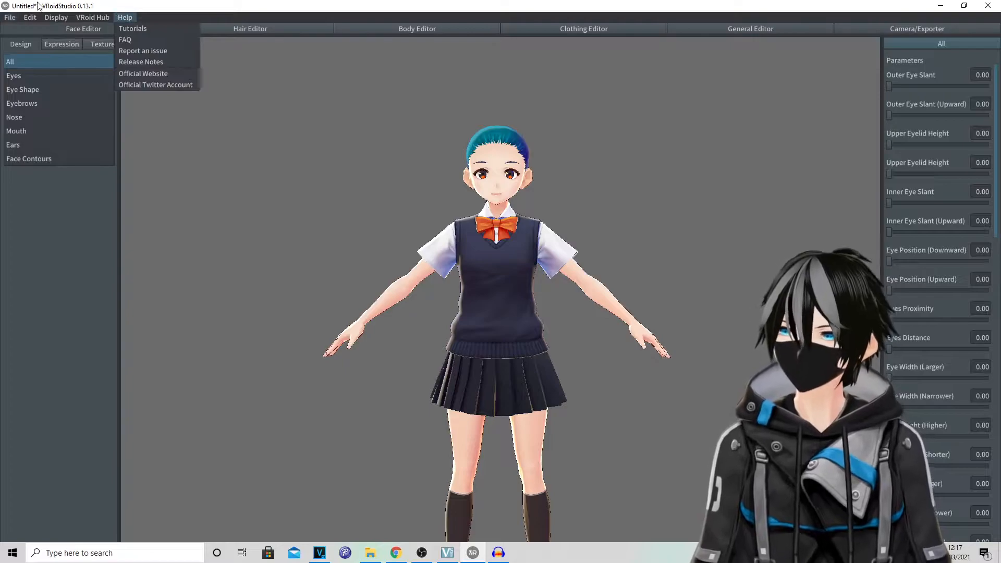
click(55, 18)
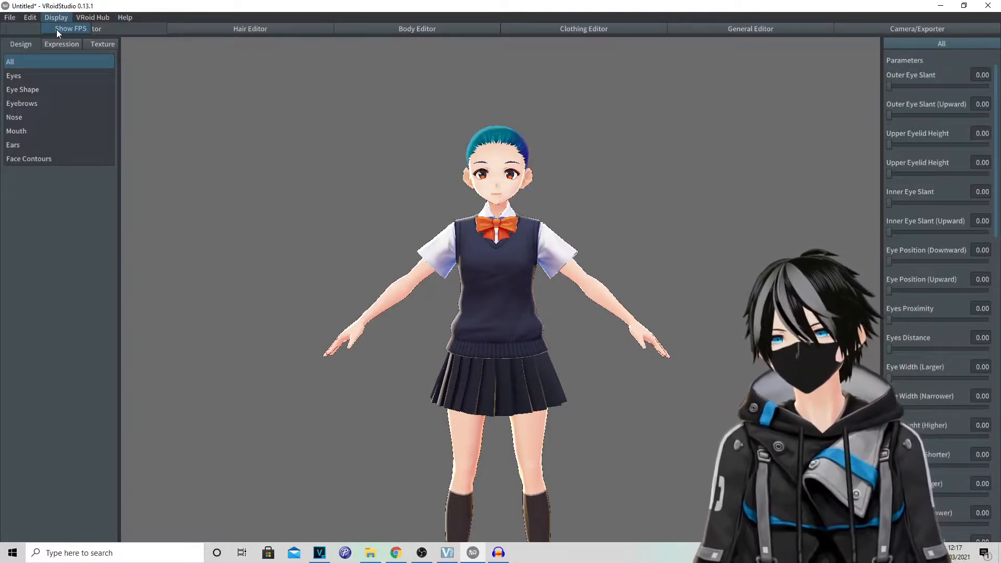
click(93, 18)
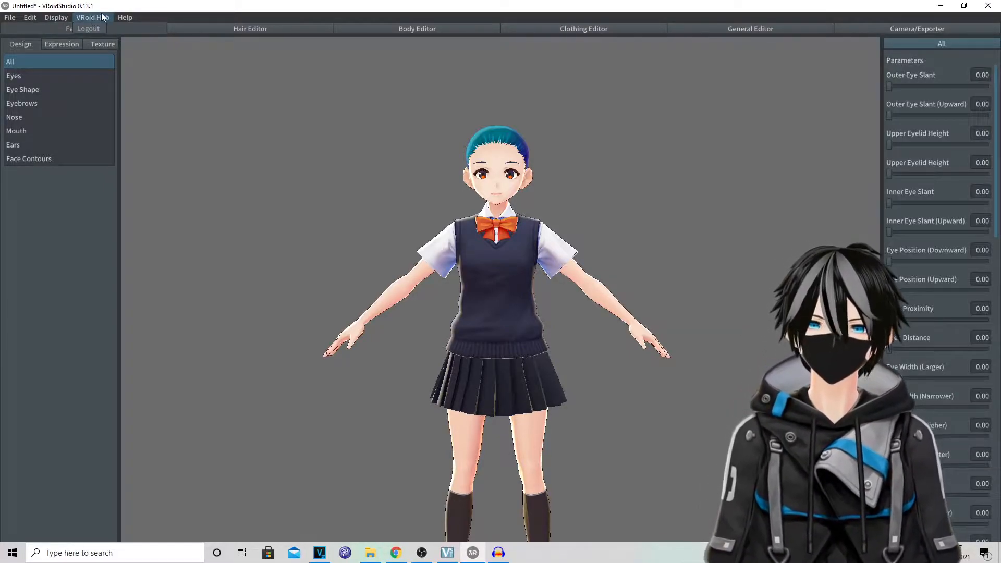
click(125, 18)
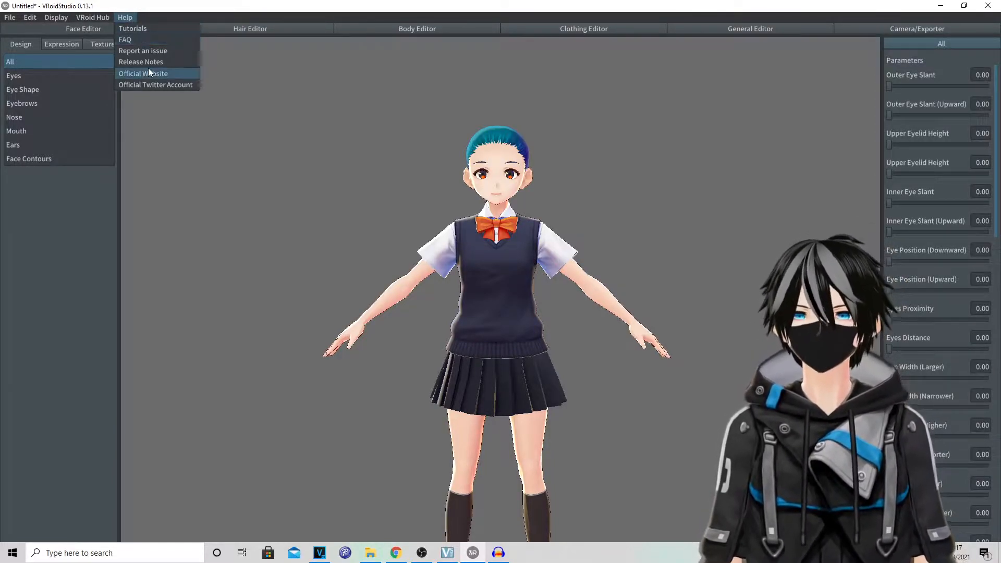
mouse_move(367, 157)
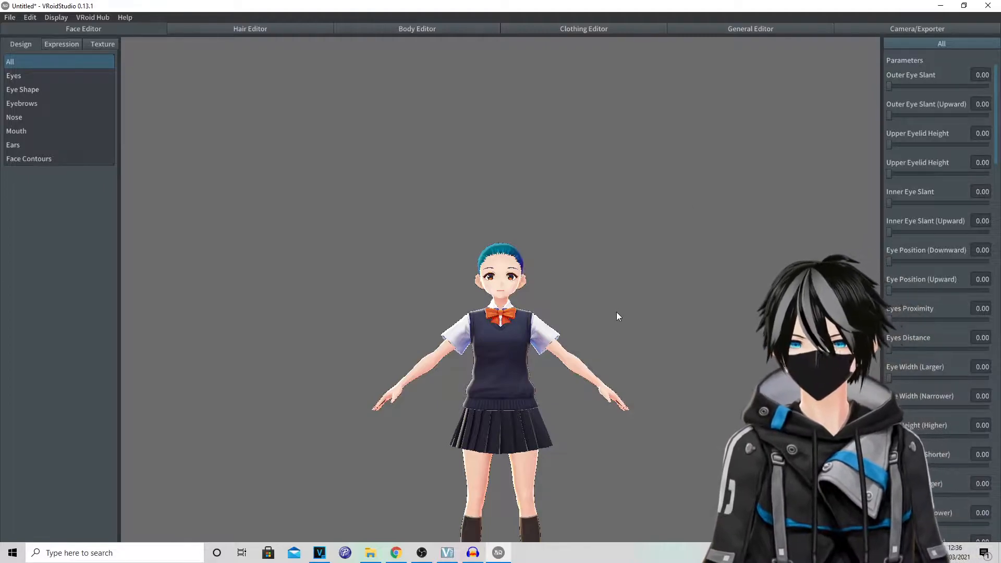
Set Outer Eye Slant (Upward) to 0.84, try eyelid height and eye distance, then reach for Undo
drag(889, 86, 892, 87)
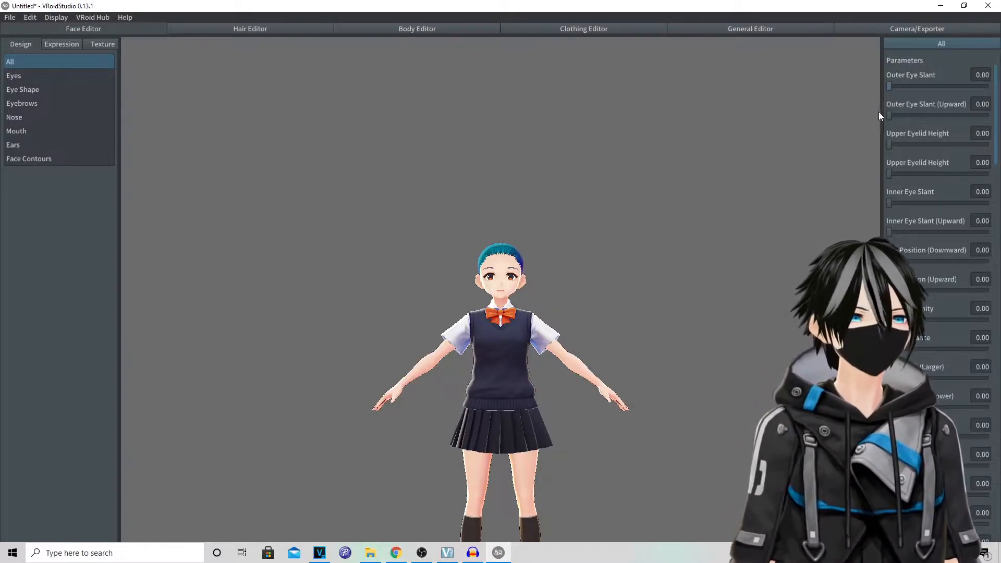
drag(888, 115, 957, 114)
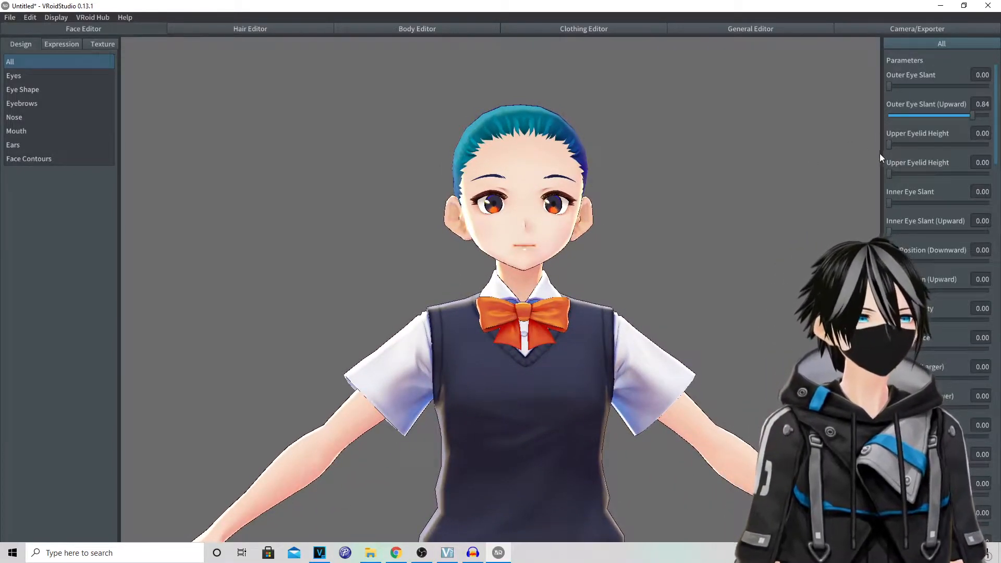
drag(887, 145, 903, 145)
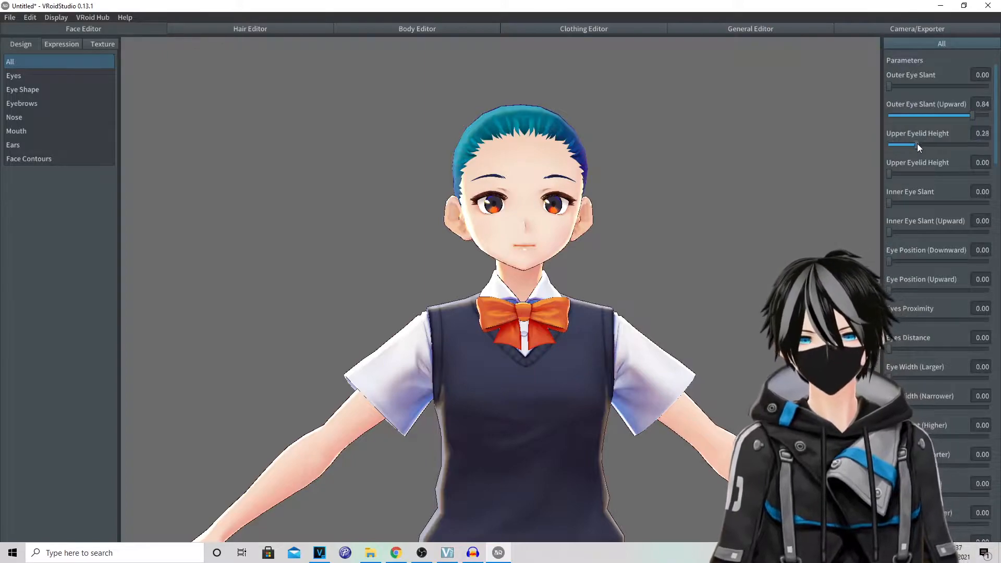
drag(903, 145, 898, 144)
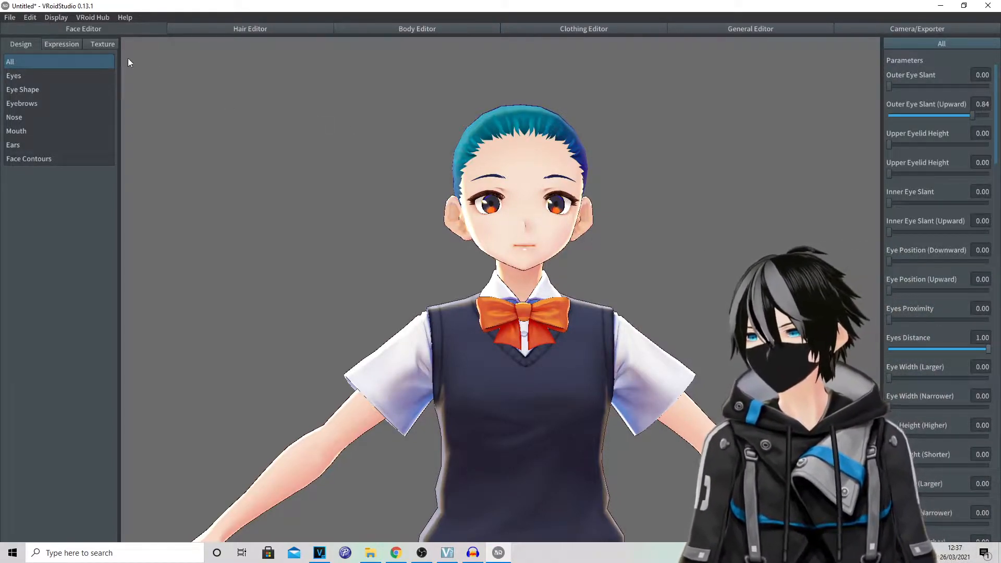
click(31, 18)
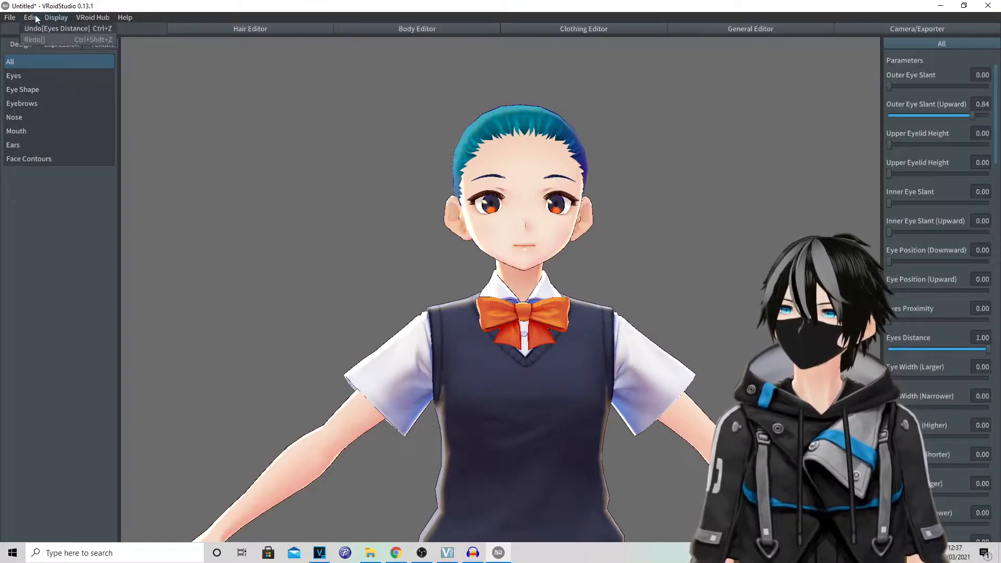
mouse_move(58, 29)
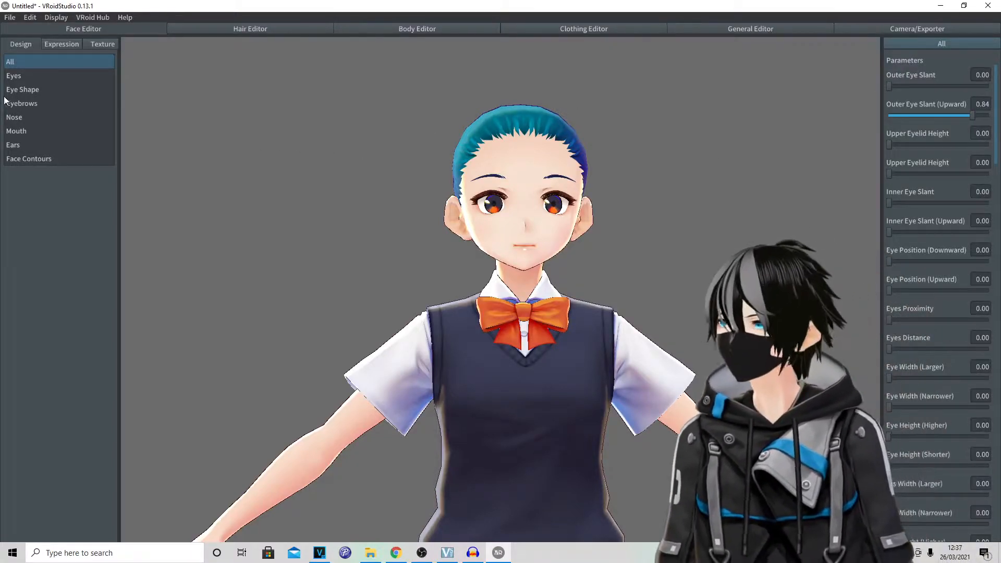
Preview the FUN, ANGRY, SURPRISED, BLINK_R, A (uh) and I (ee) expression presets in turn
click(13, 75)
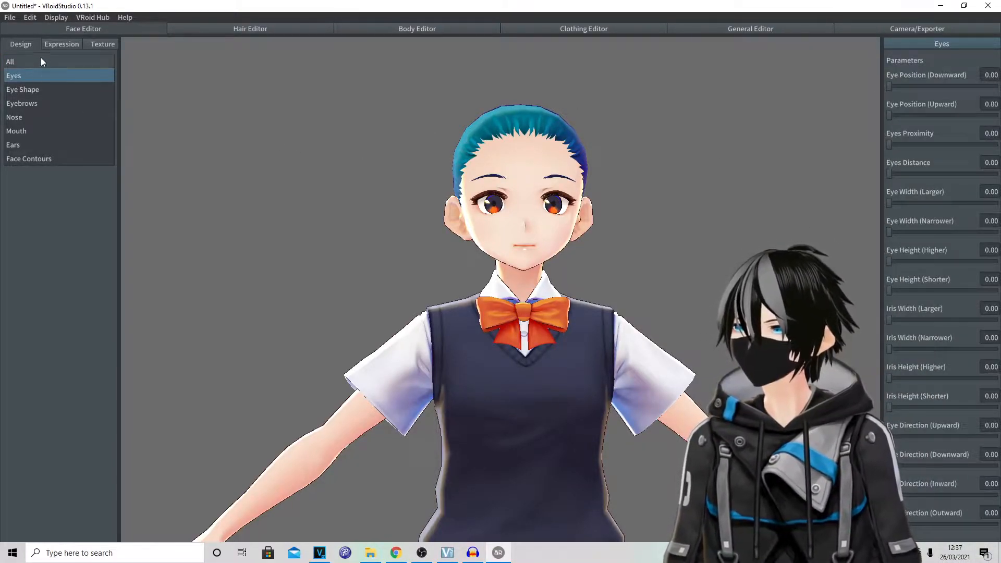
click(61, 44)
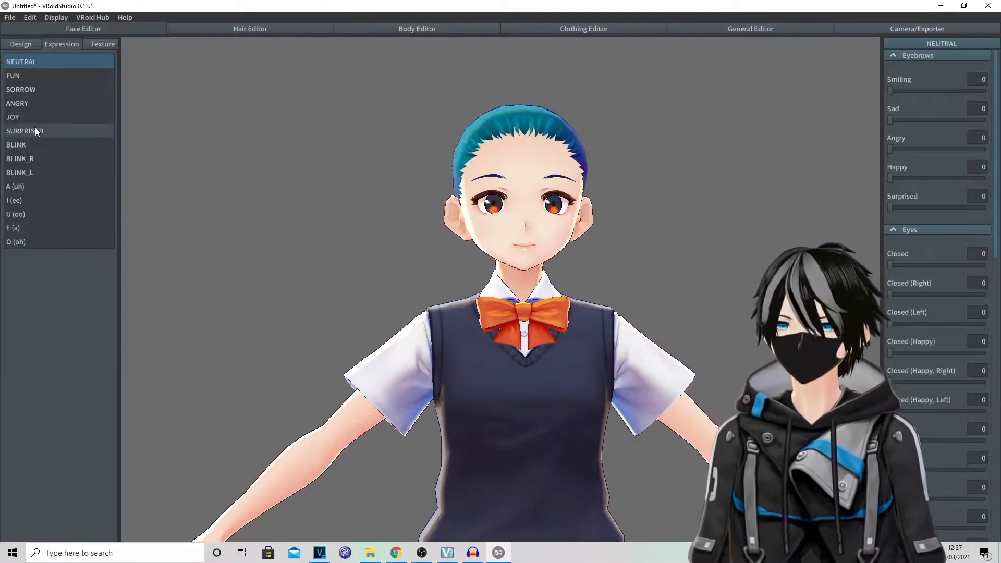
click(12, 75)
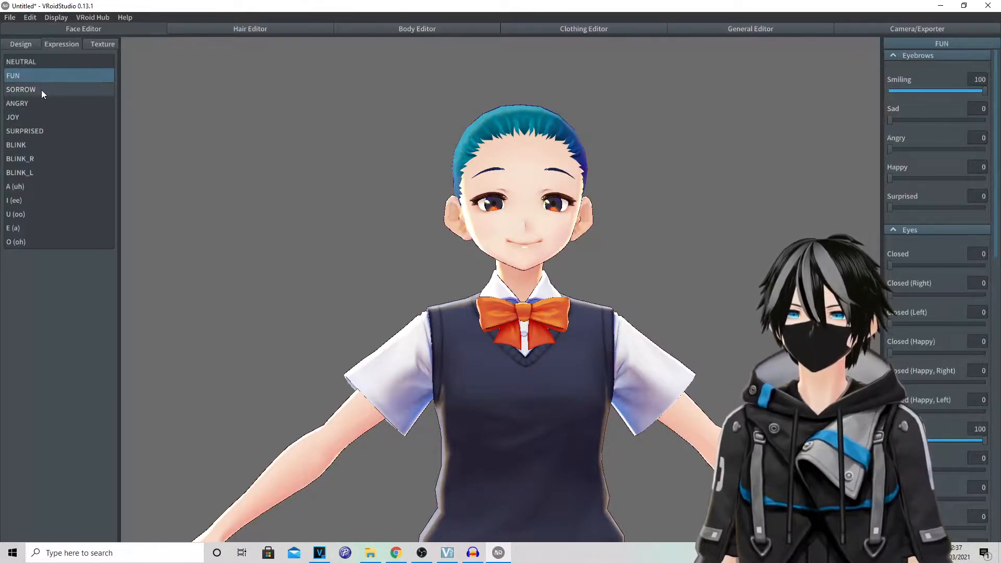
click(18, 103)
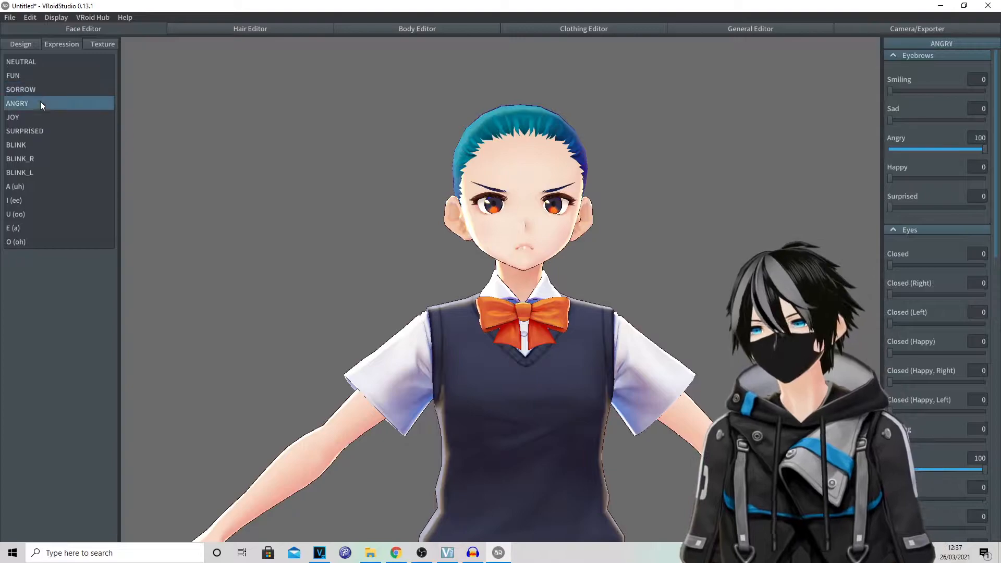
click(24, 132)
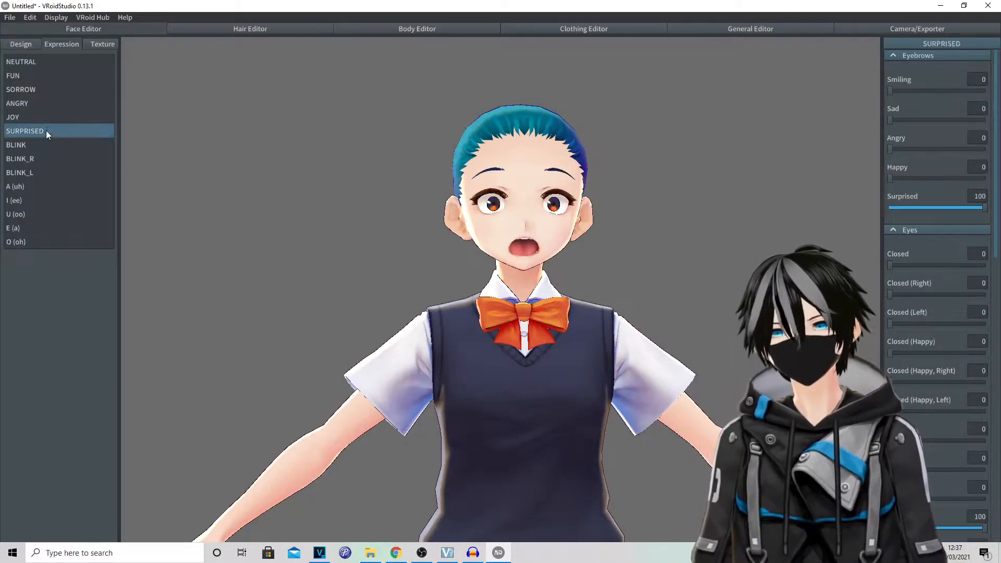
click(20, 158)
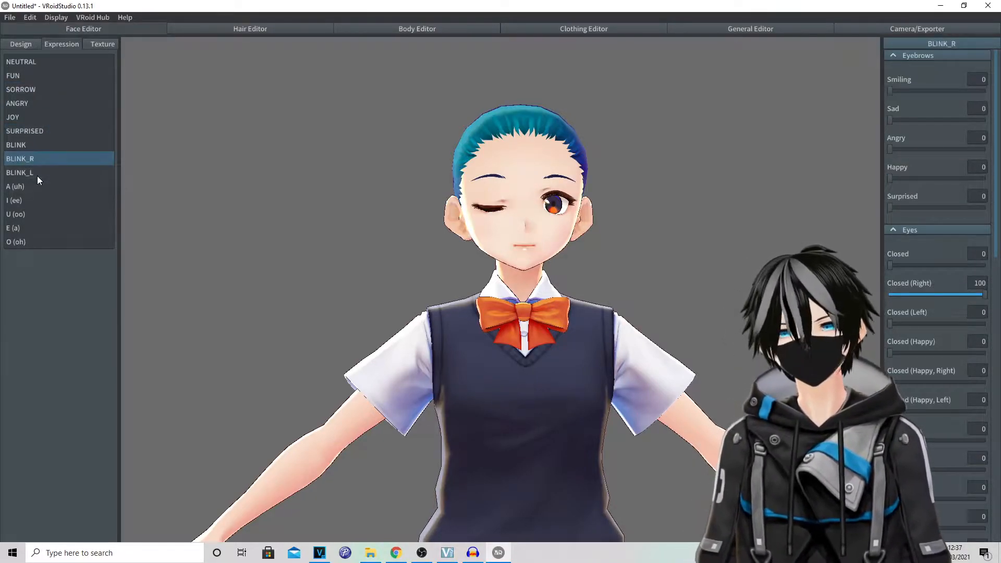
click(15, 185)
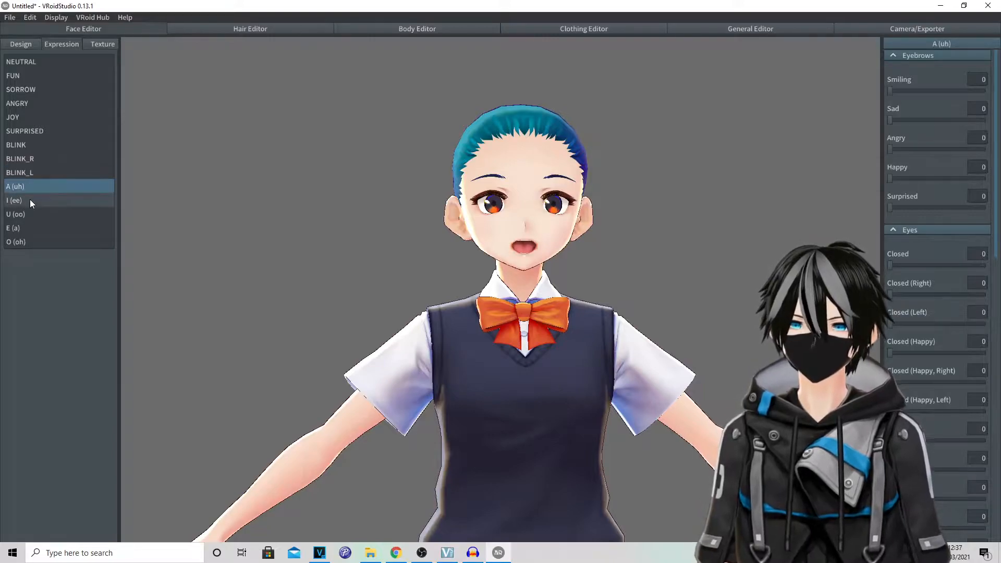
click(13, 200)
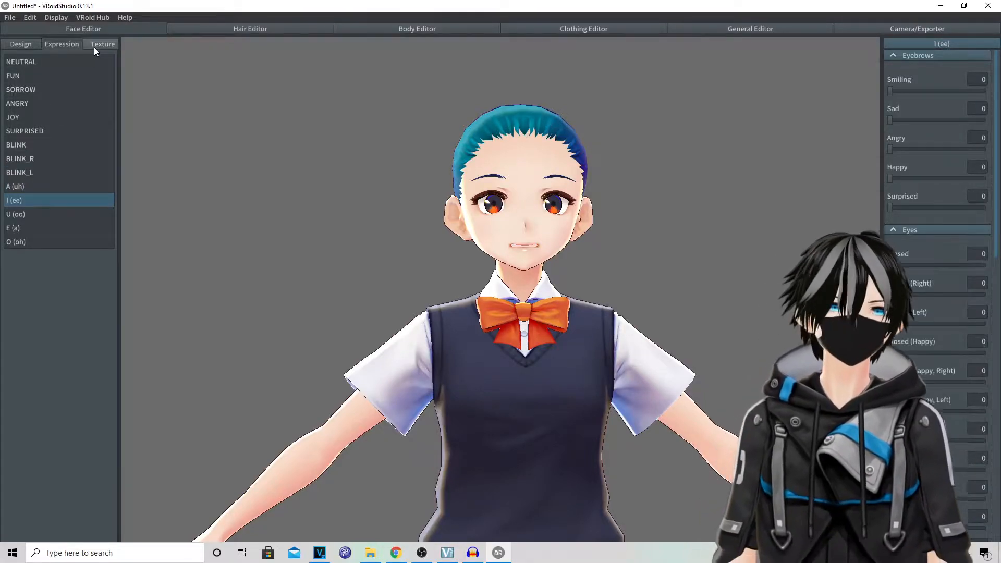
View the face's mouth texture, then return to the eye design parameters
click(102, 44)
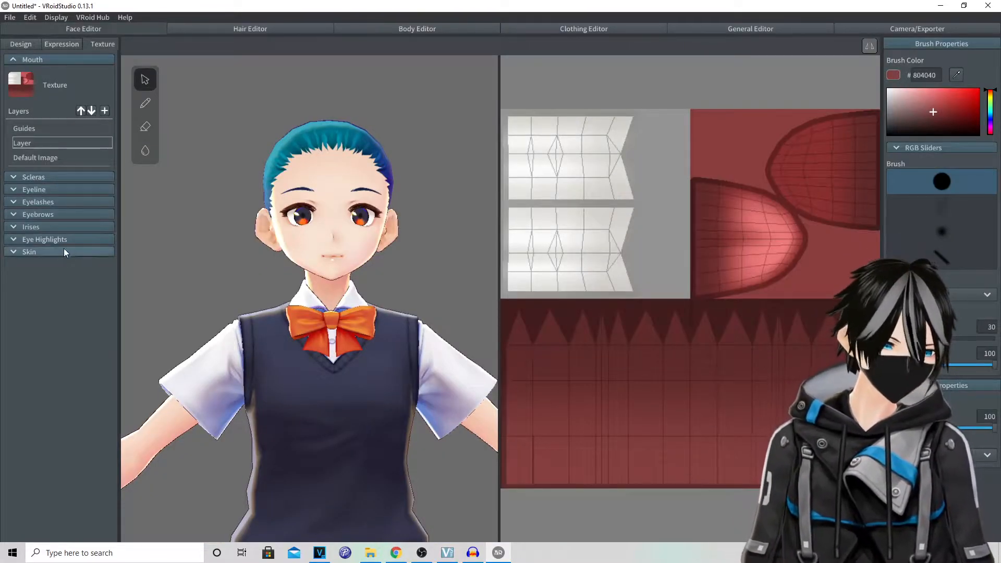
click(29, 251)
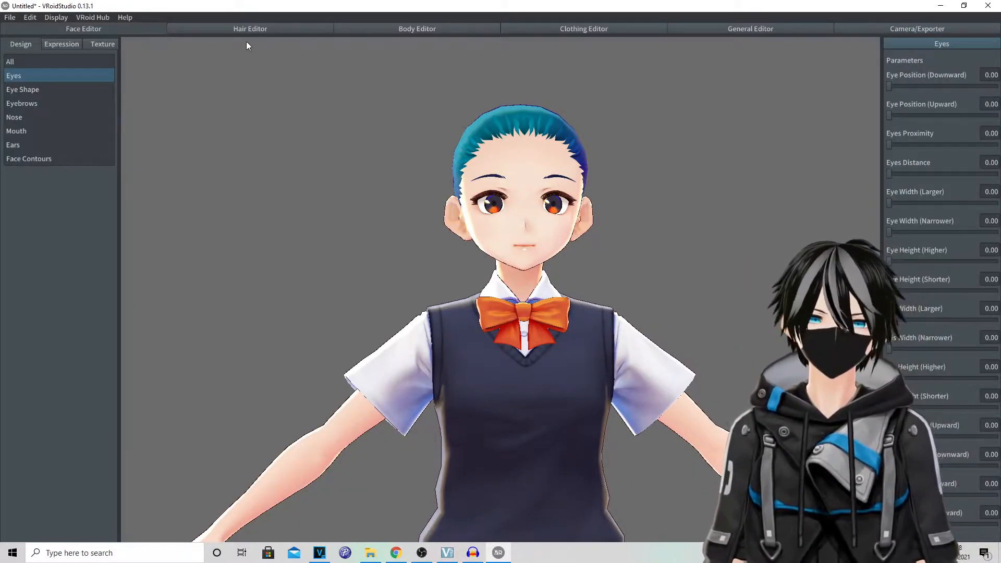
Hide the default base hair in the Hair Editor and select the hair brush tool
click(249, 28)
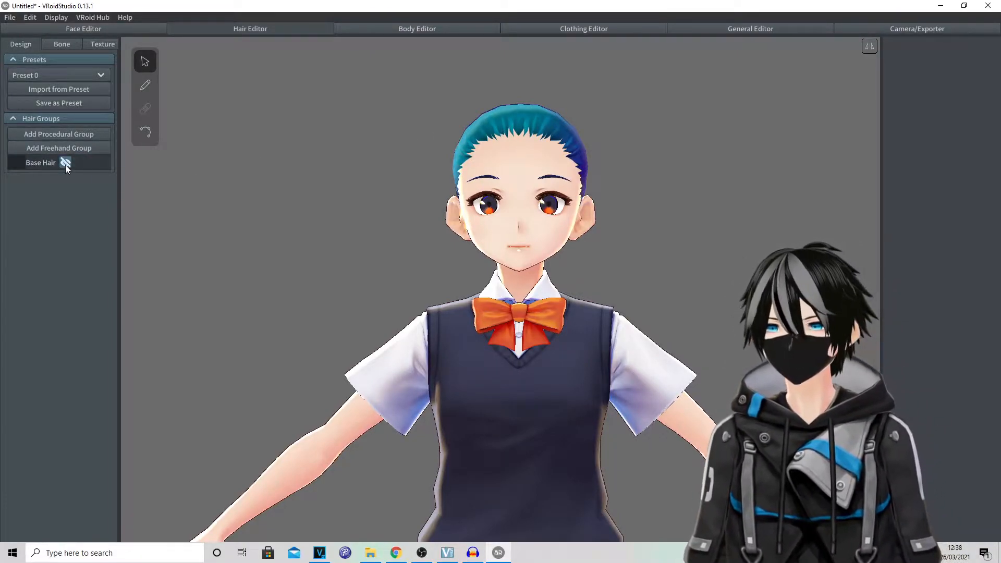
click(64, 163)
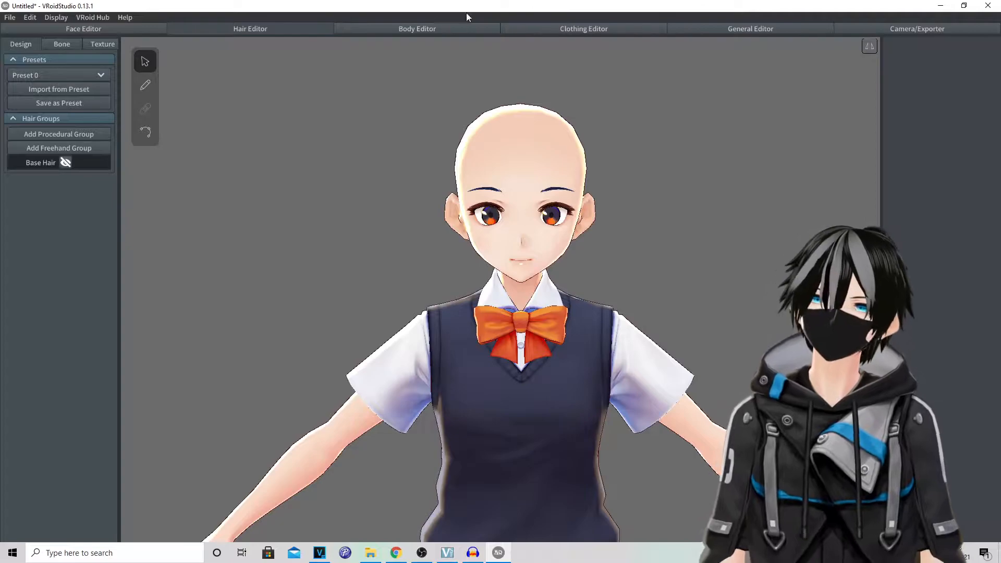
click(145, 84)
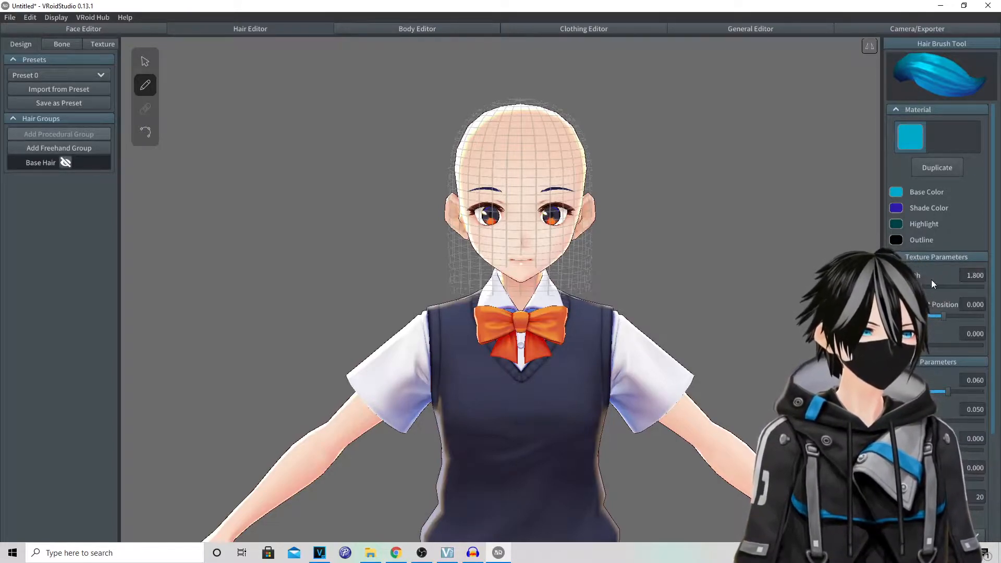
Set texture width 1.242, highlight position -0.186, slimmer strands, thickness 0.057 and some twist
drag(935, 287, 970, 288)
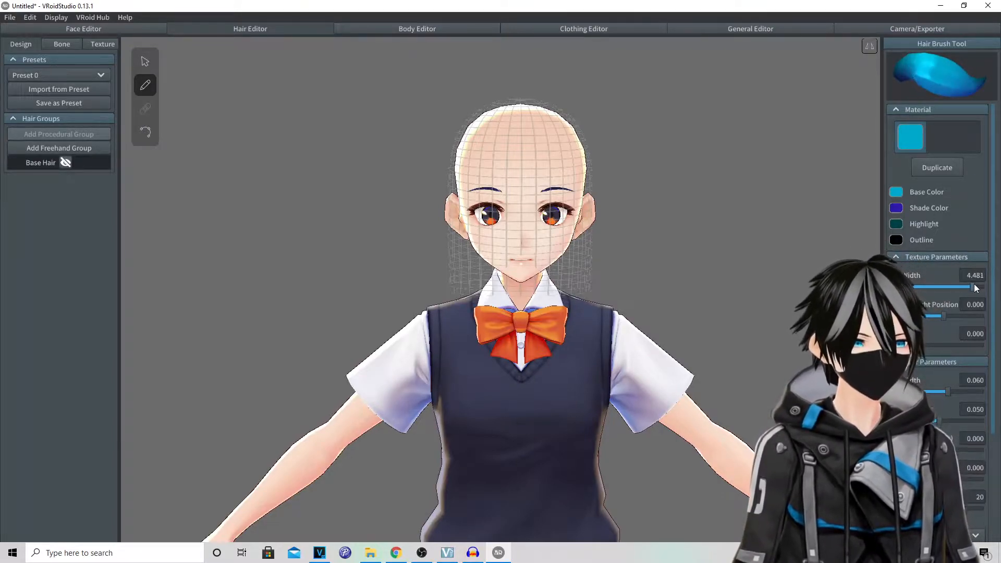
drag(964, 287, 931, 287)
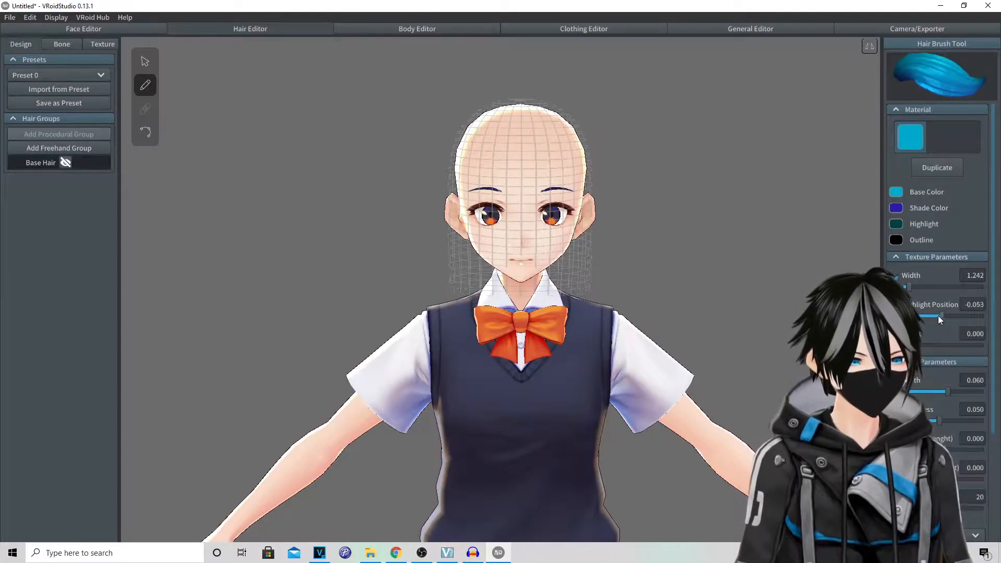
drag(938, 315, 929, 315)
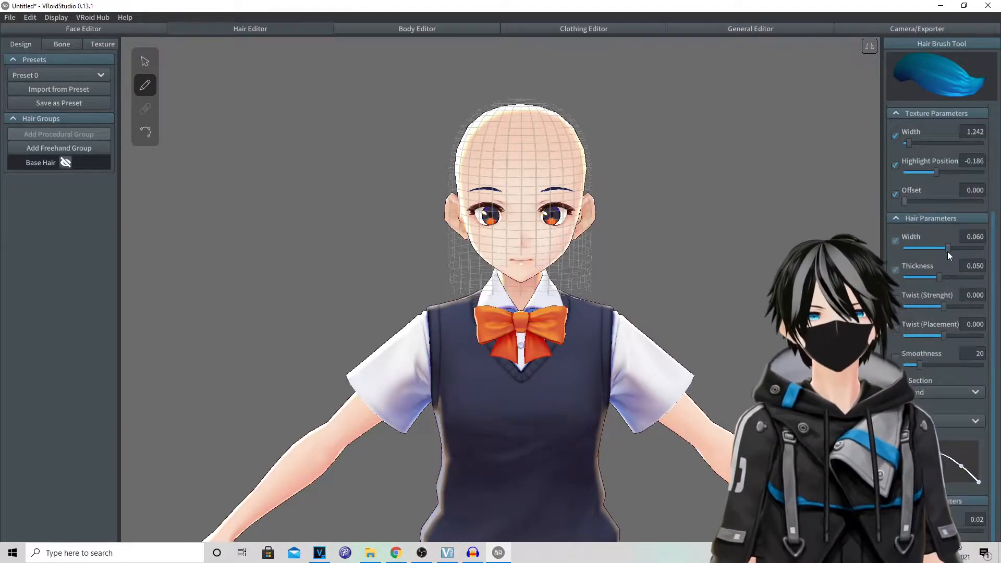
drag(945, 248, 903, 248)
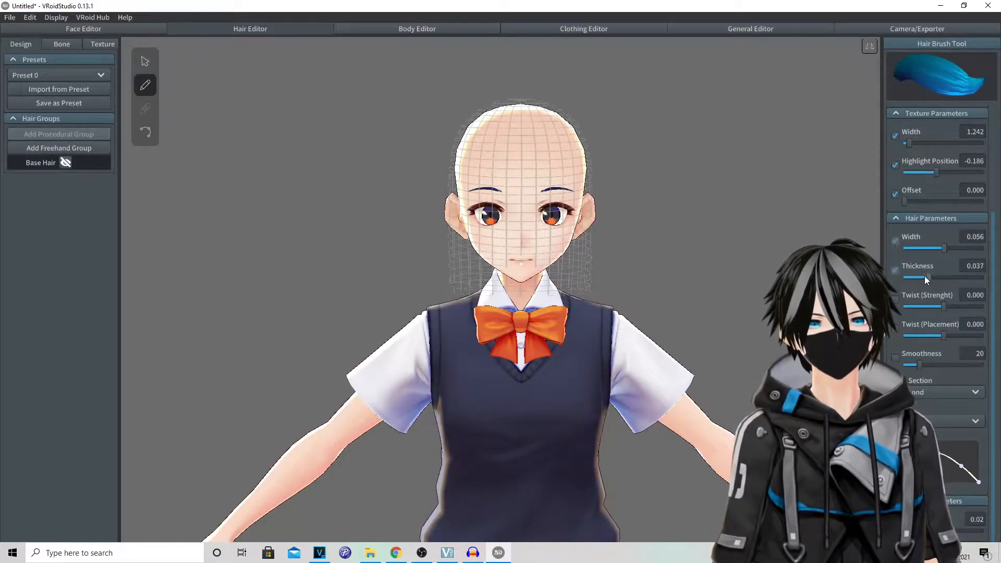
drag(926, 277, 950, 277)
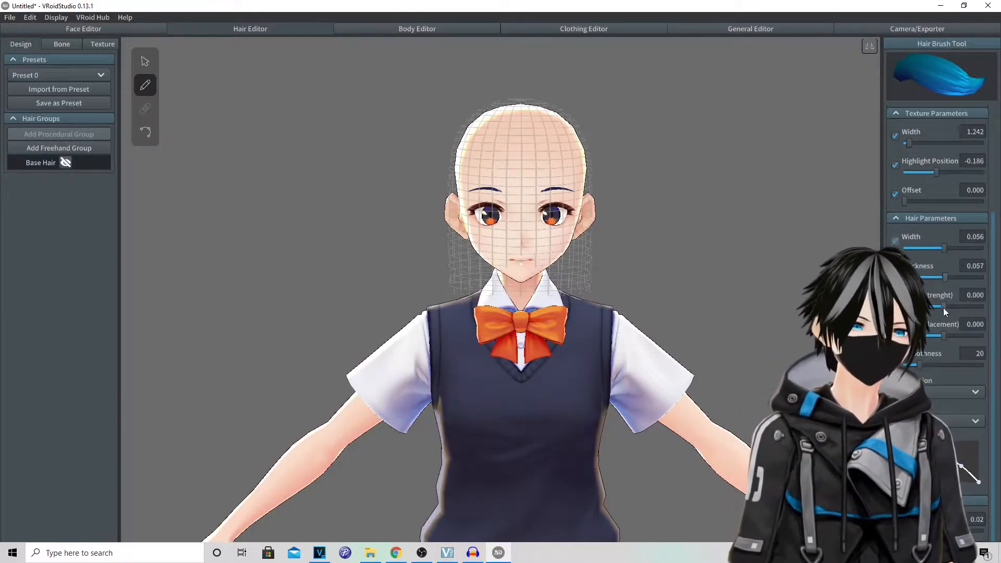
drag(906, 307, 932, 306)
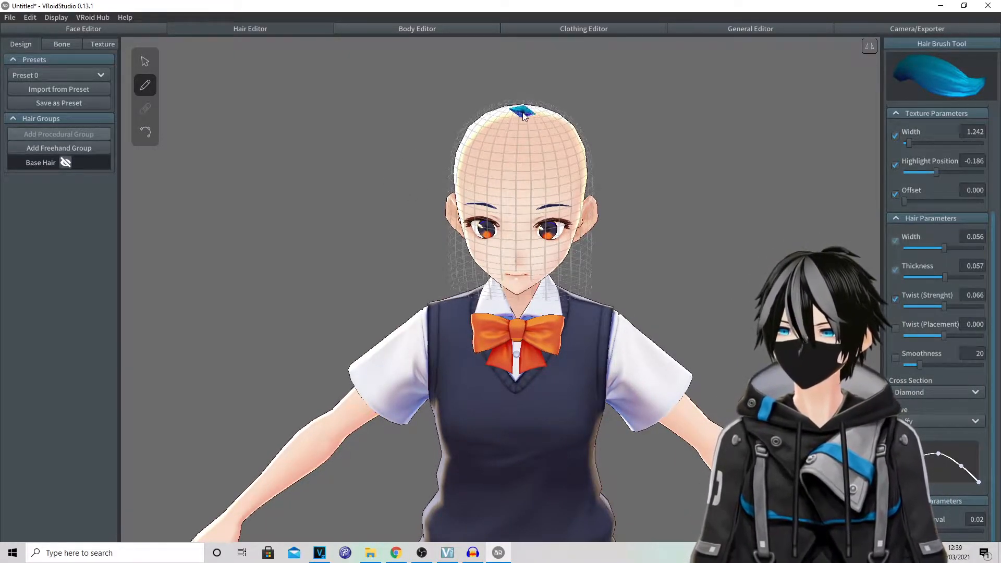
Draw blue hair strands over the head and reshape a fringe strand's control points
drag(523, 115, 527, 192)
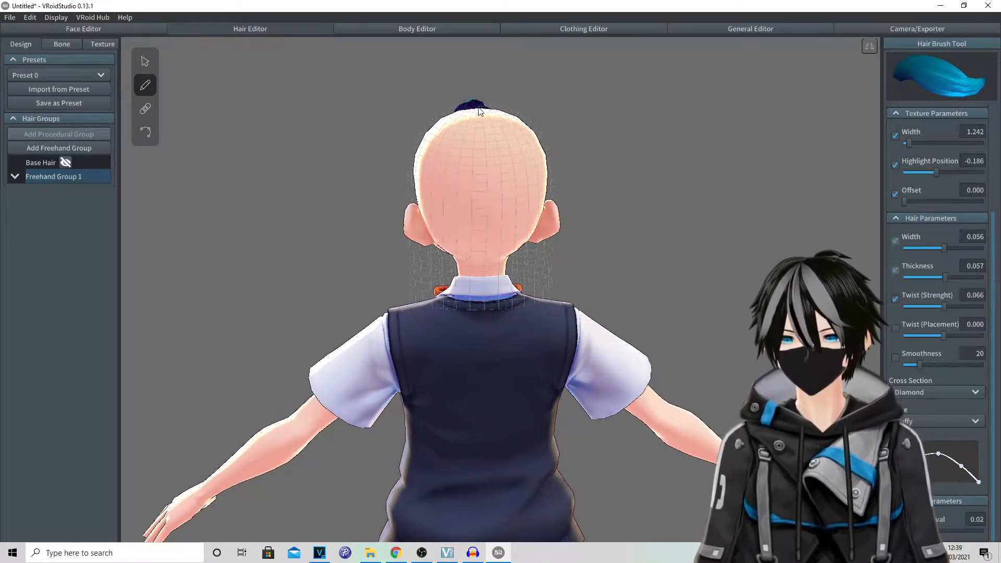
drag(472, 102, 502, 252)
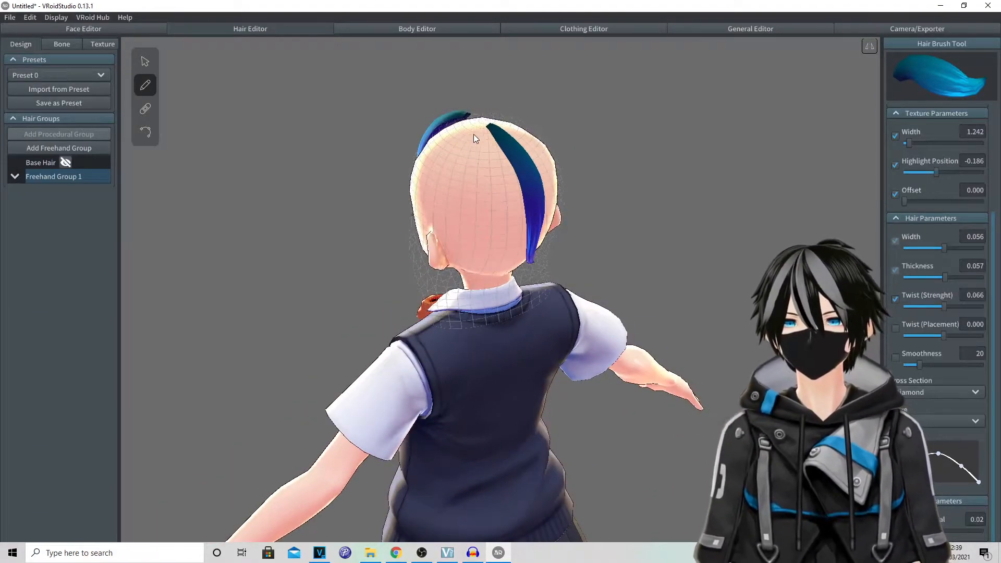
drag(475, 139, 510, 198)
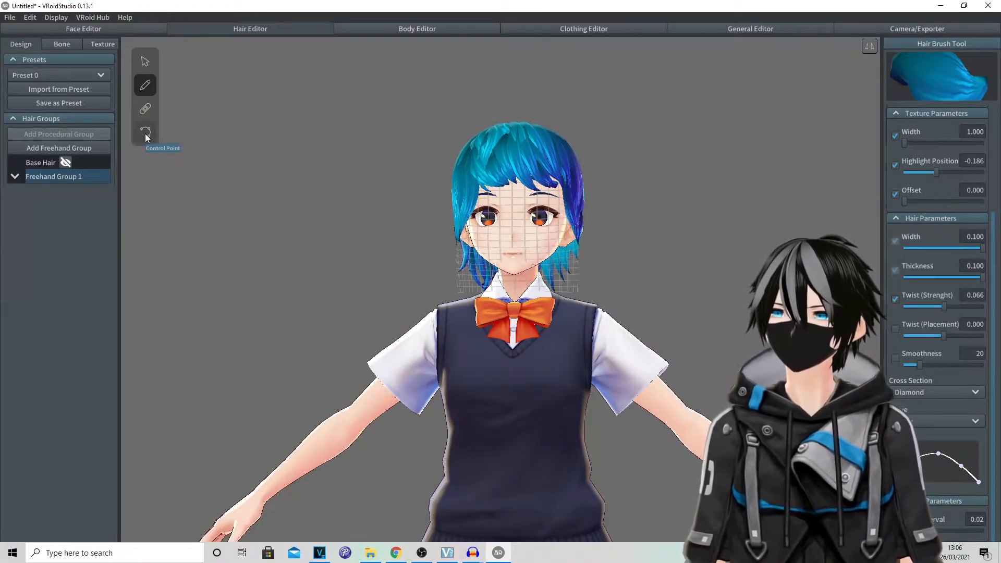
click(145, 132)
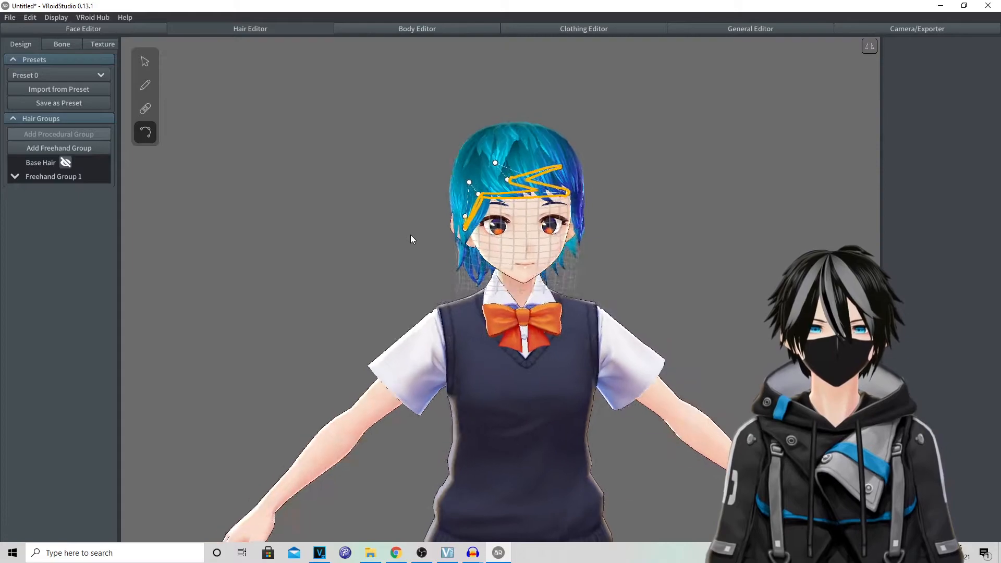
drag(412, 239, 504, 243)
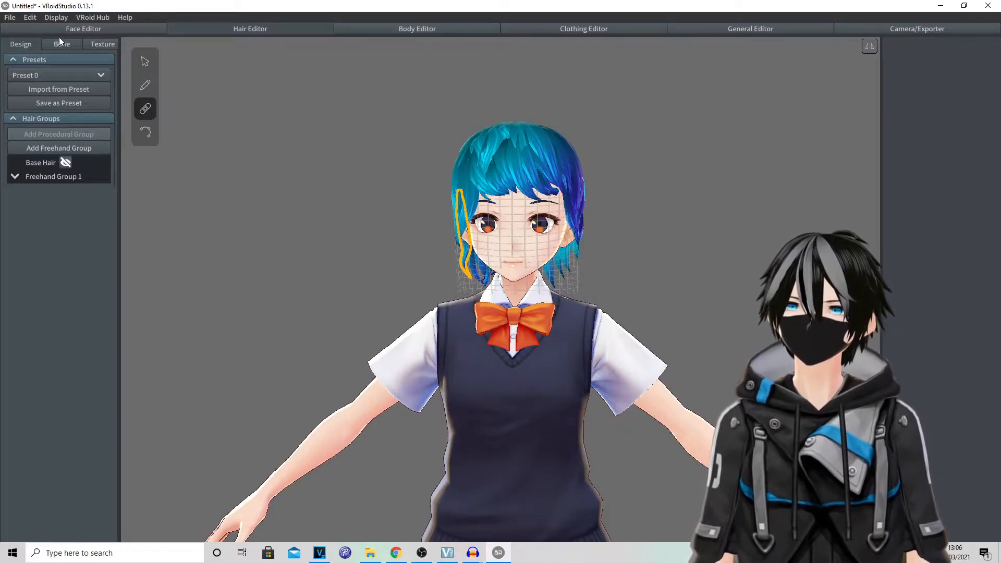
Set the hair base colour to bright red with black shade and highlight colours
click(101, 44)
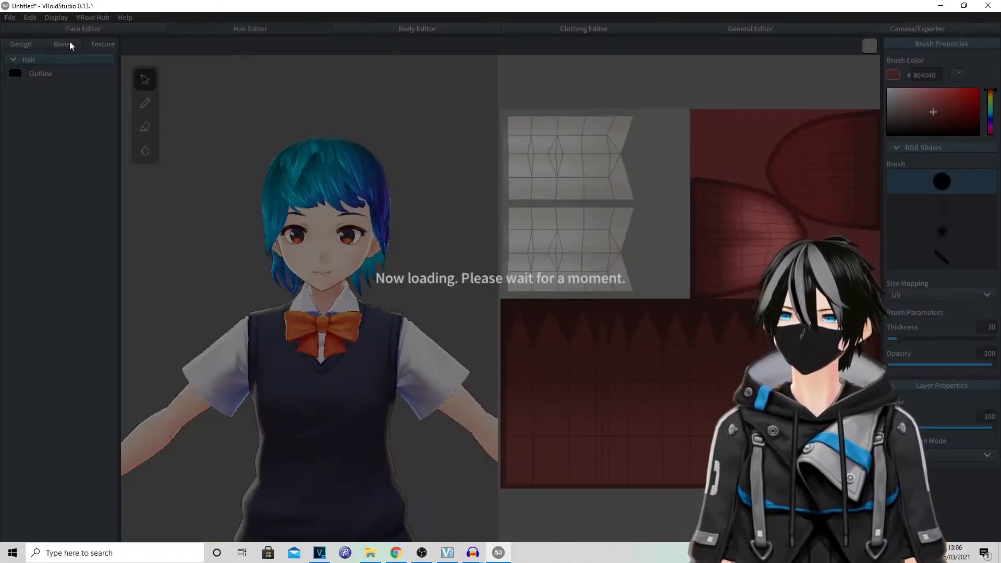
click(102, 44)
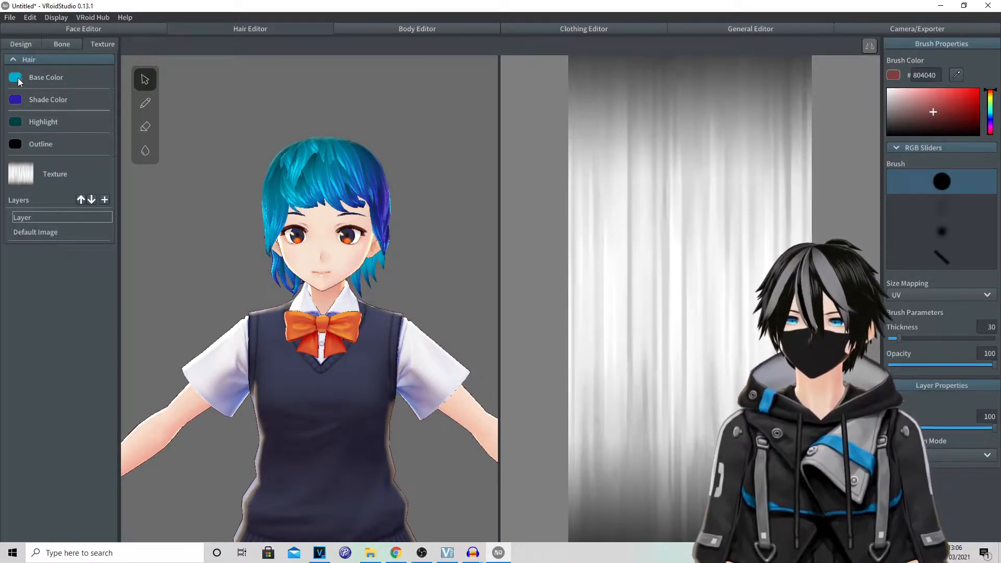
click(16, 78)
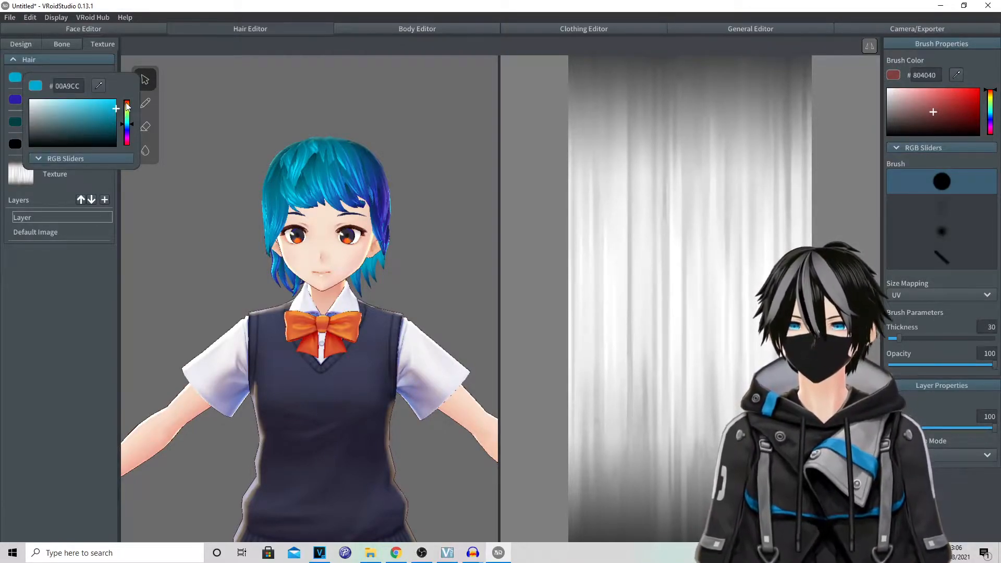
click(126, 102)
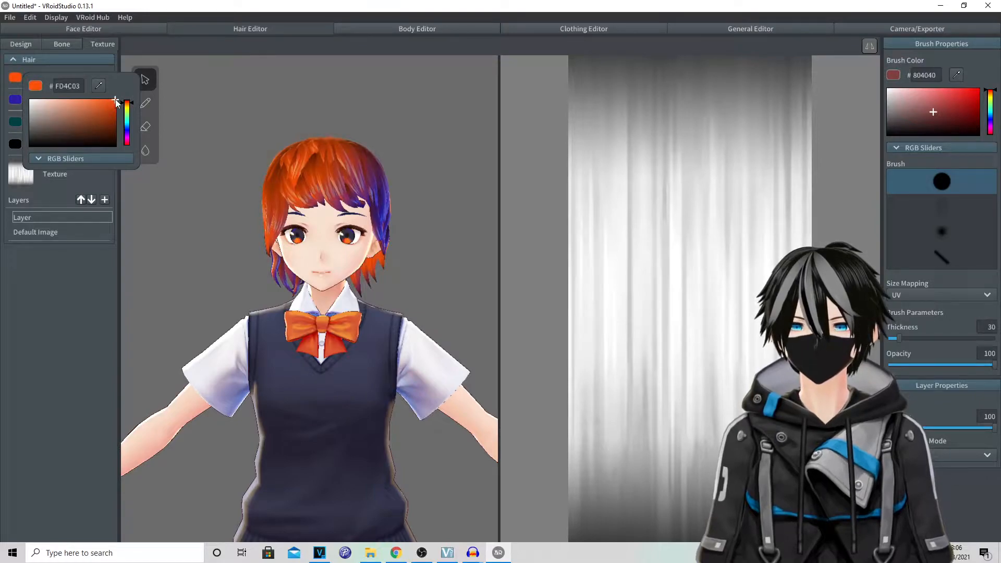
drag(127, 103, 127, 104)
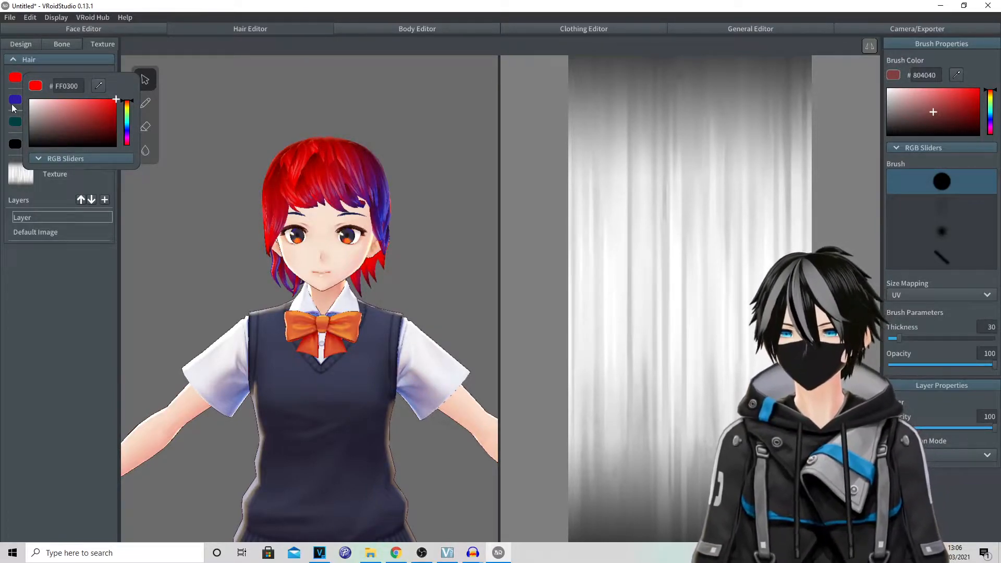
click(16, 99)
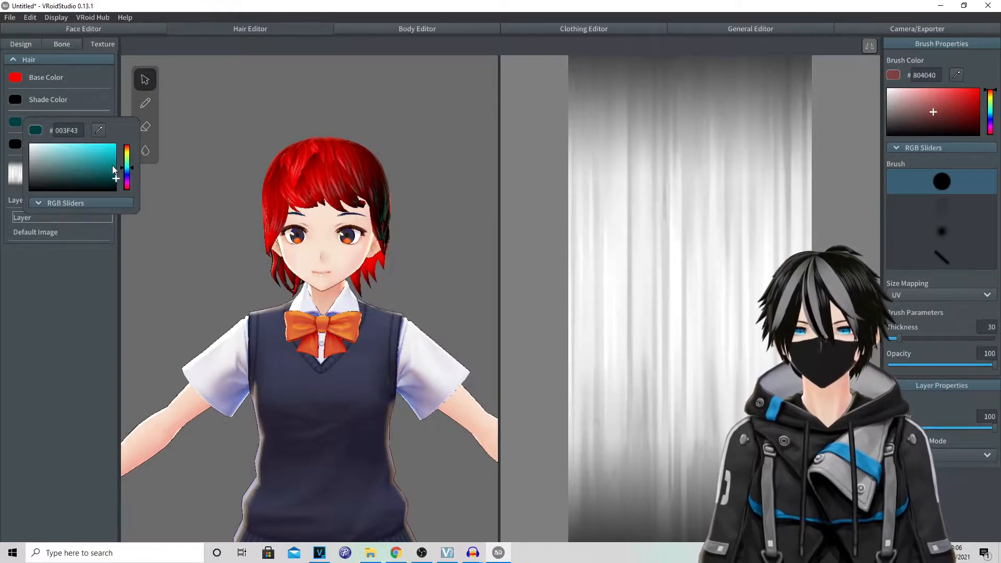
click(30, 186)
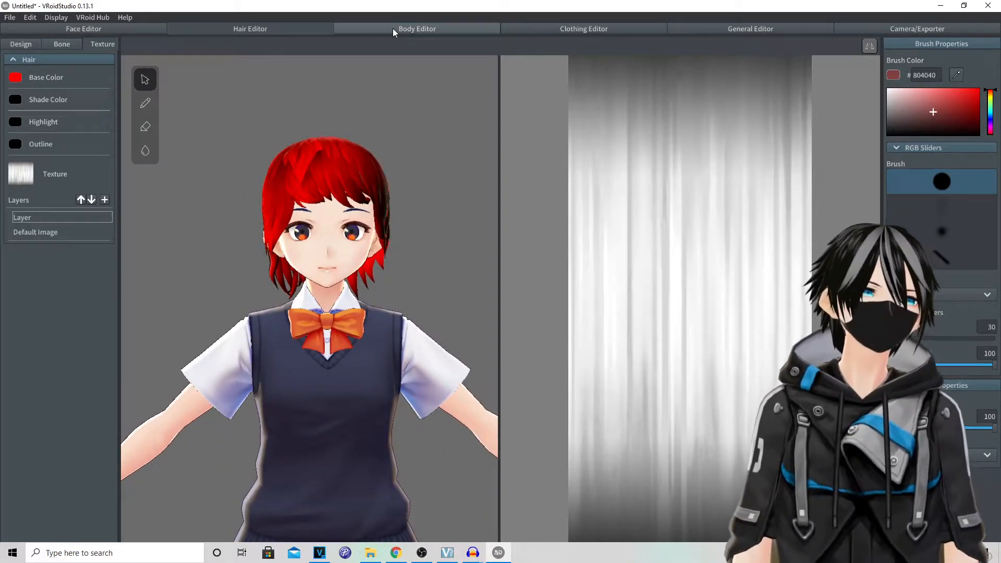
Select the body skin's paintable texture layer to show its UV texture map
click(417, 29)
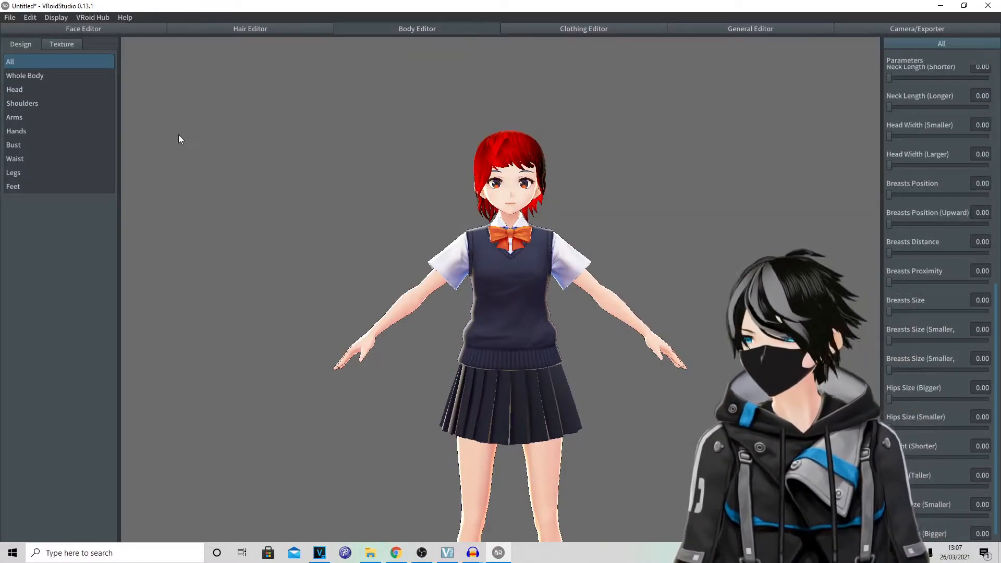
click(15, 131)
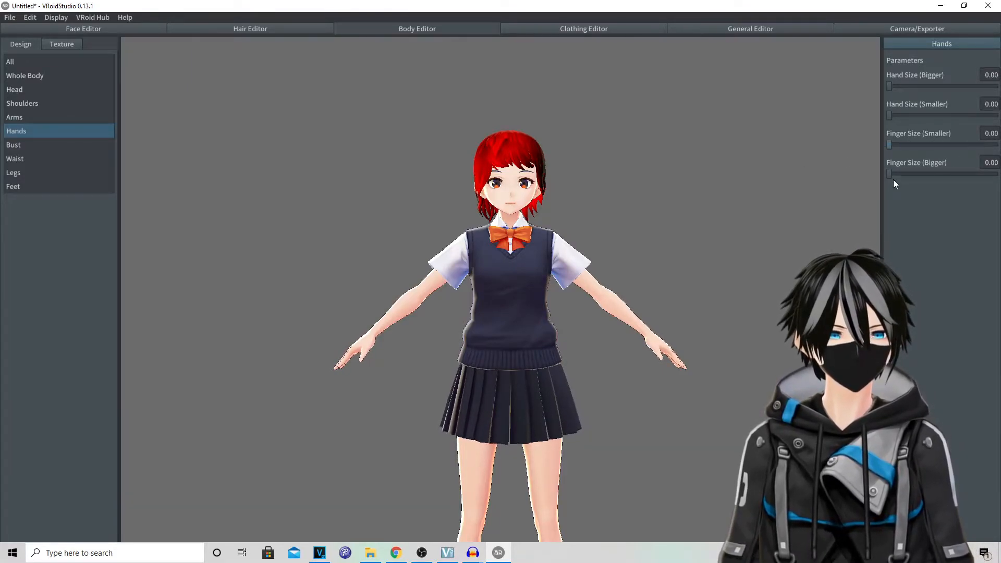
drag(887, 144, 998, 144)
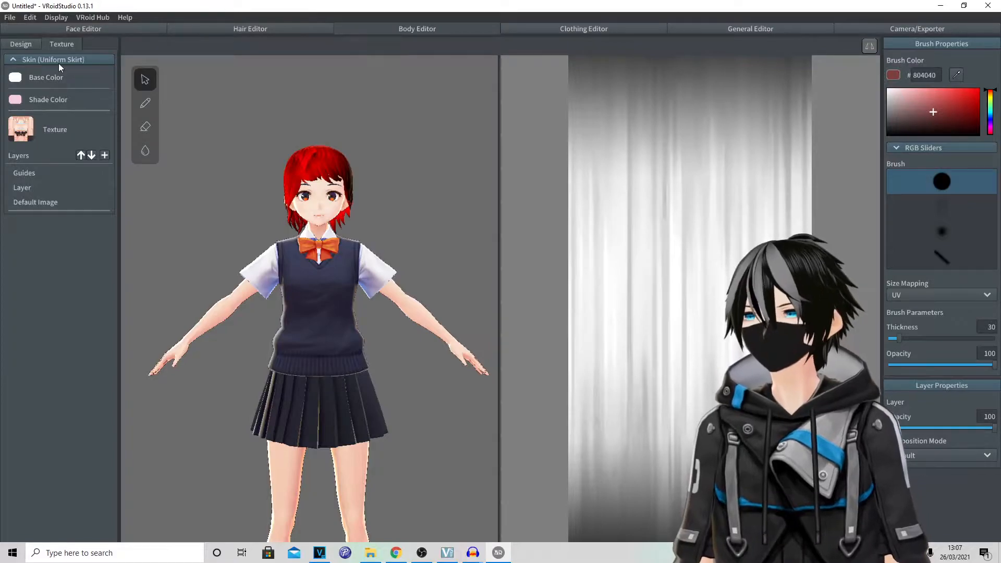
click(22, 187)
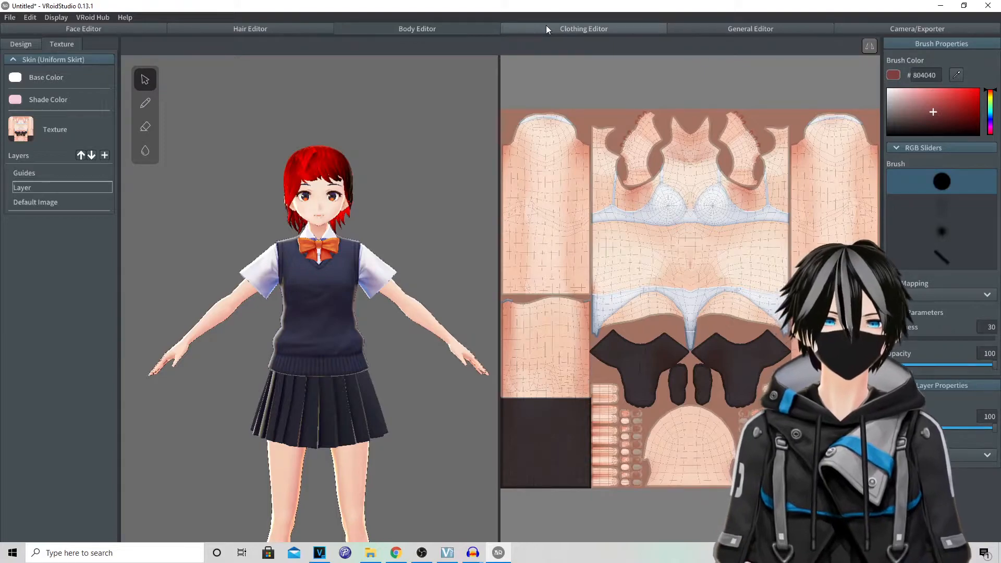
In the Clothing Editor, try the Dress preset then settle on the Long Coat preset
click(417, 29)
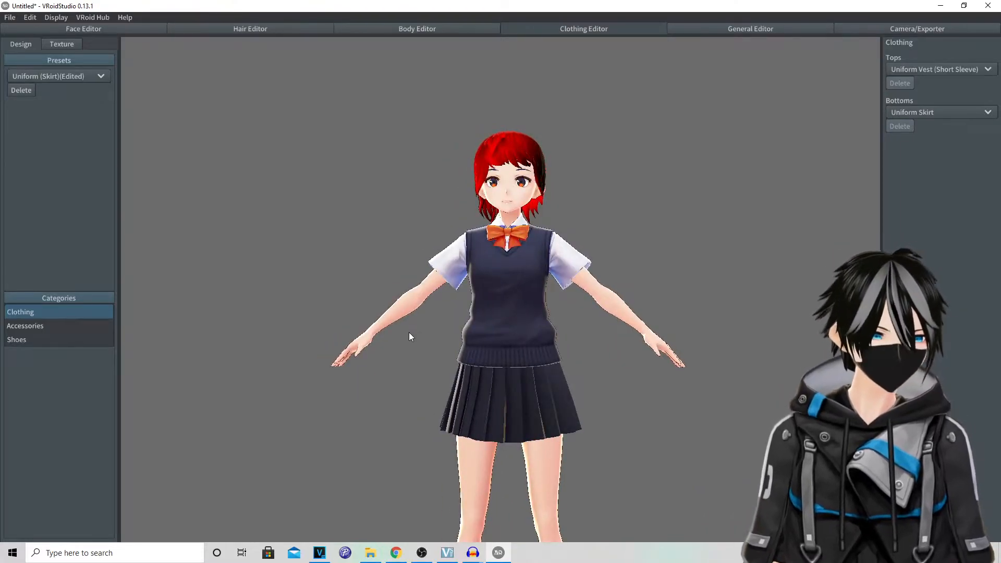
click(57, 77)
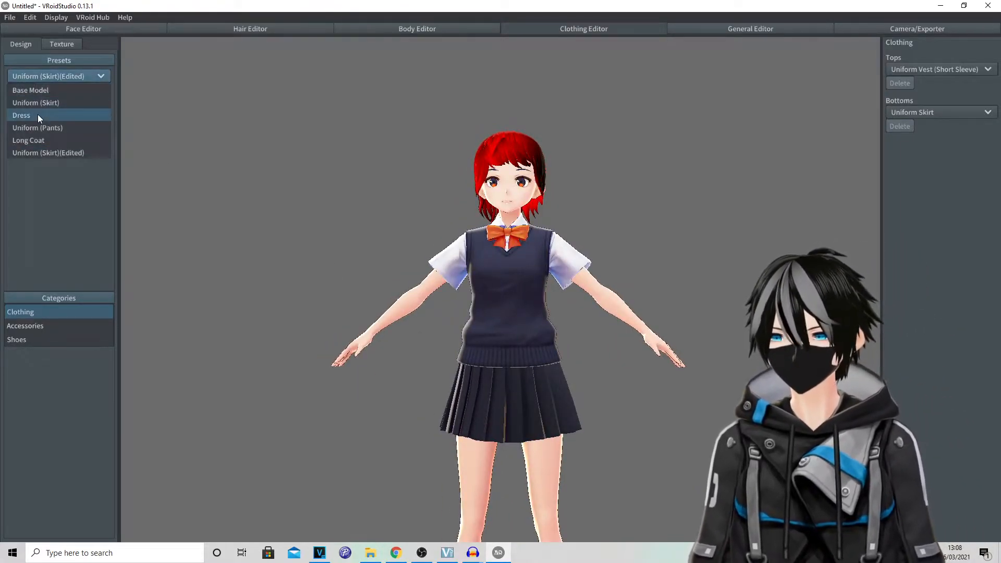
click(21, 114)
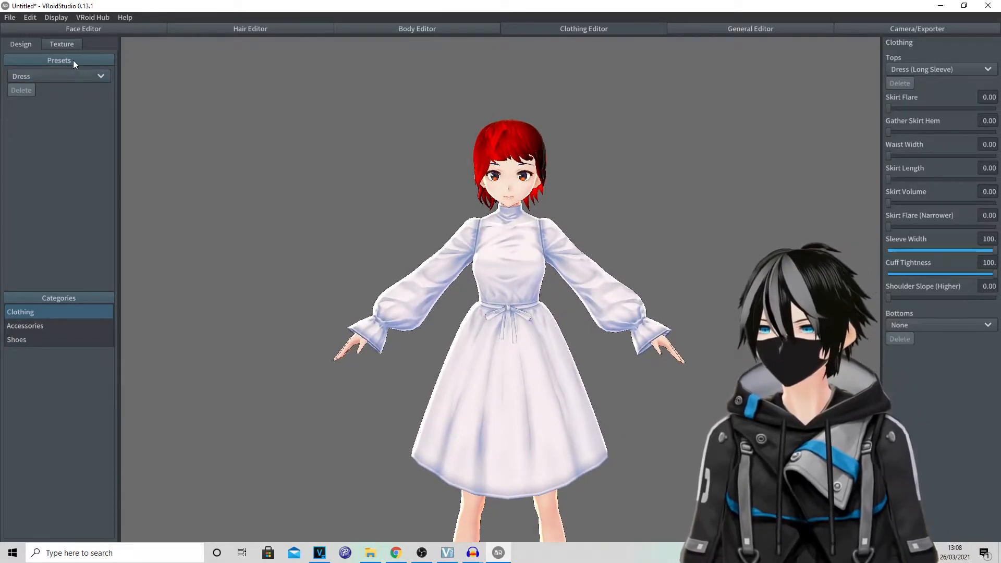
click(58, 76)
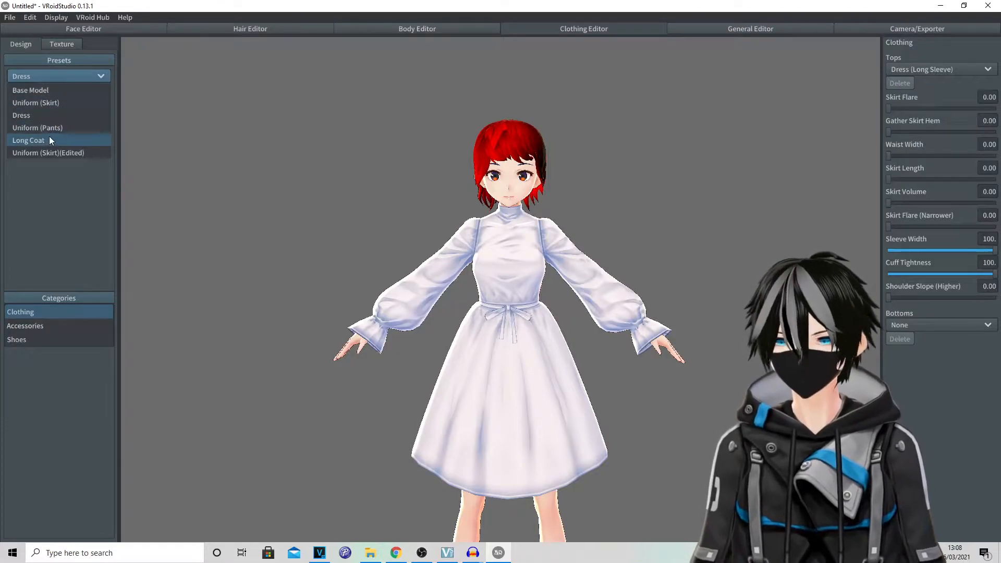
click(29, 140)
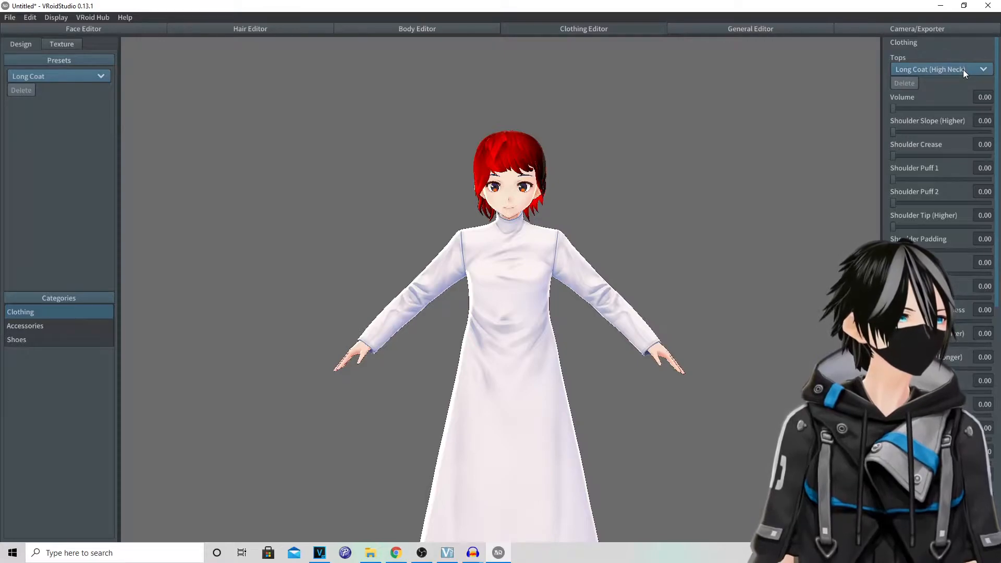
Swap the top garment for a Hoodie from the Tops list
click(938, 69)
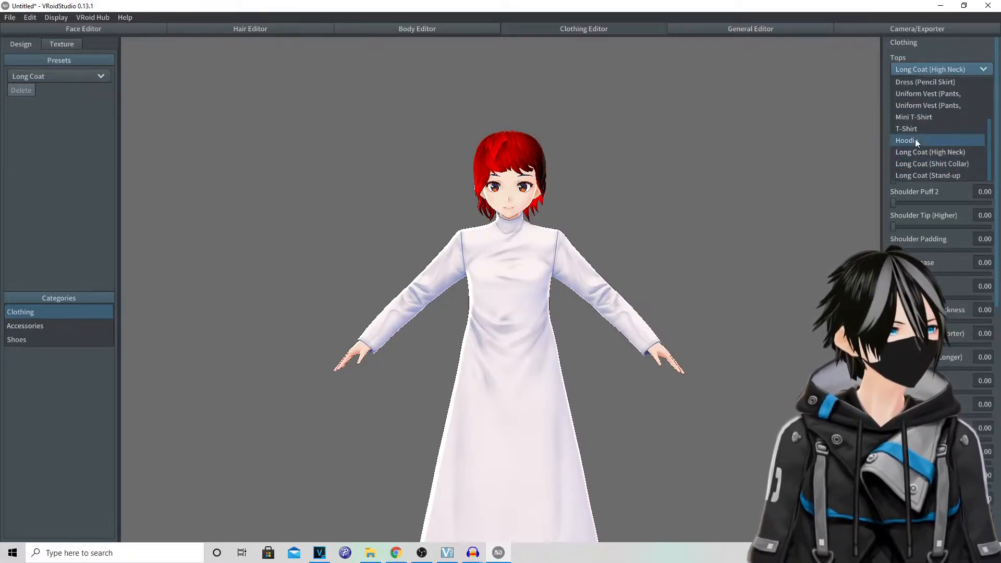
click(906, 139)
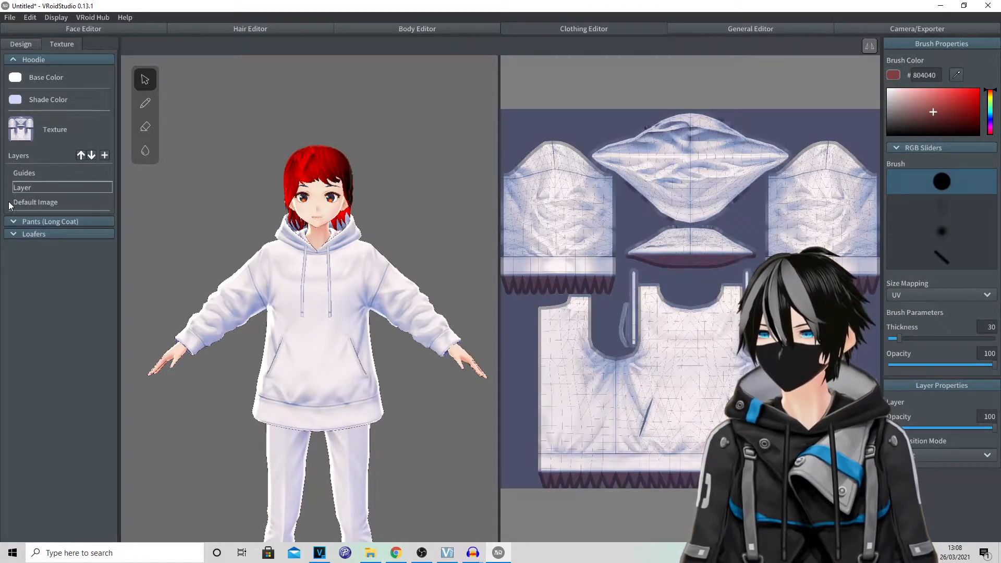
Return to the Design settings for the edited hoodie and pants
click(36, 201)
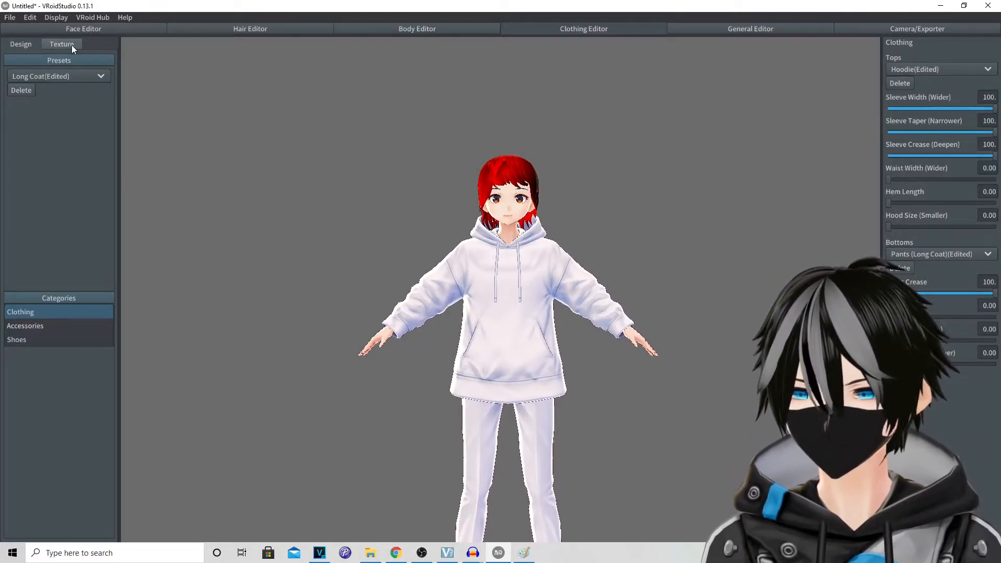
Select the hoodie's Default Image texture layer for export to Paint
click(61, 44)
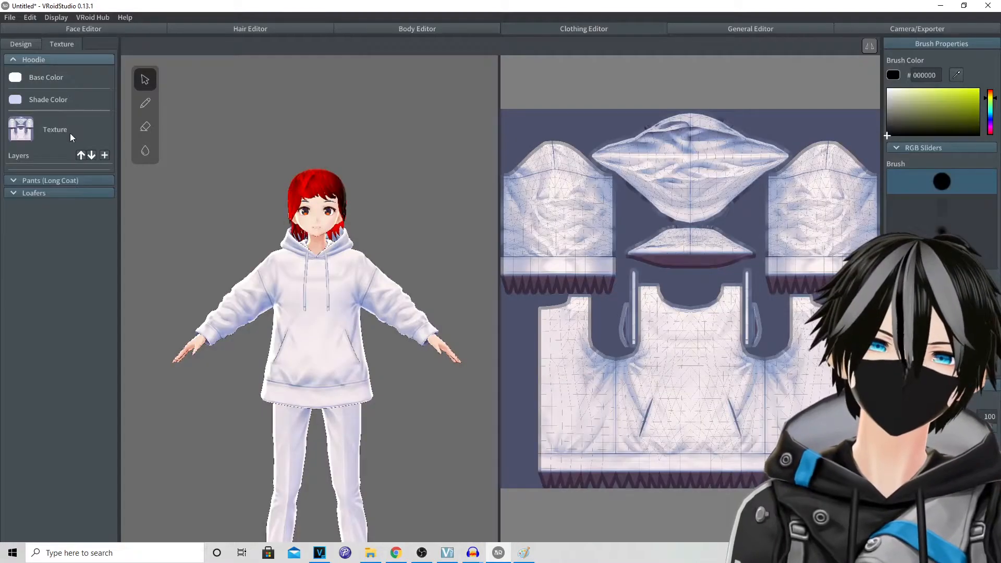
click(55, 129)
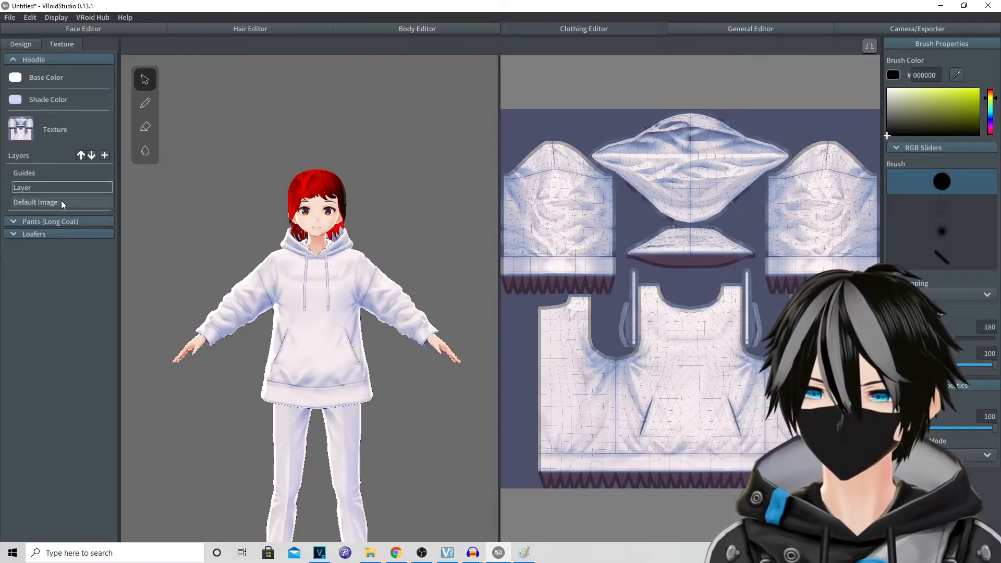
click(60, 201)
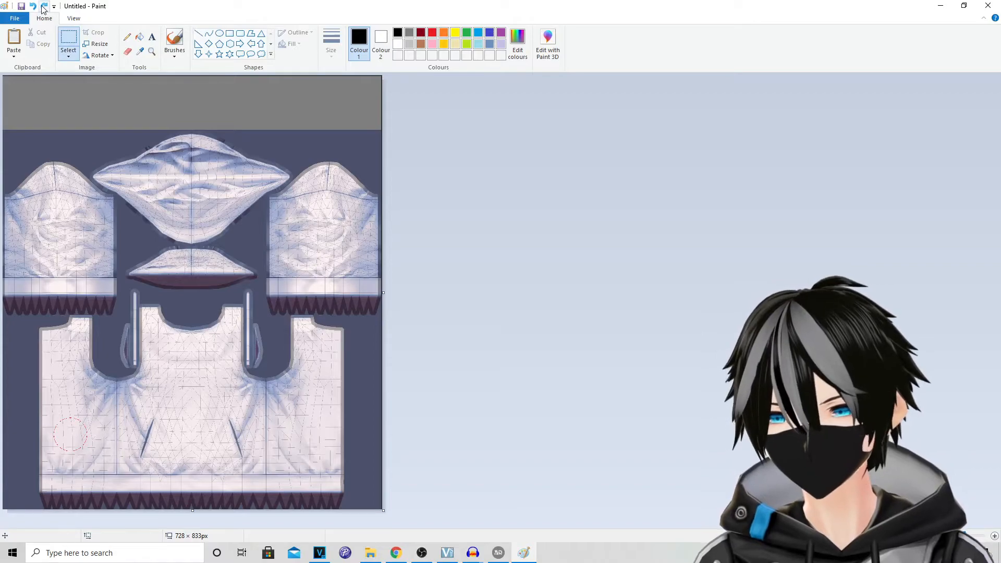
Use Paint's quick access toolbar to finish with the hoodie texture image
click(42, 7)
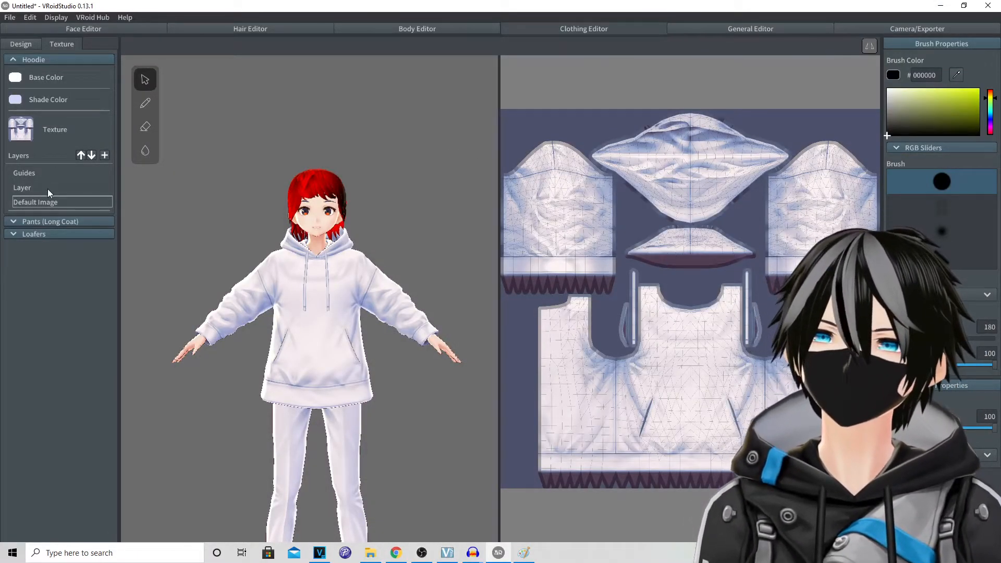
Import the edited black BEAST-logo texture onto the Default Image layer and apply the Long Coat(Edited) preset
right_click(35, 201)
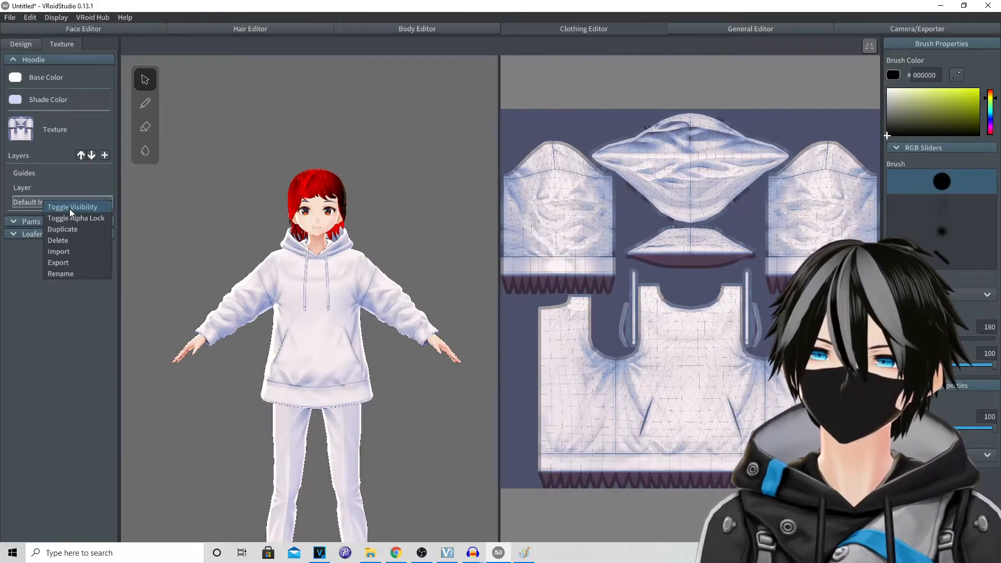
mouse_move(76, 251)
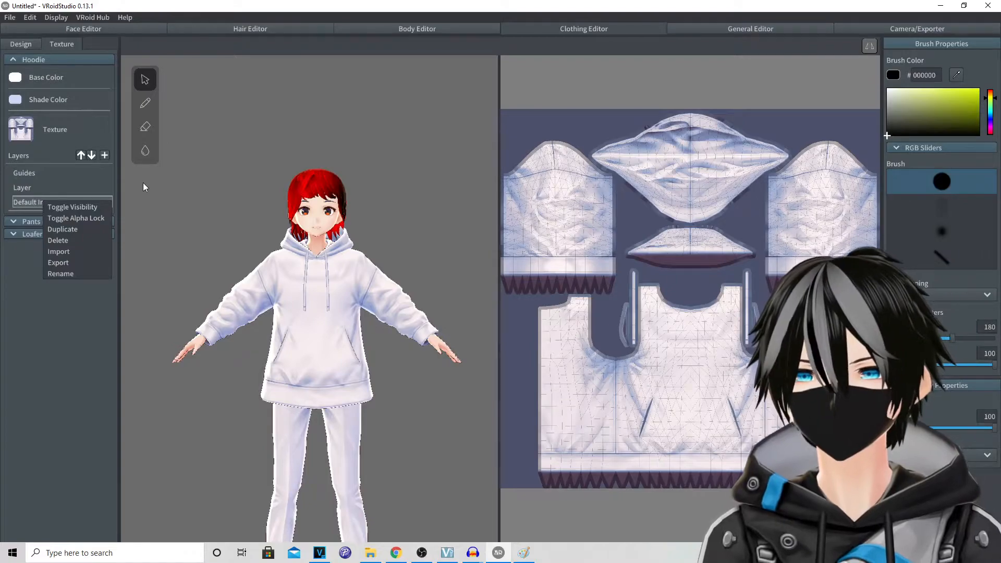
click(21, 44)
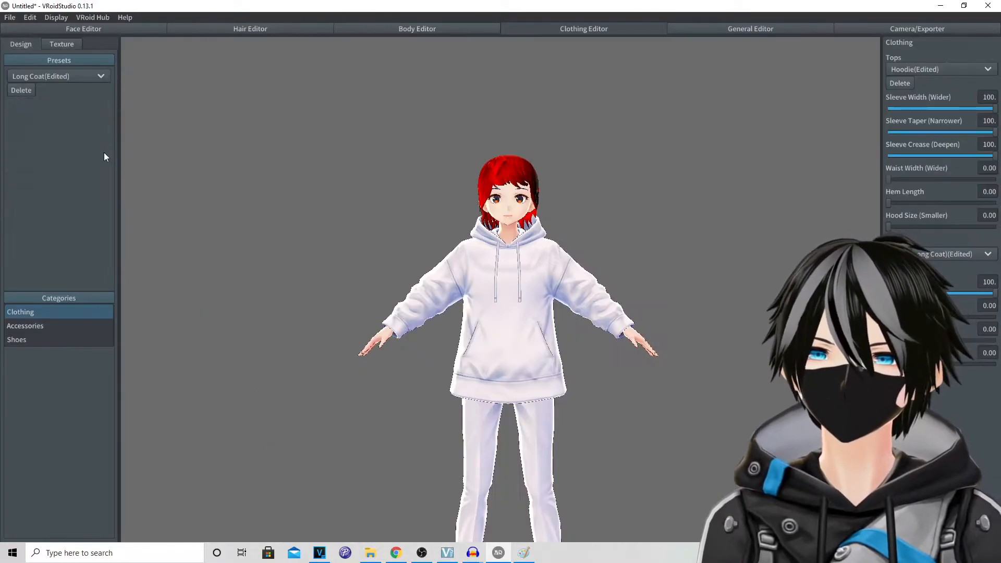
click(57, 75)
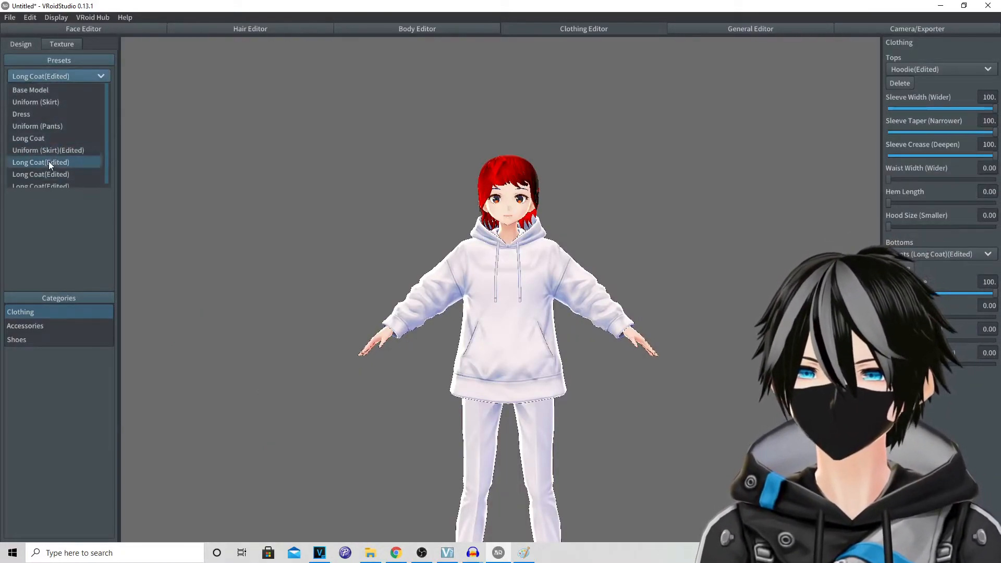
click(41, 163)
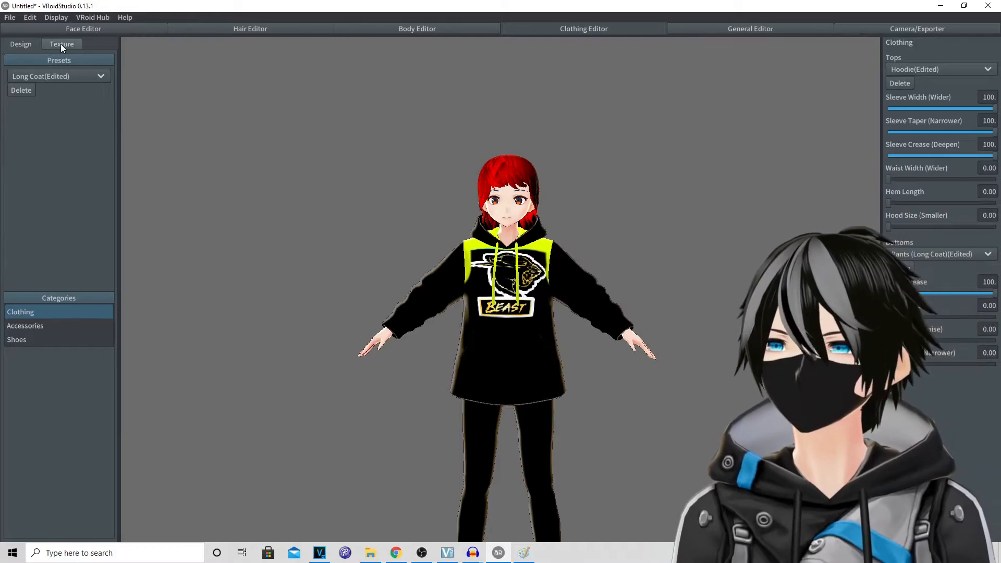
Select the loafers' Default Image layer to show the shoe texture map
click(61, 44)
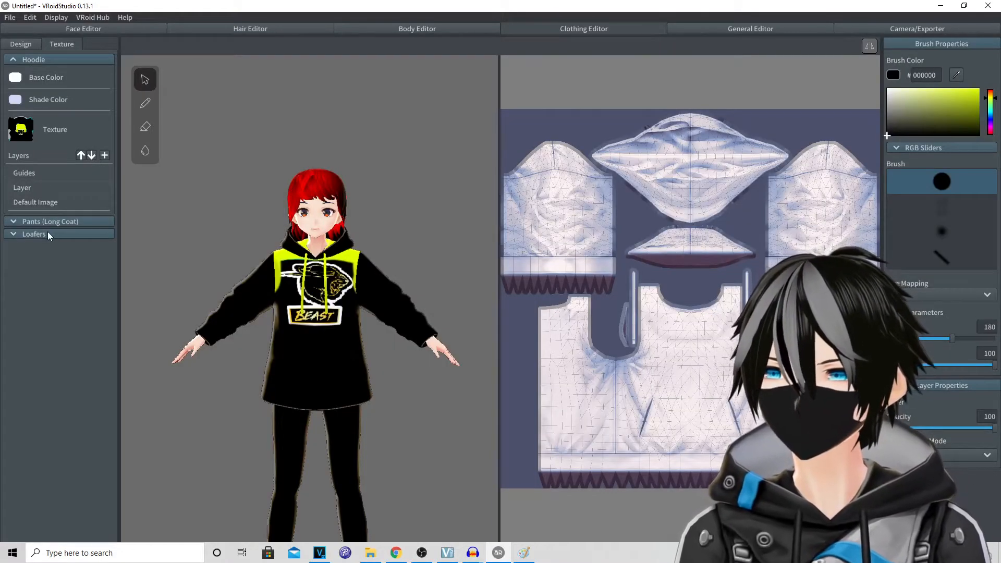
click(34, 233)
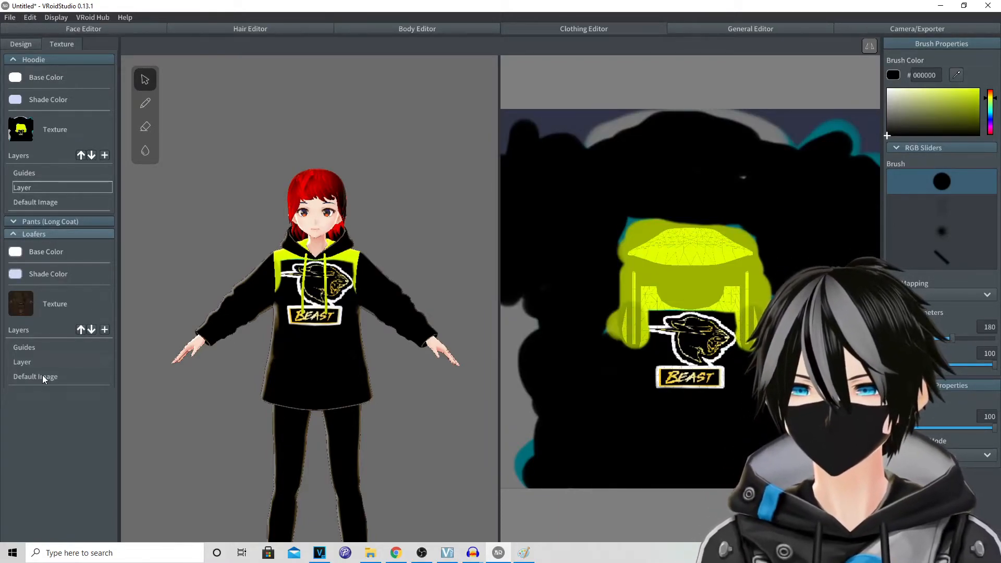
click(36, 376)
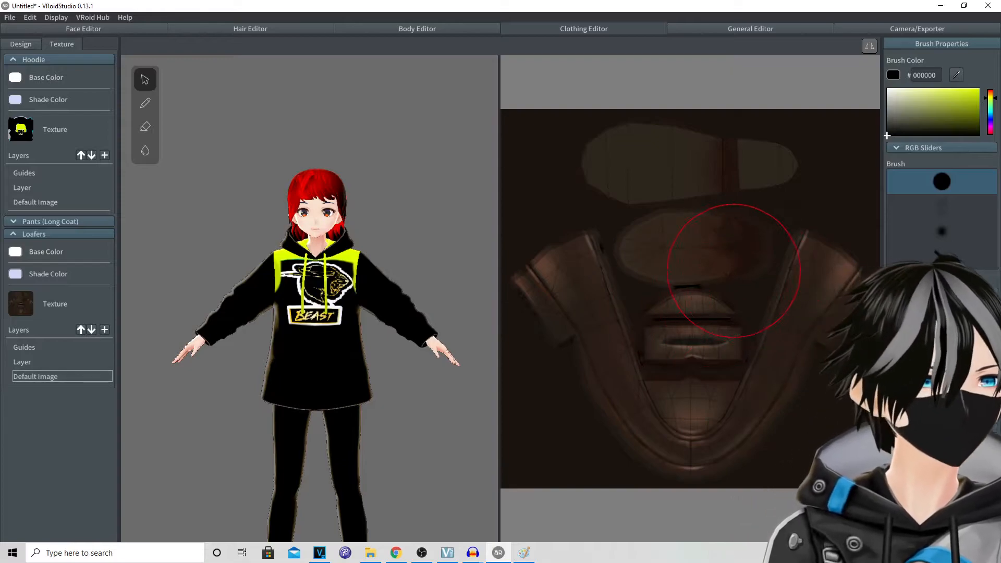
mouse_move(587, 315)
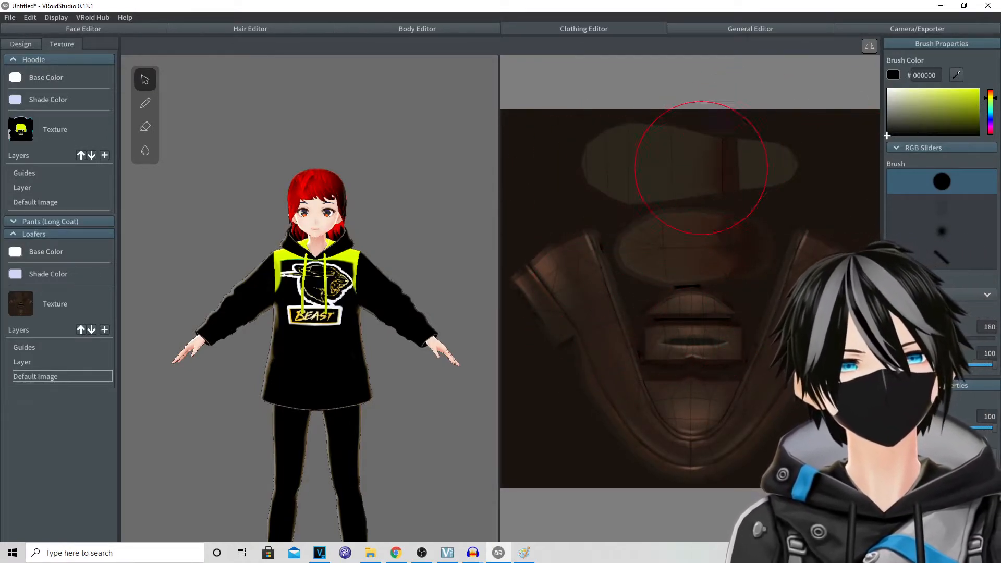
mouse_move(545, 178)
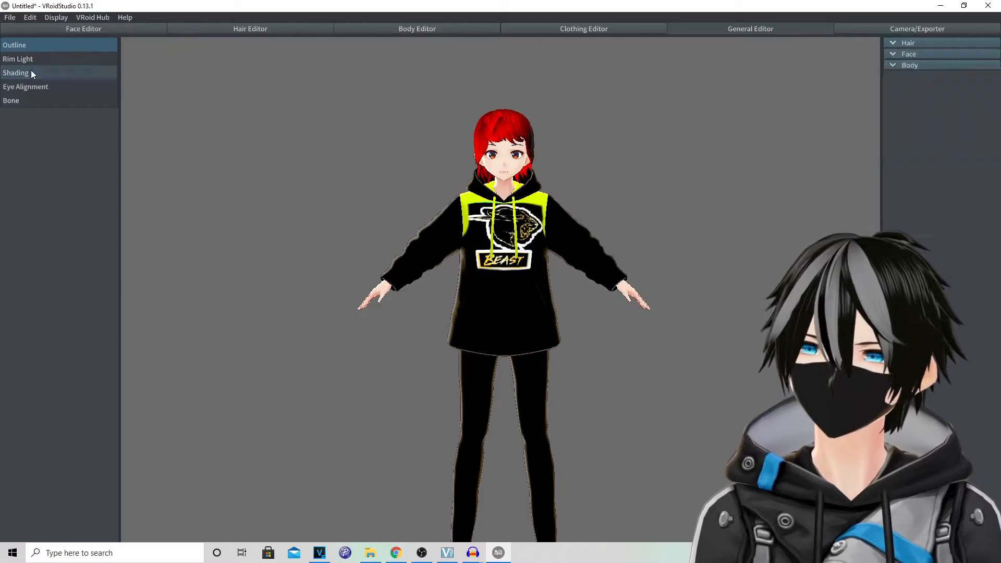
Set hair shading area to about -0.07 and shade hardness to -0.02
click(16, 72)
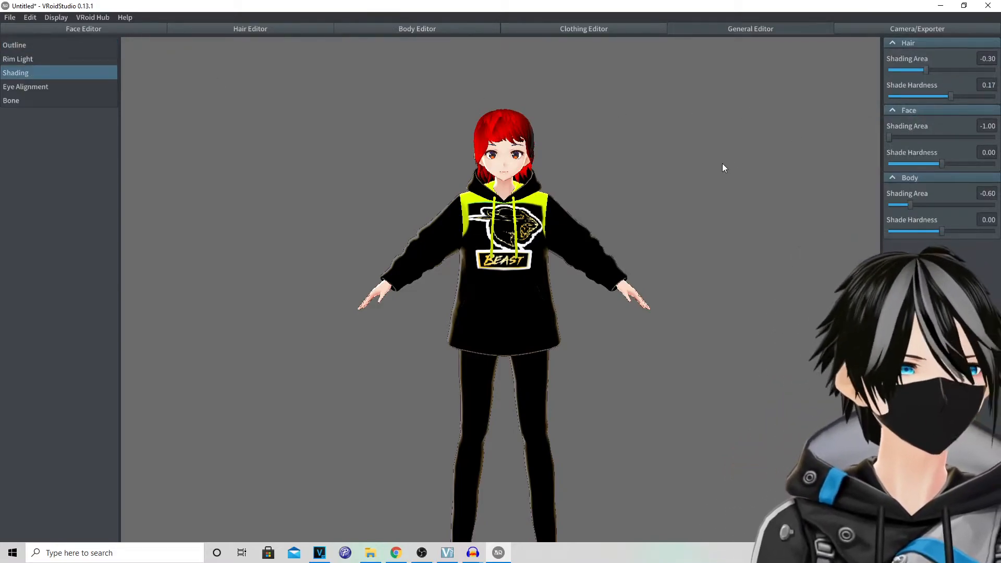
drag(905, 70, 941, 70)
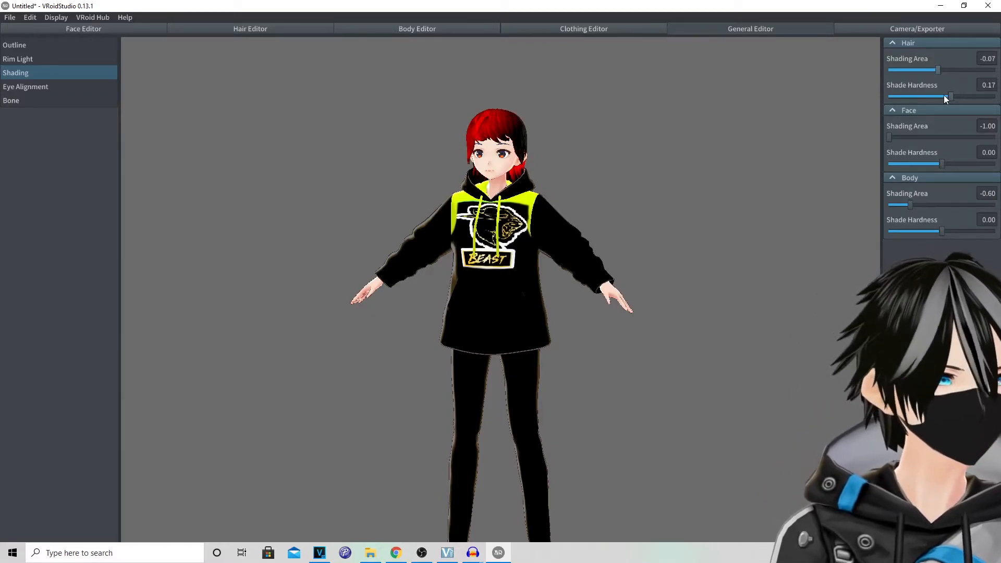
drag(947, 96, 929, 96)
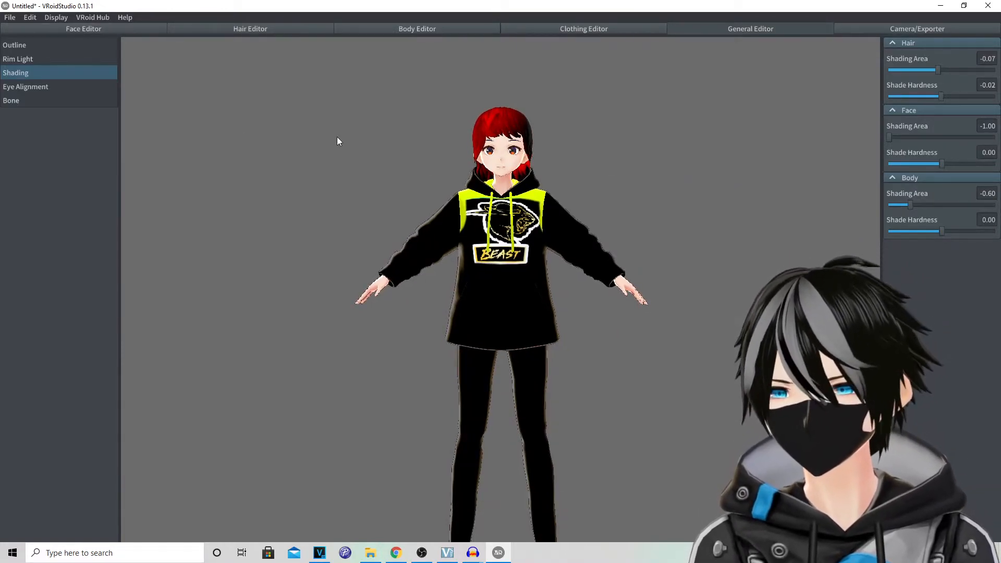
Set the upper eye alignment to 12.5 and move to the Camera/Exporter workspace
click(25, 87)
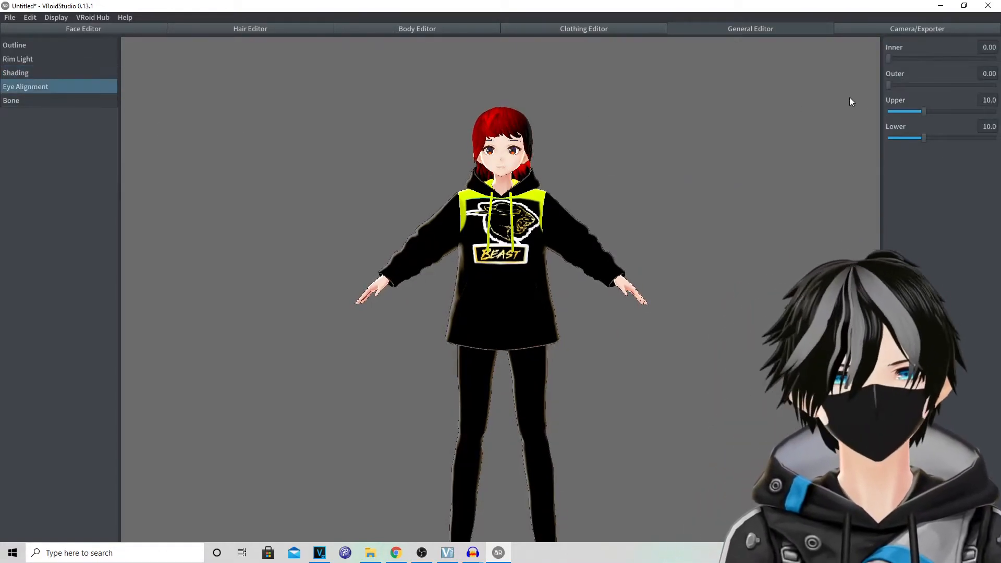
drag(923, 111, 900, 112)
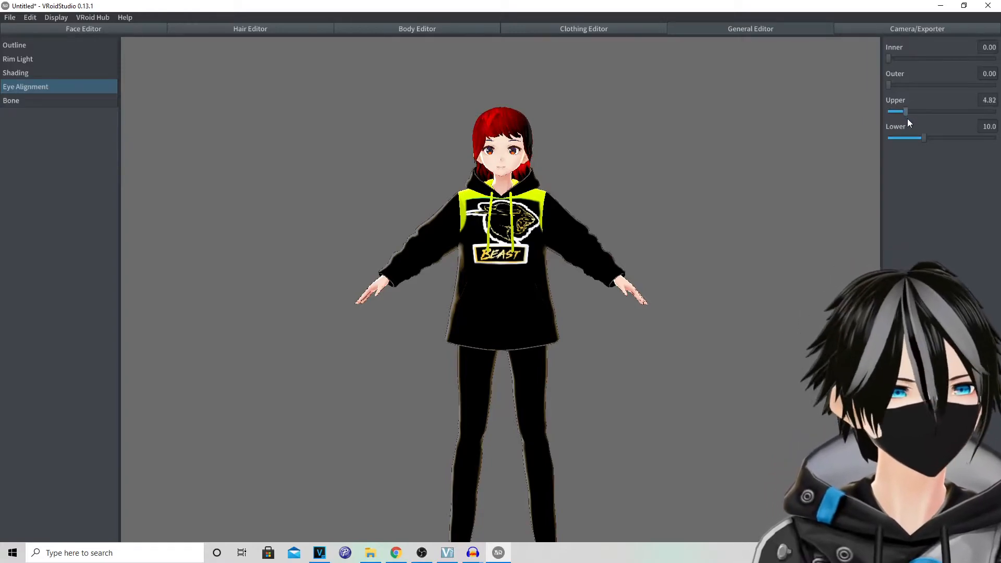
drag(898, 111, 932, 111)
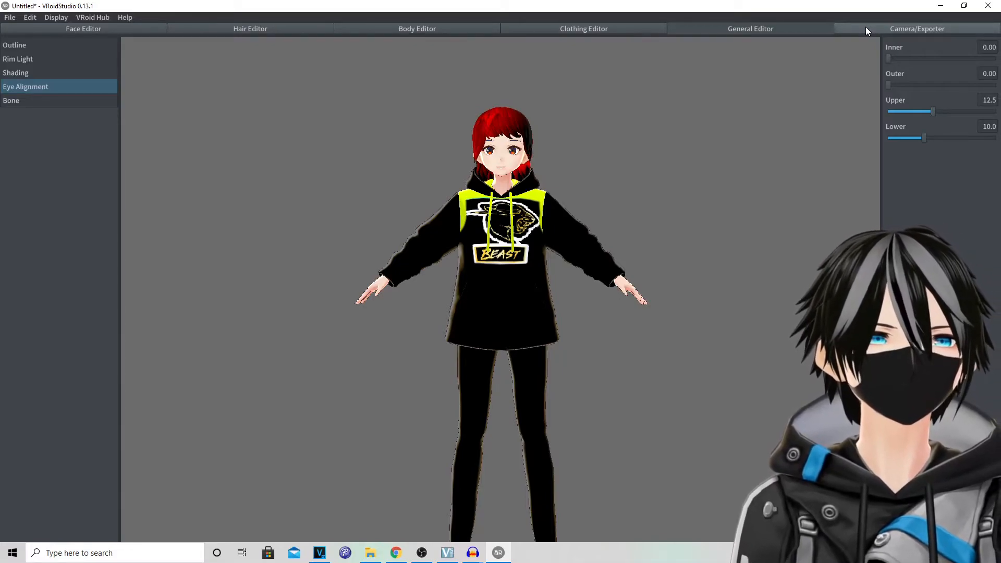
click(916, 28)
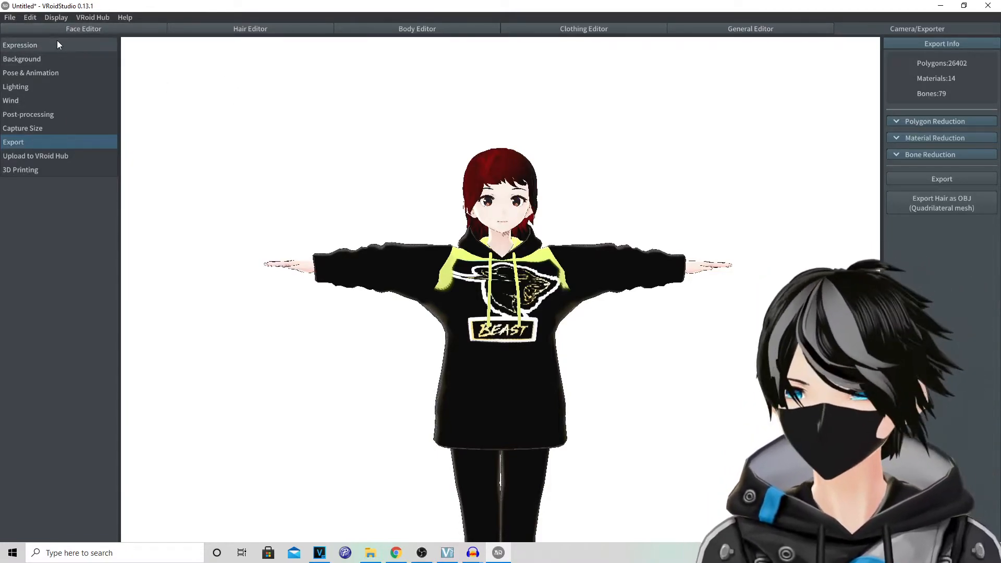
Look over Expression and Background settings, then preview standby poses ending on Standby 1
click(20, 45)
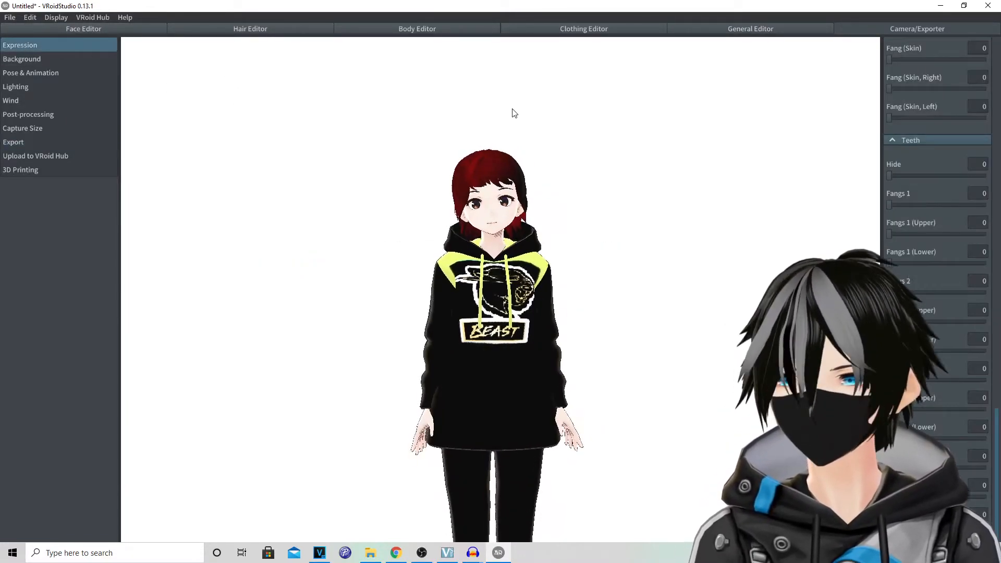
click(30, 72)
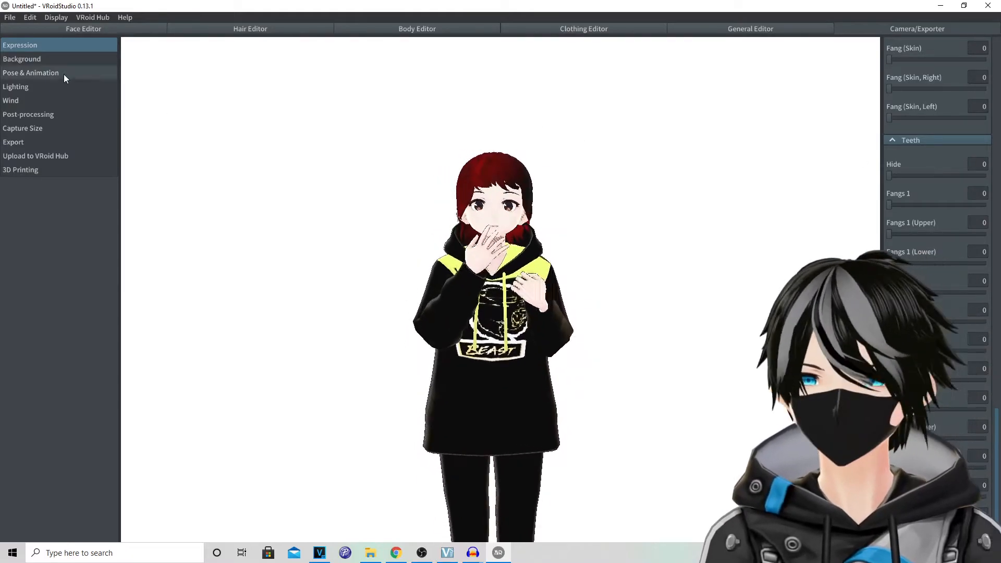
click(22, 58)
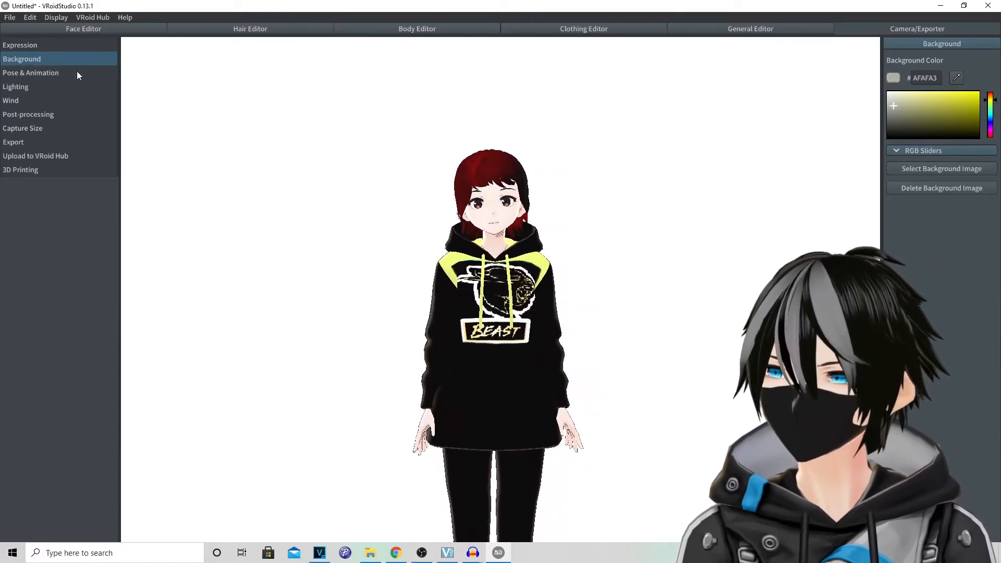
click(30, 72)
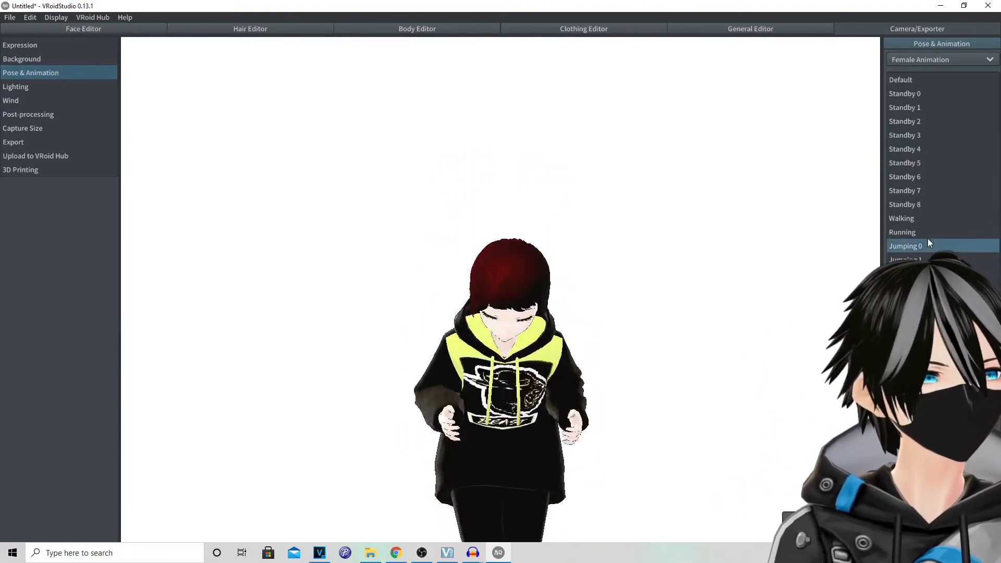
click(904, 190)
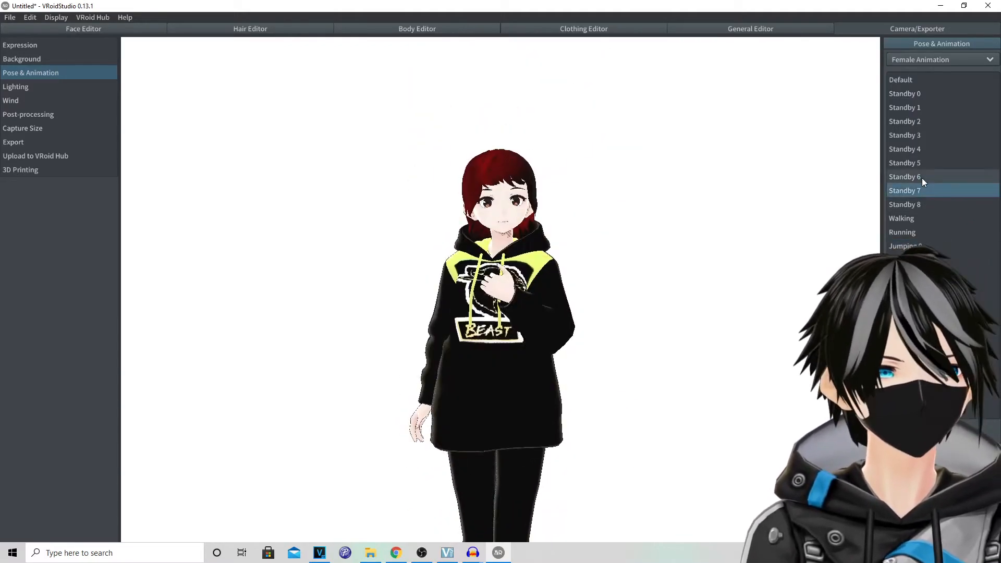
click(905, 148)
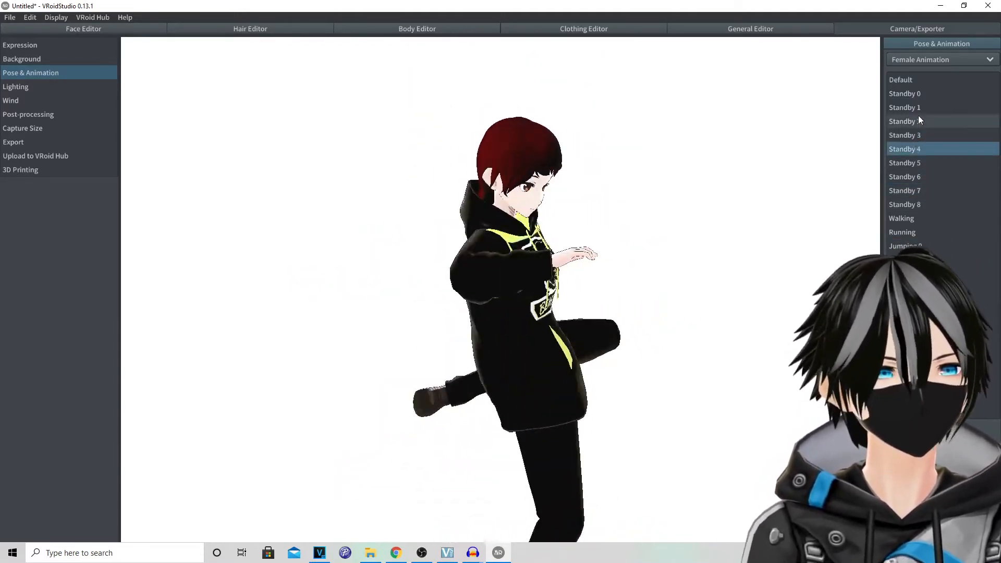
click(904, 108)
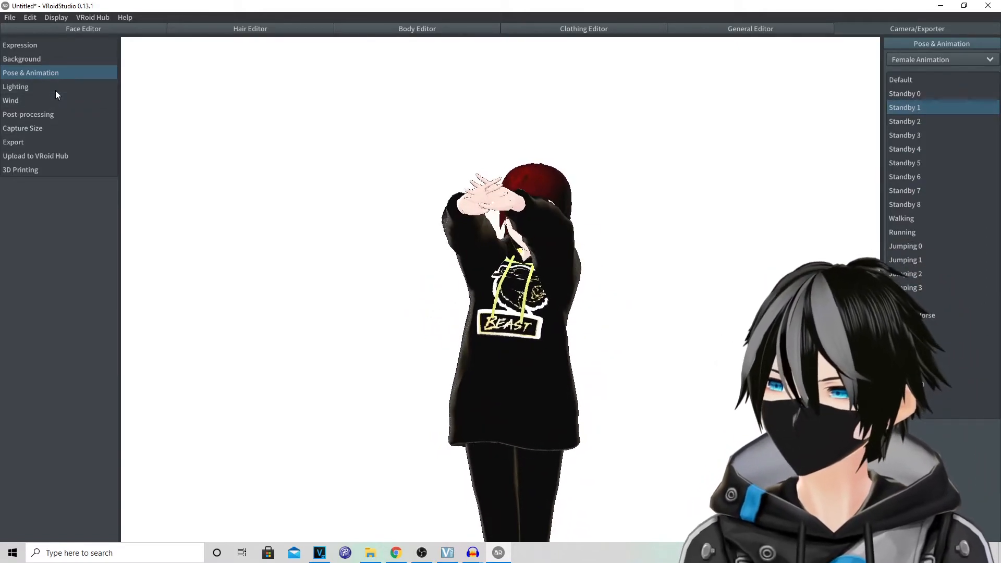
Make the lighting white, check Wind, raise Bloom Threshold to 0.56 and show the export information
click(15, 87)
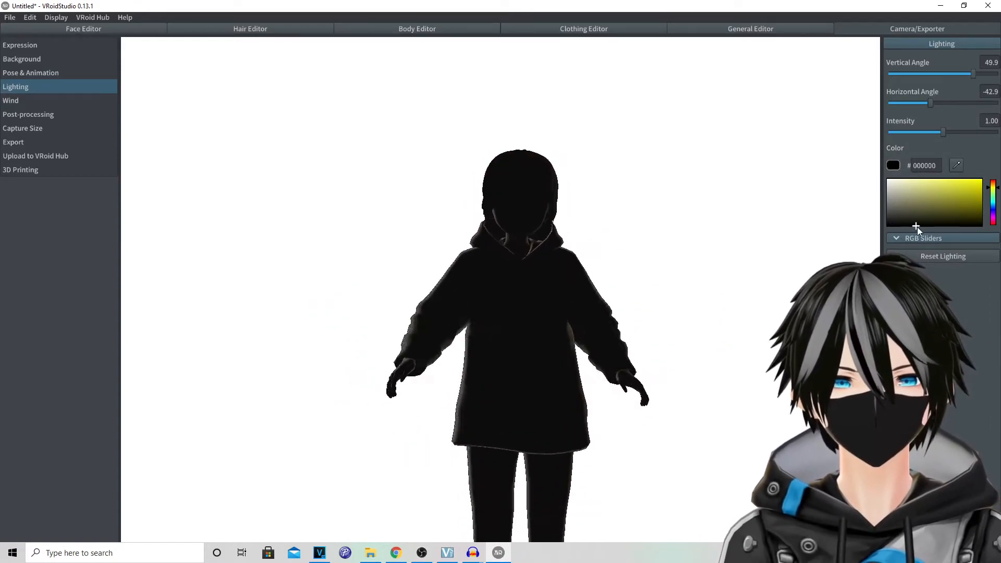
click(886, 178)
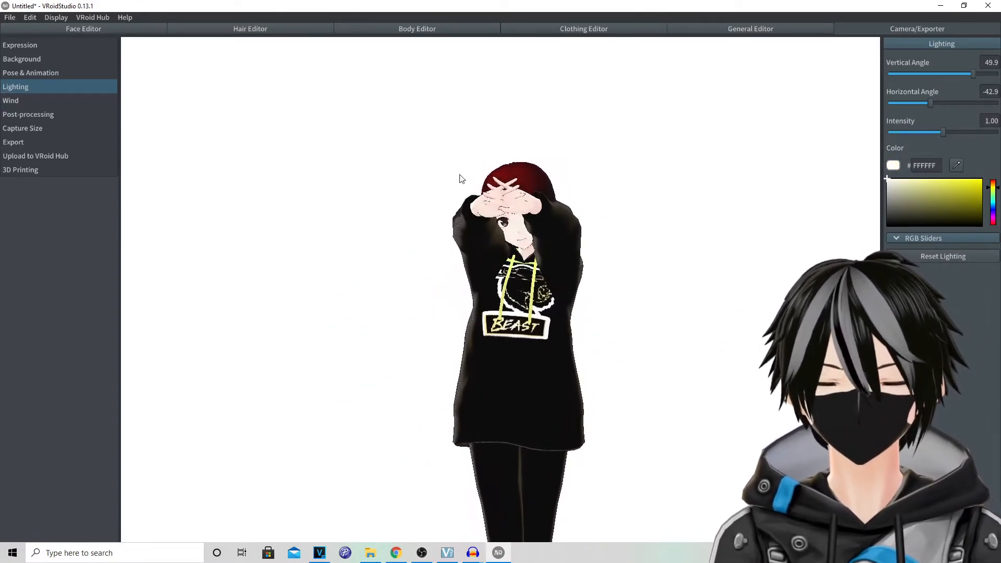
click(28, 113)
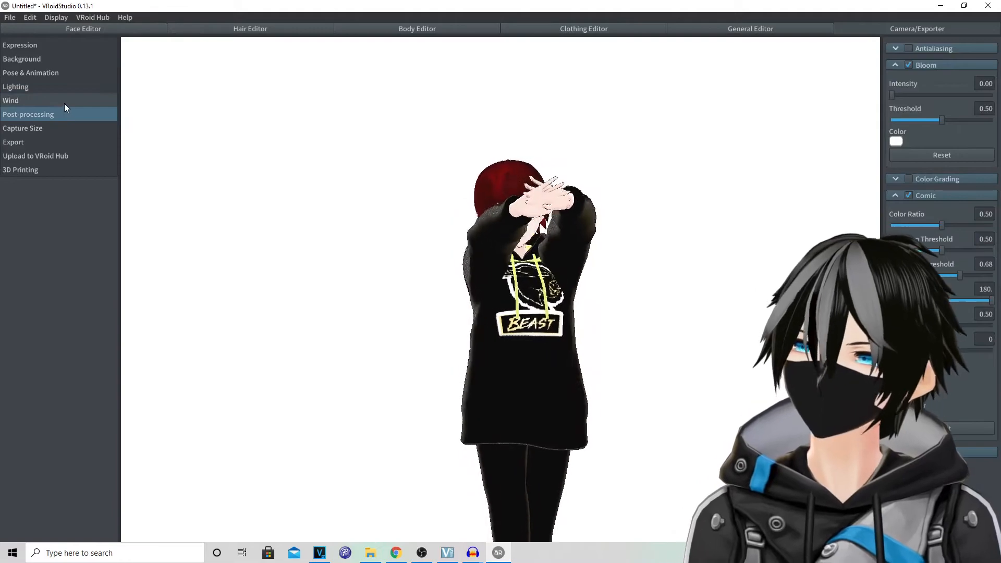
click(11, 100)
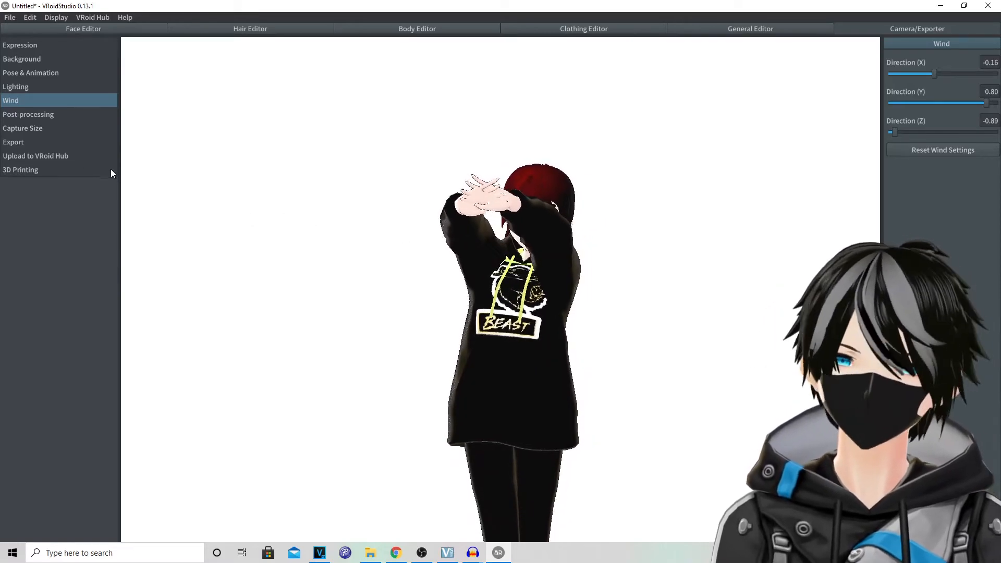
click(28, 115)
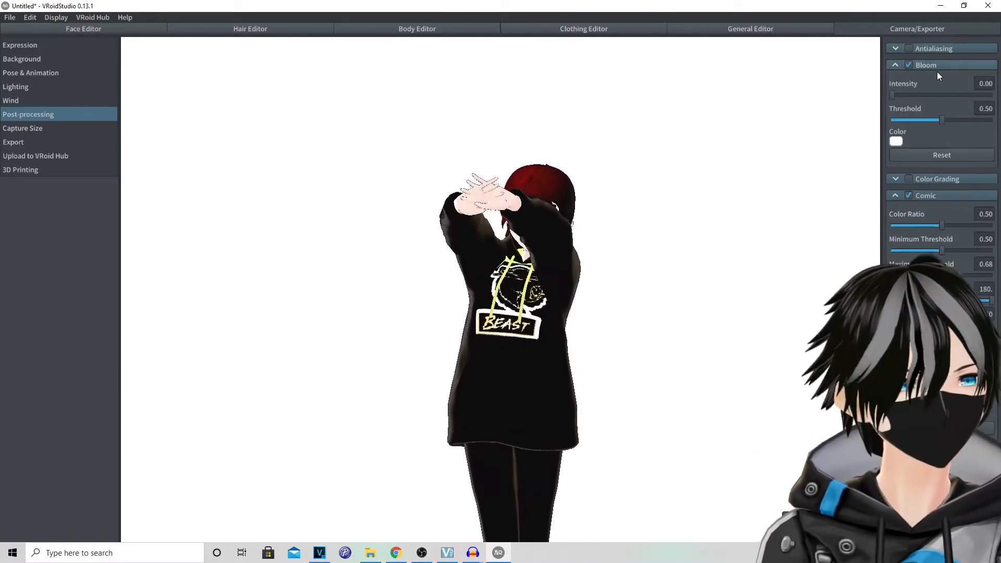
drag(951, 120, 934, 120)
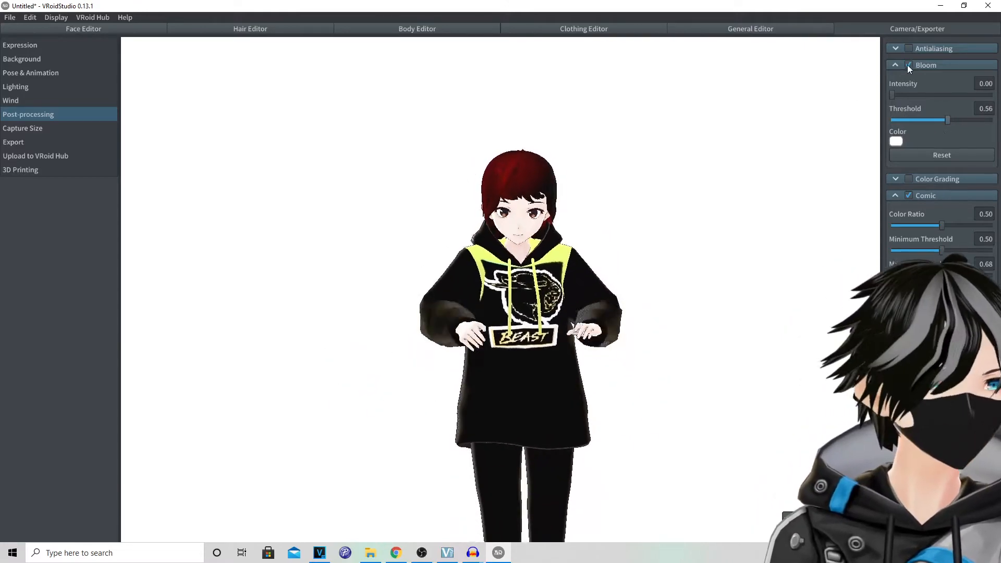
click(908, 65)
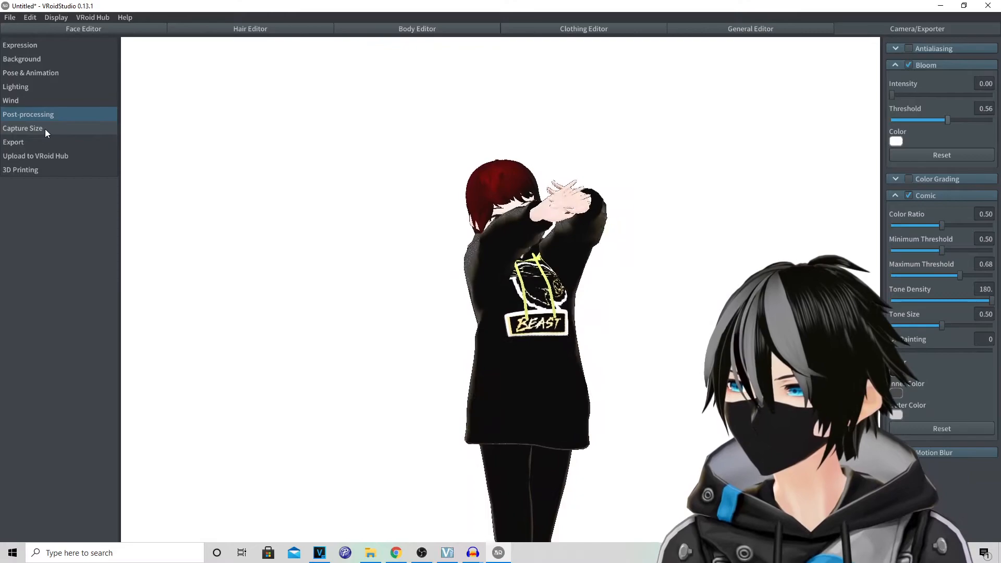
click(14, 141)
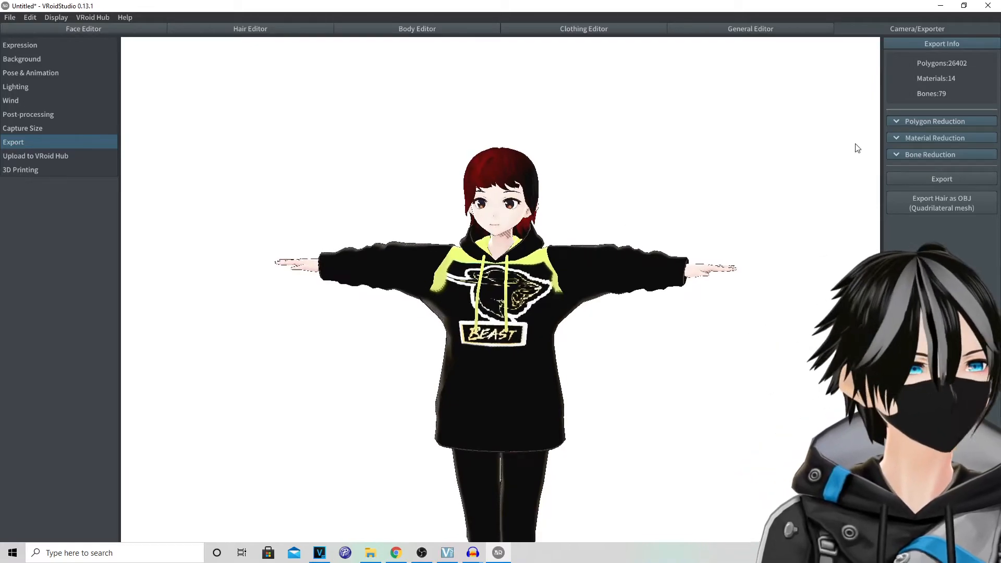
click(940, 178)
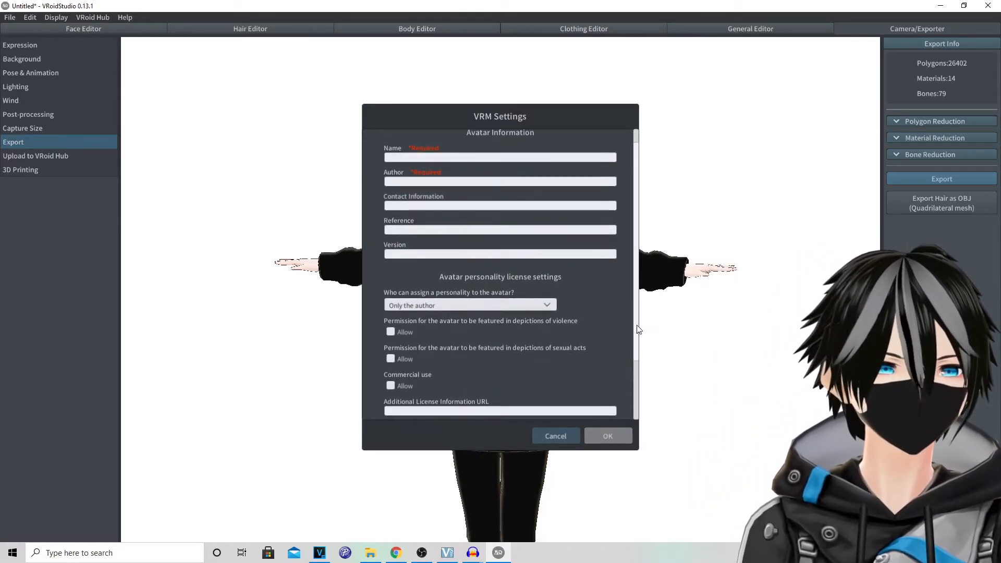
scroll(down, 3)
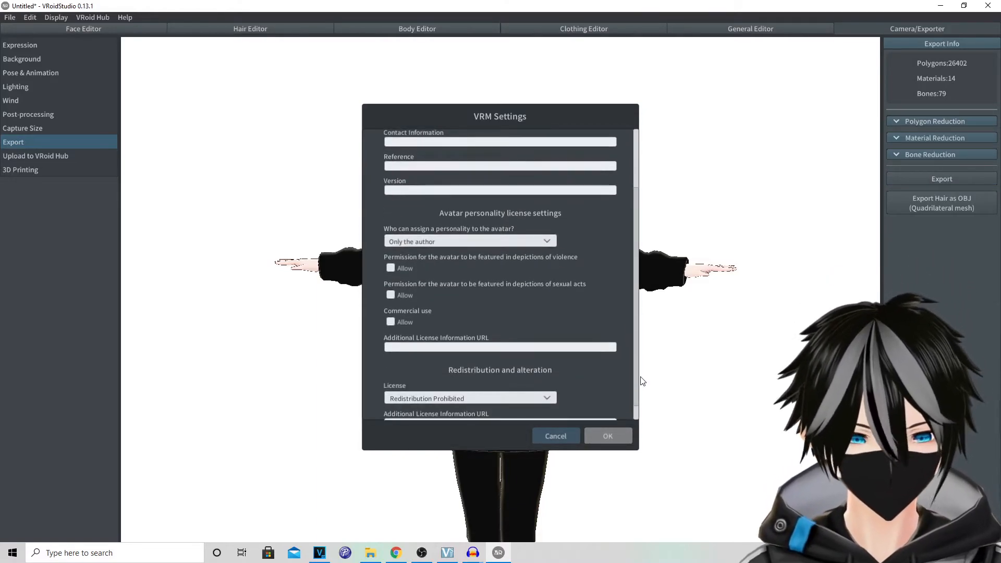
scroll(down, 3)
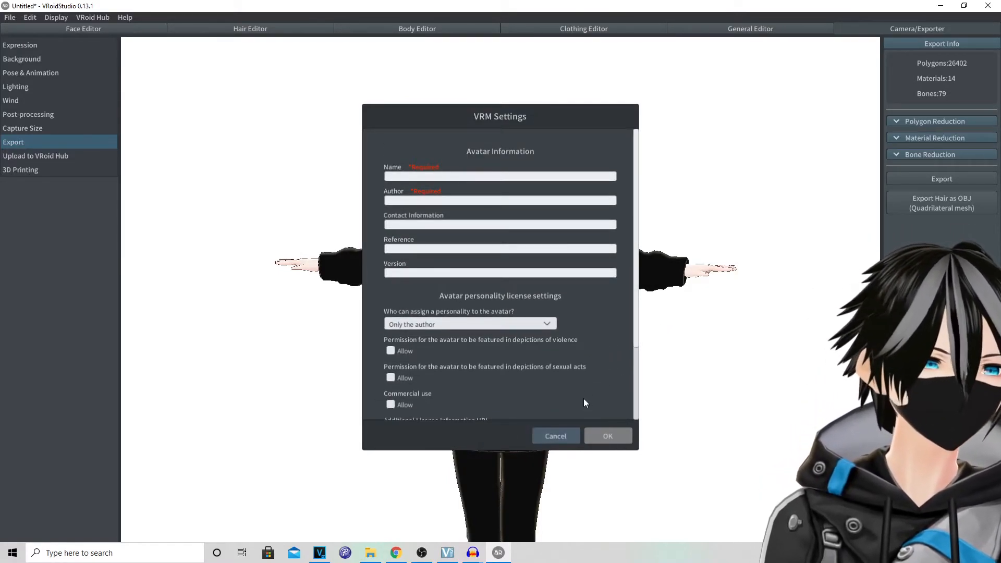
click(553, 435)
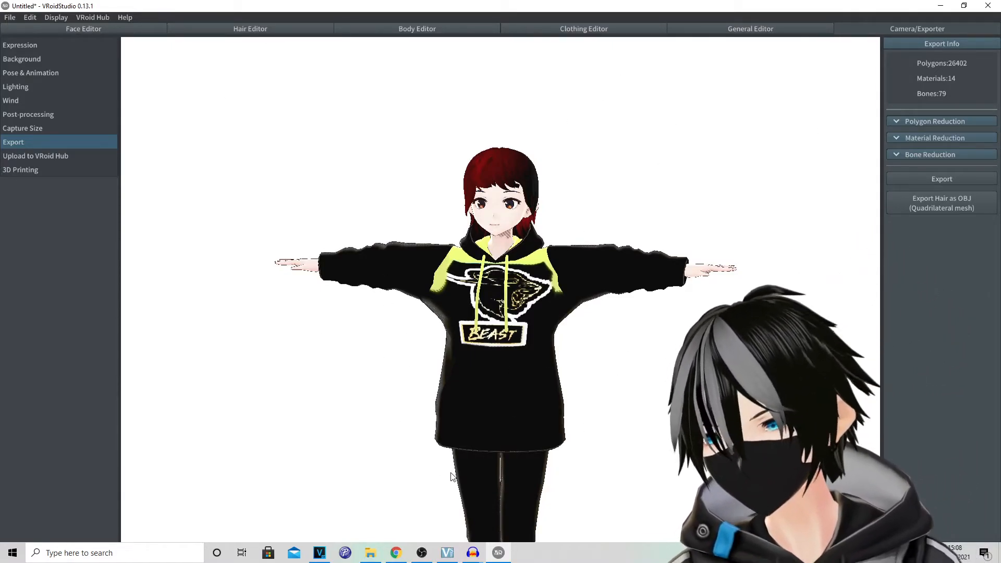
mouse_move(396, 553)
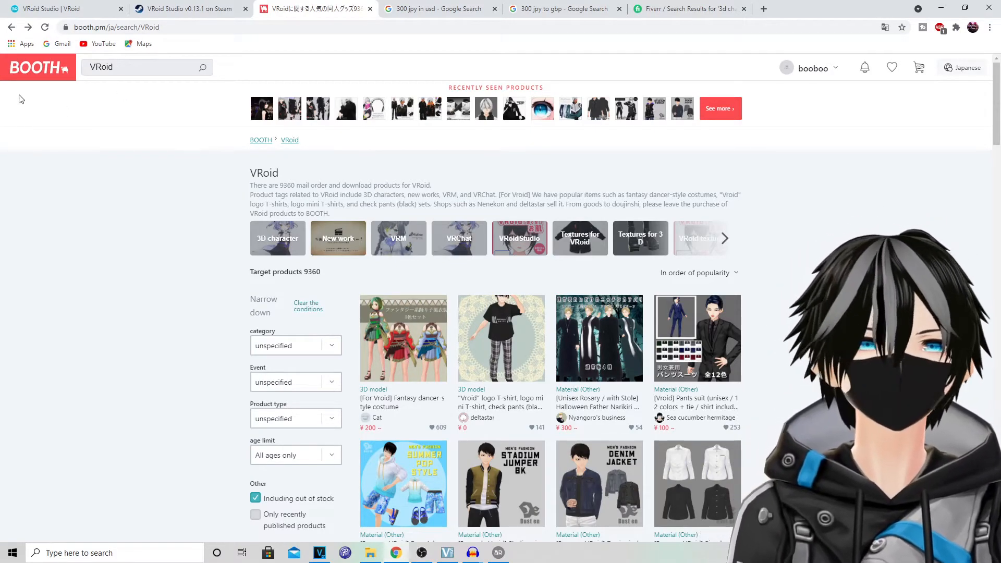
mouse_move(785, 252)
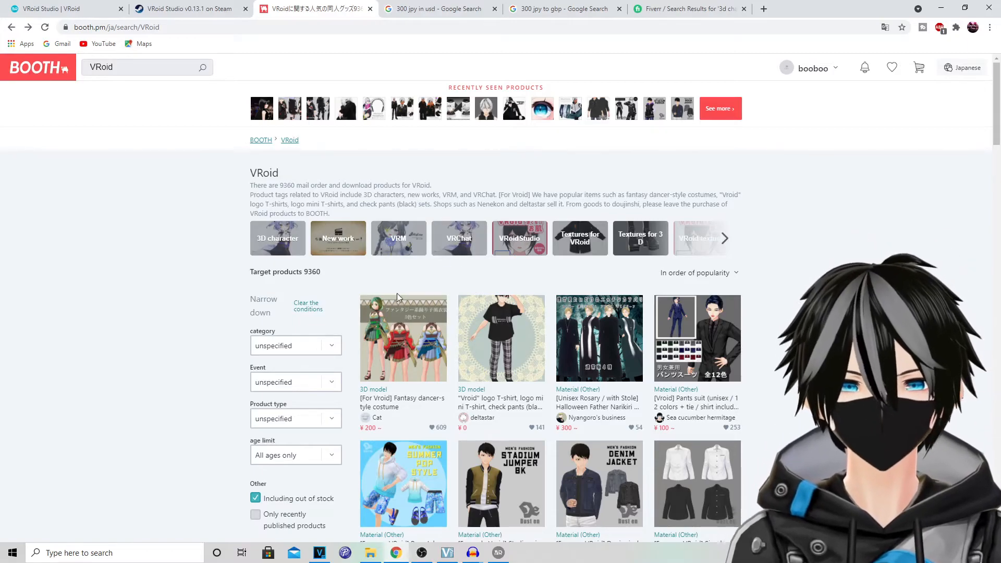
Scroll the BOOTH VRoid results and open the ¥300 tights and knee-socks texture set
scroll(down, 3)
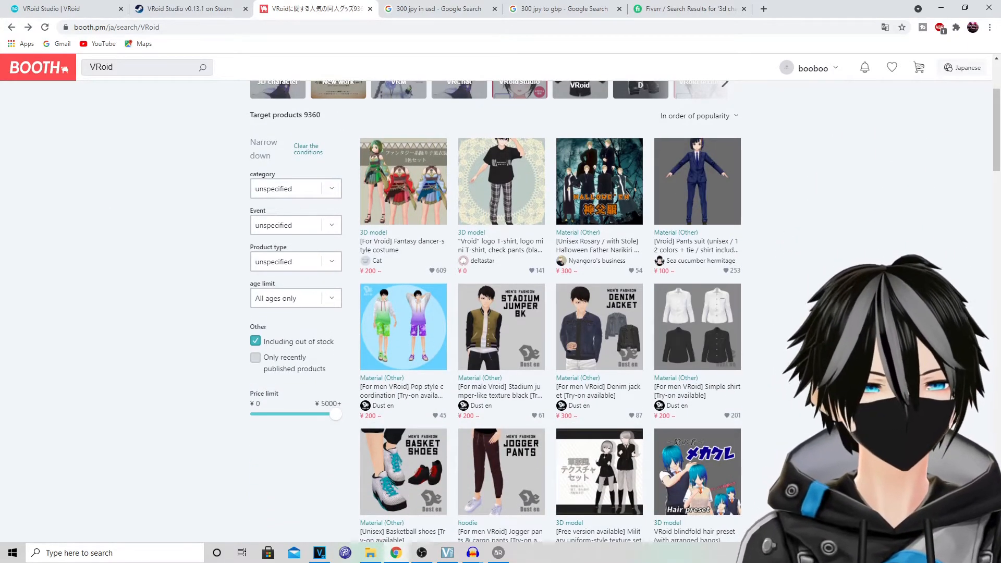
scroll(down, 3)
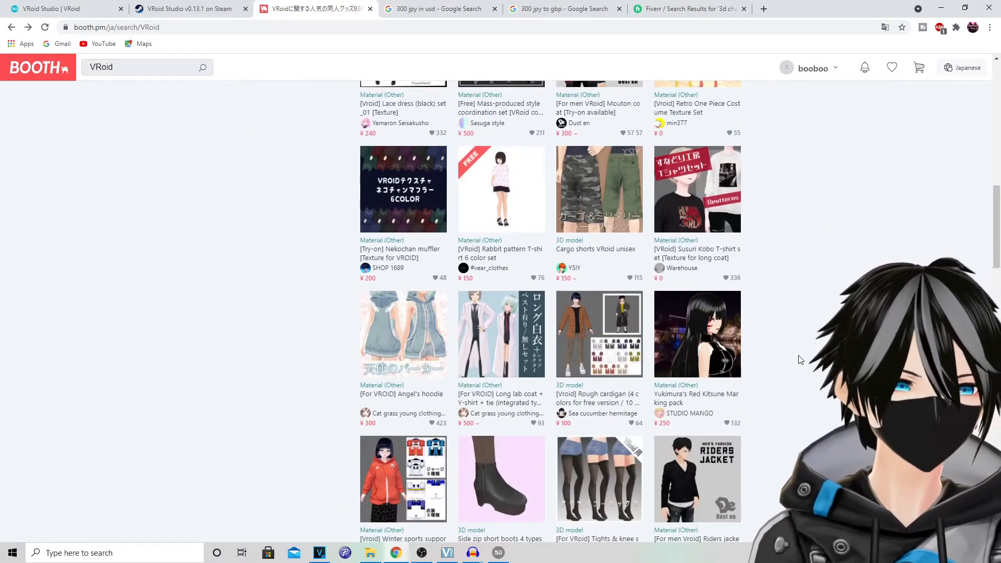
scroll(down, 3)
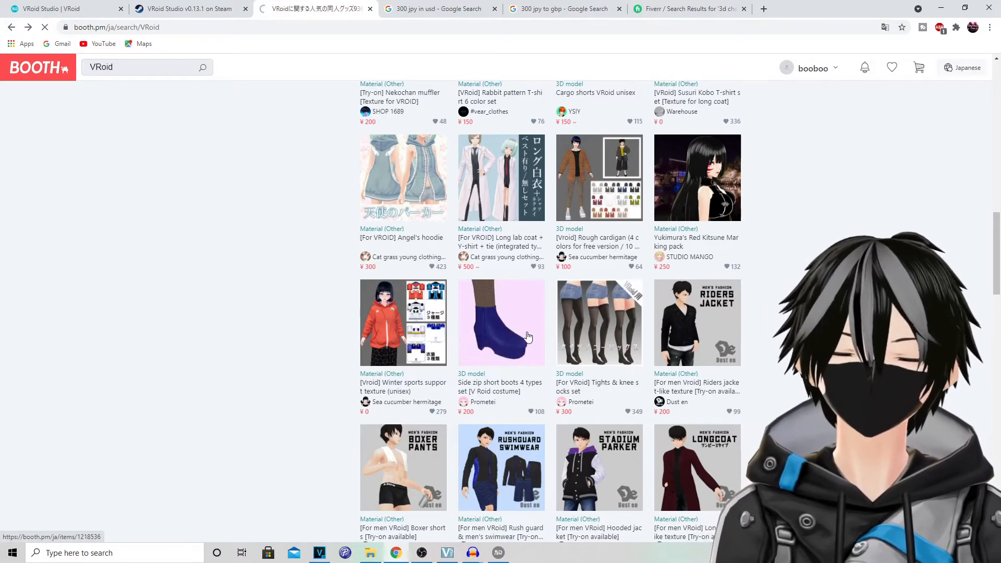
click(599, 322)
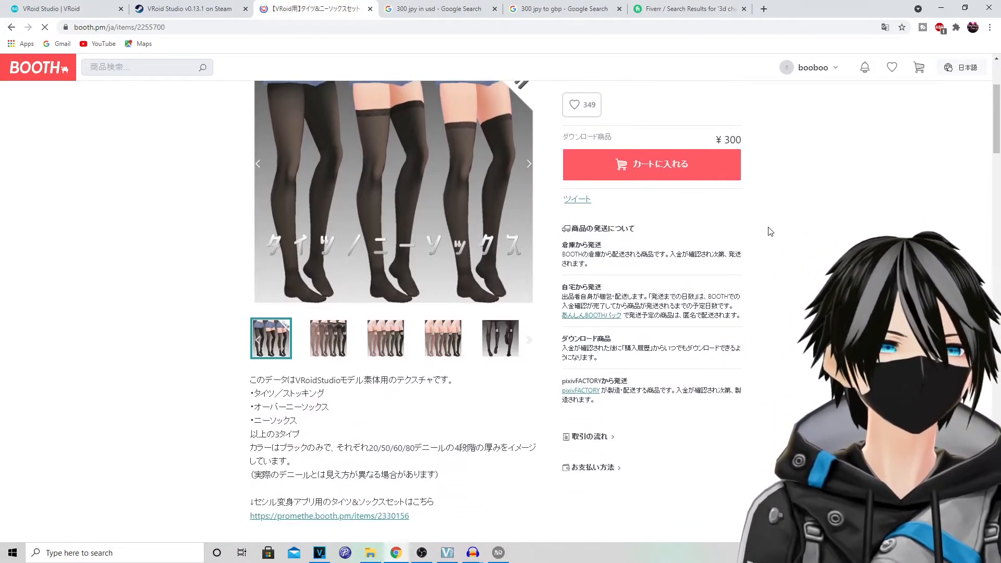
Translate the tights and knee-socks product page to English and read through its description
click(195, 348)
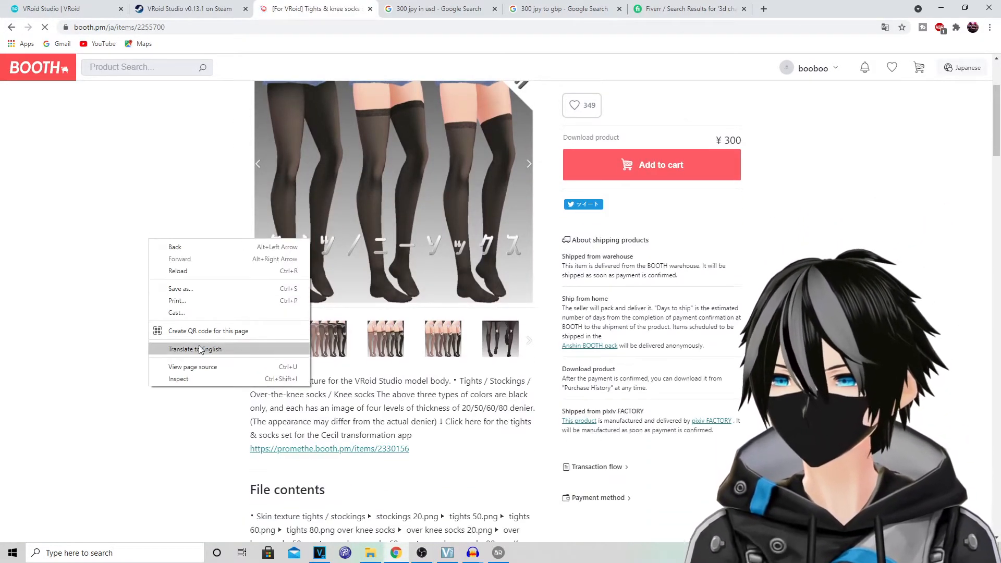
click(195, 348)
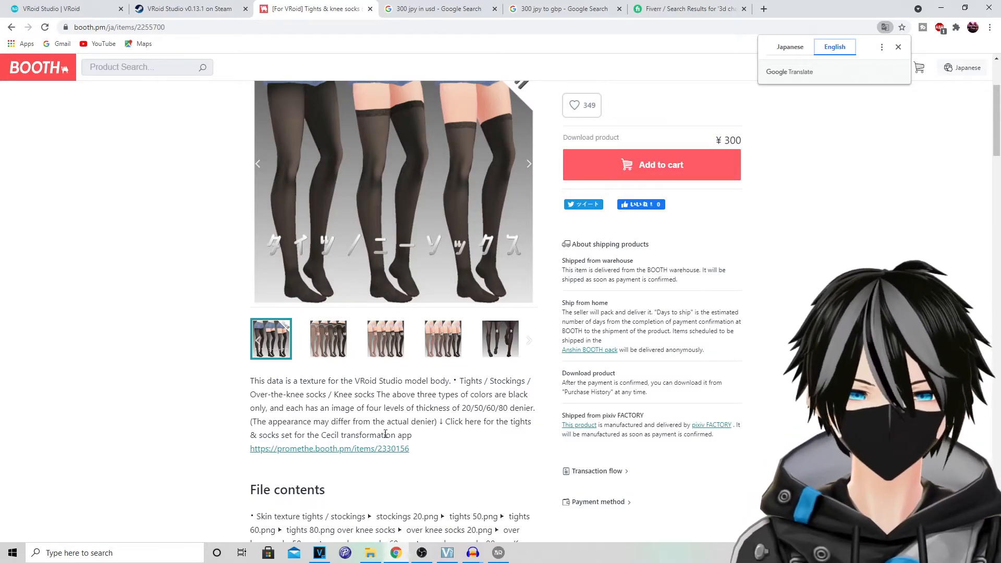
scroll(down, 3)
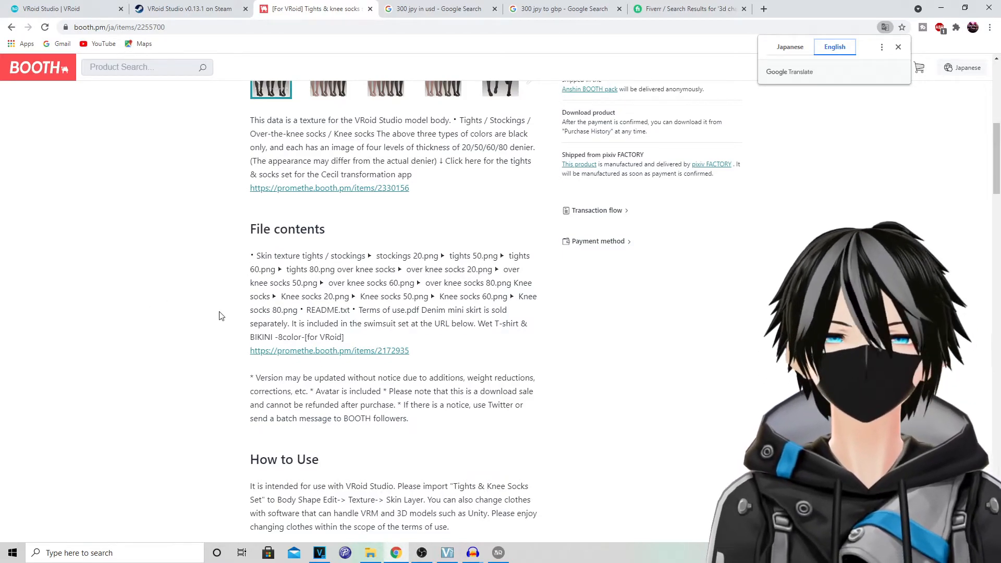
scroll(down, 3)
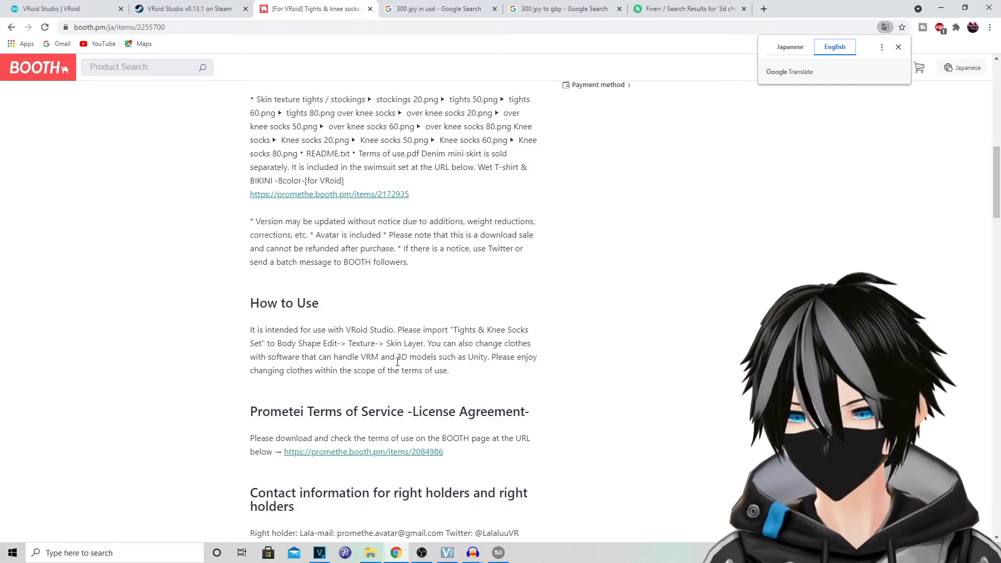
scroll(down, 3)
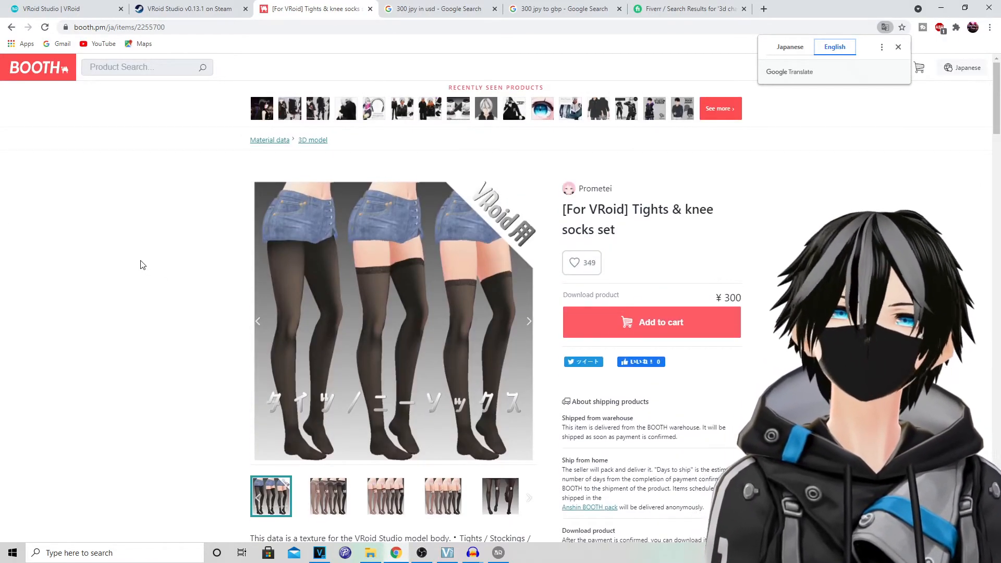
scroll(down, 3)
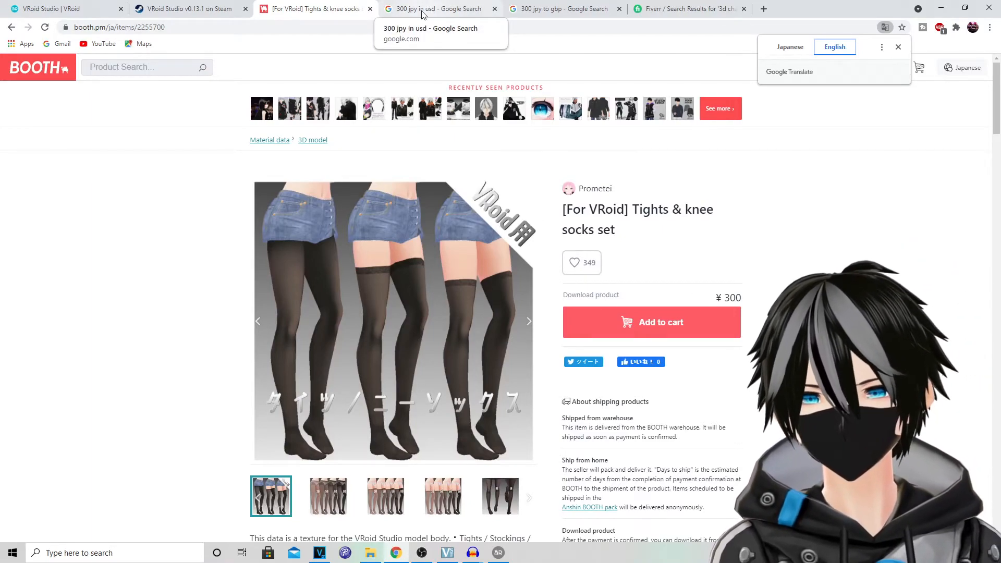
View the Google conversion of 300 yen to 2.74 US dollars, then return to the Fiverr results
click(436, 8)
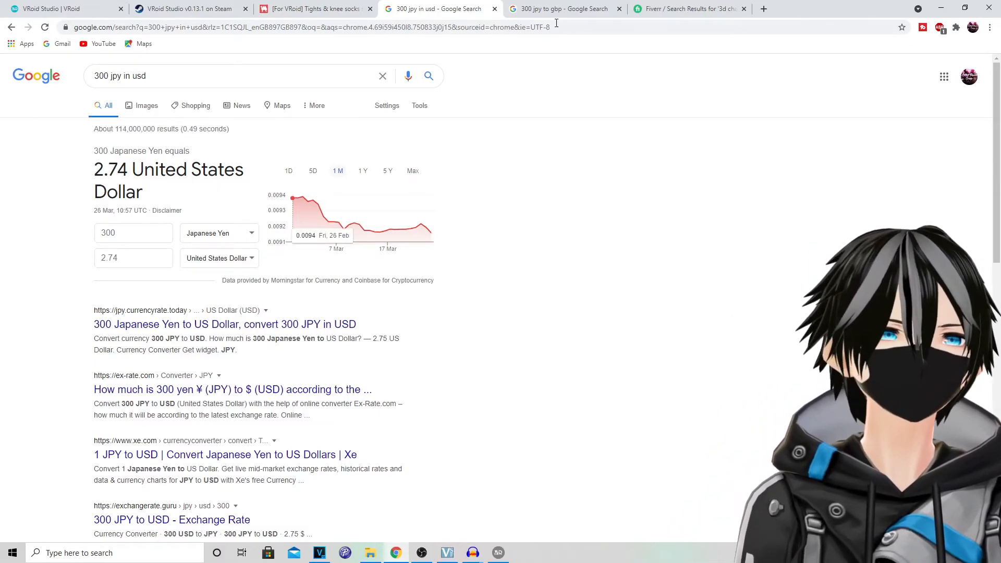
click(565, 8)
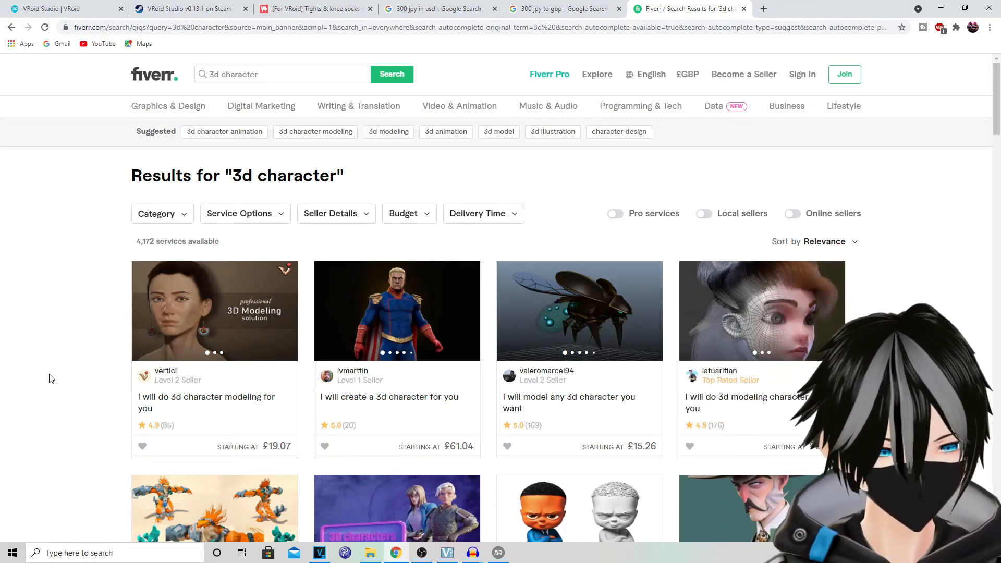
Browse down the Fiverr '3d character' gigs to reach the £41.96 3d vtuber character listing
scroll(down, 3)
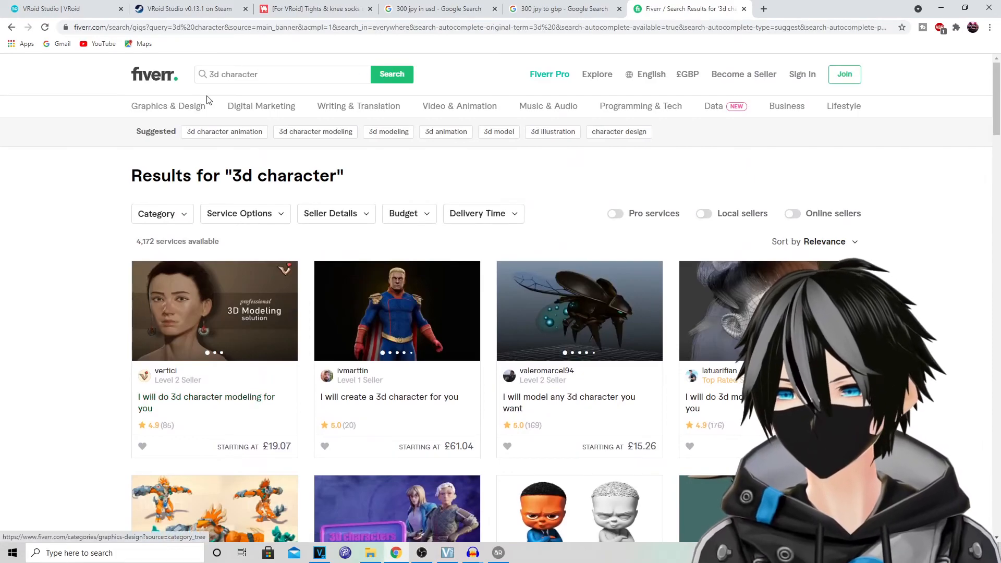
scroll(down, 3)
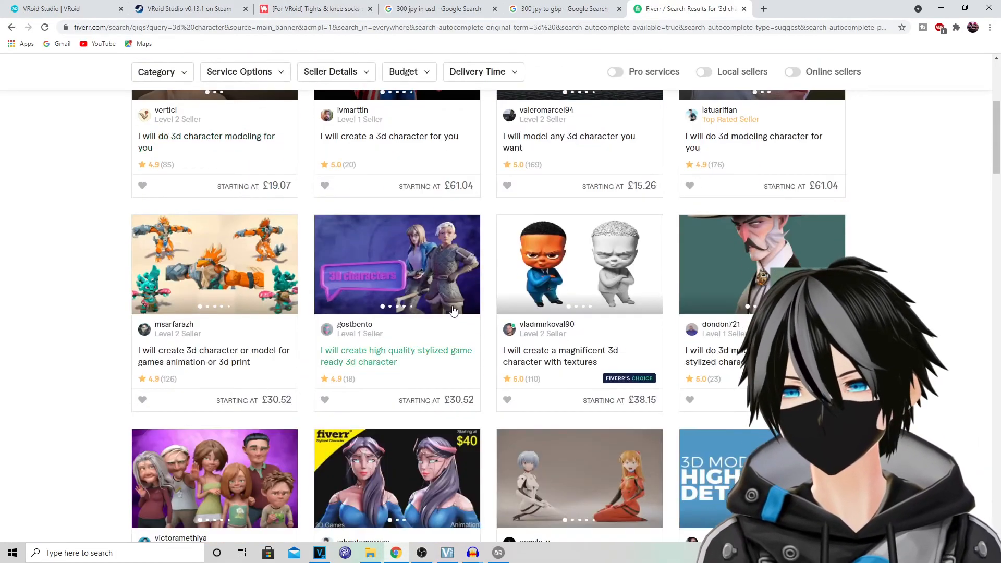
scroll(down, 3)
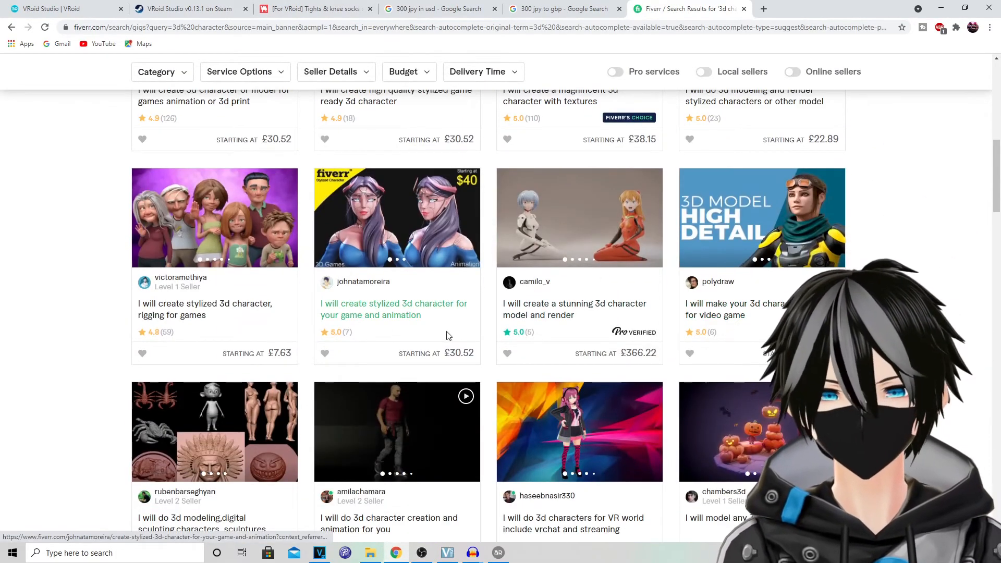
mouse_move(581, 244)
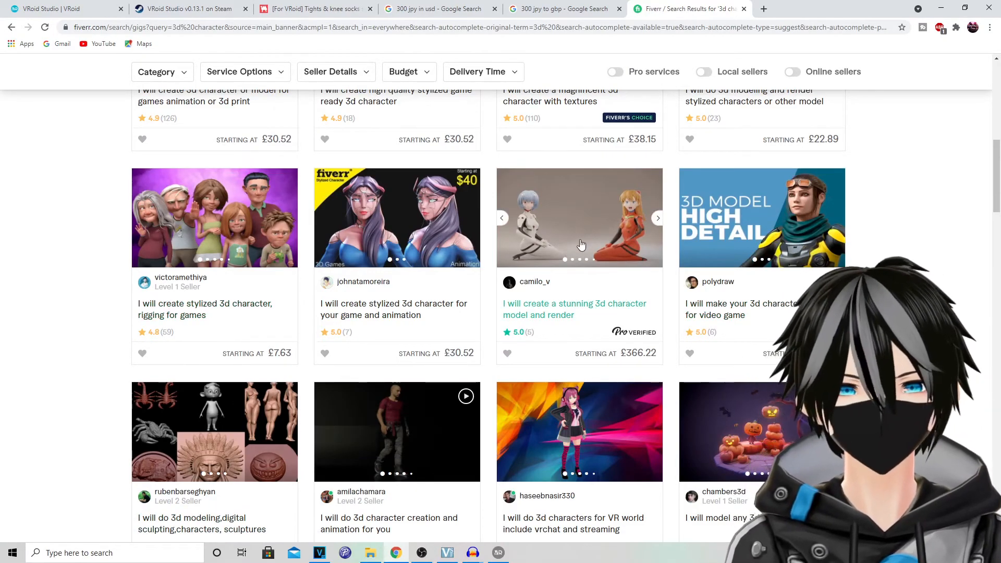
scroll(down, 3)
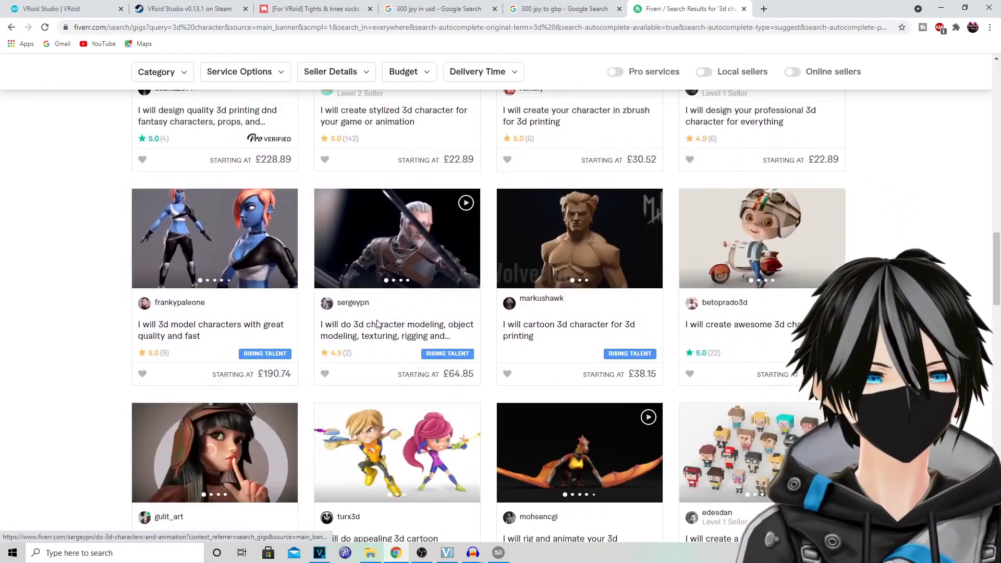
scroll(down, 3)
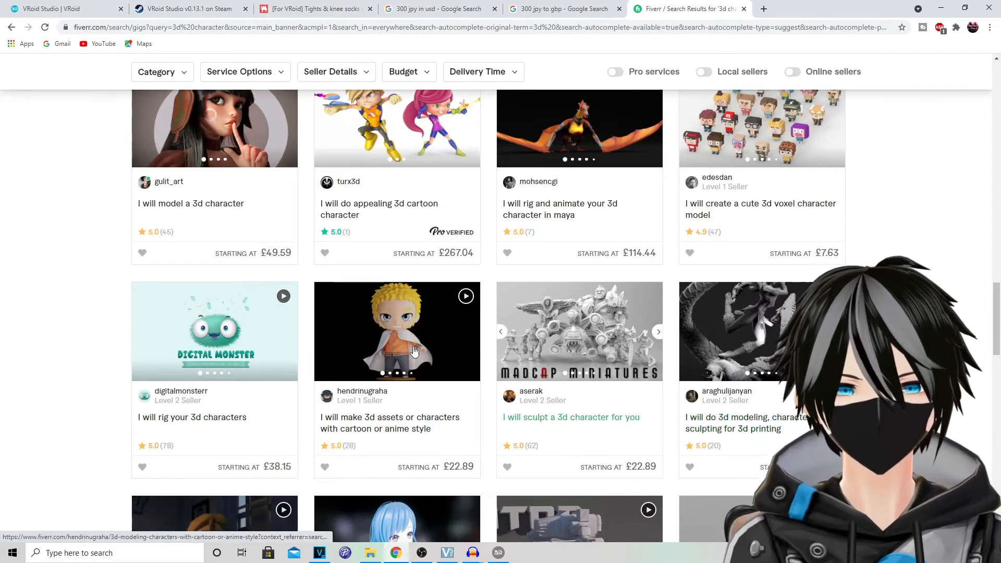
scroll(down, 3)
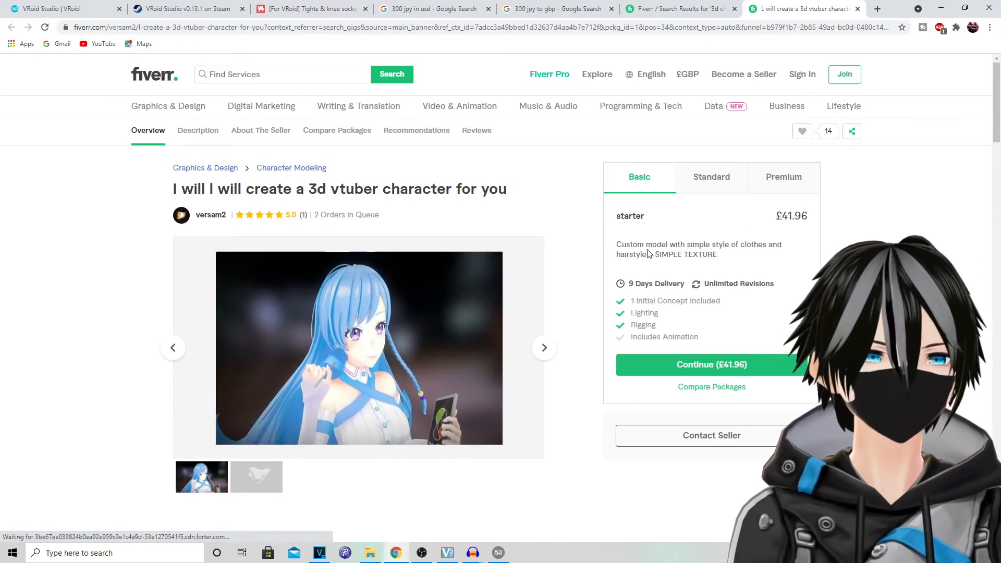
Compare the Basic £41.96, Standard £61.04 and Premium £137.33 package prices and features
click(711, 178)
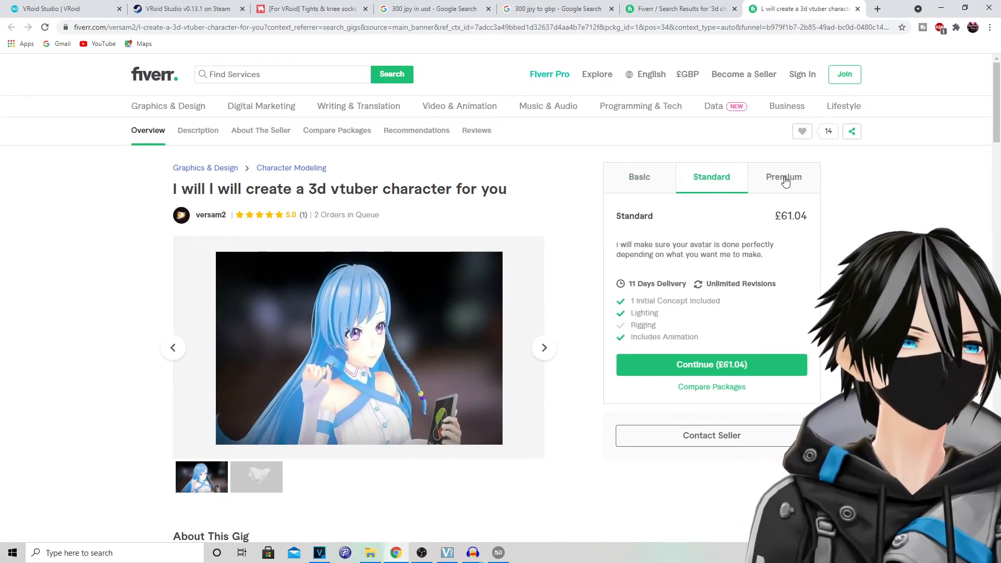
click(638, 177)
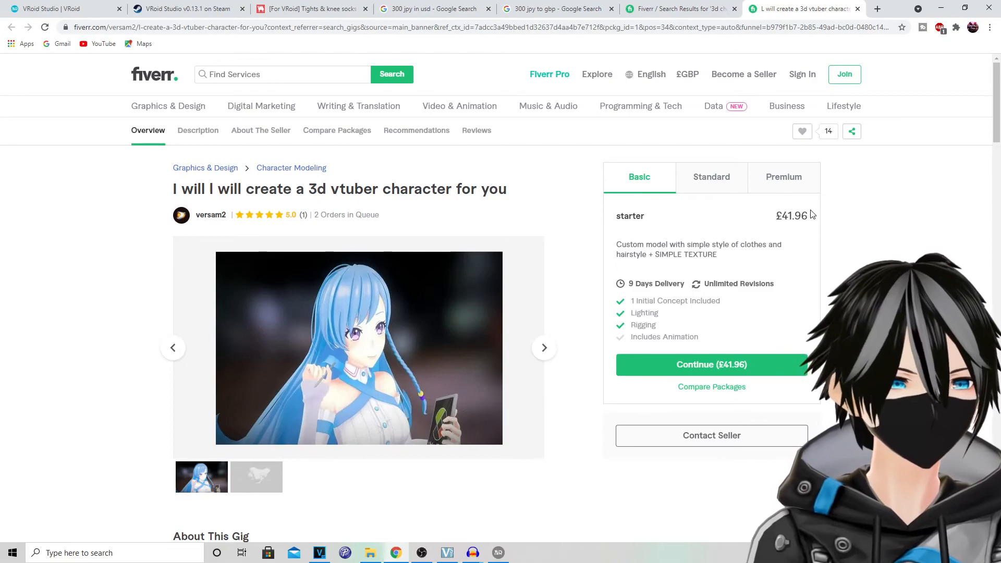
click(783, 177)
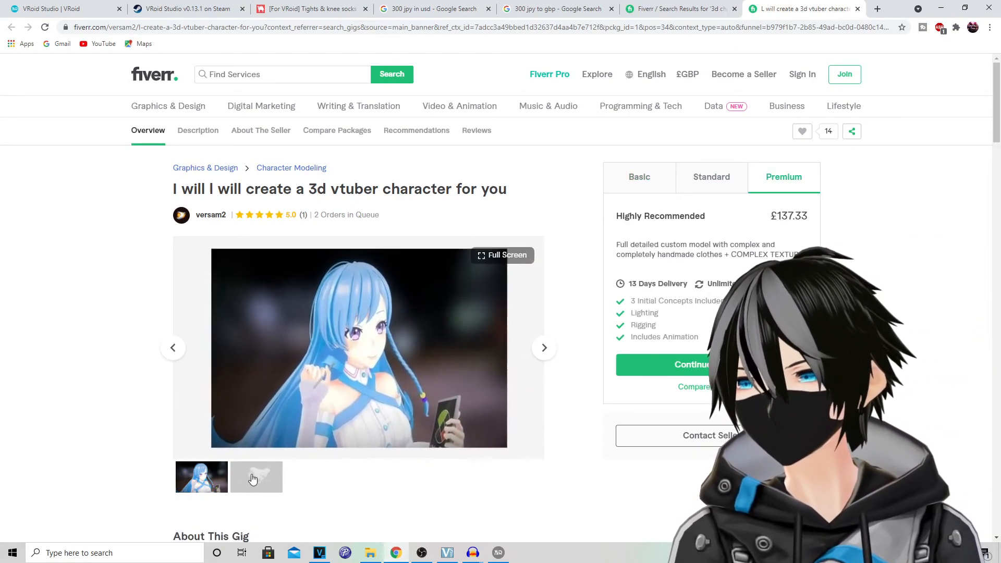
scroll(down, 3)
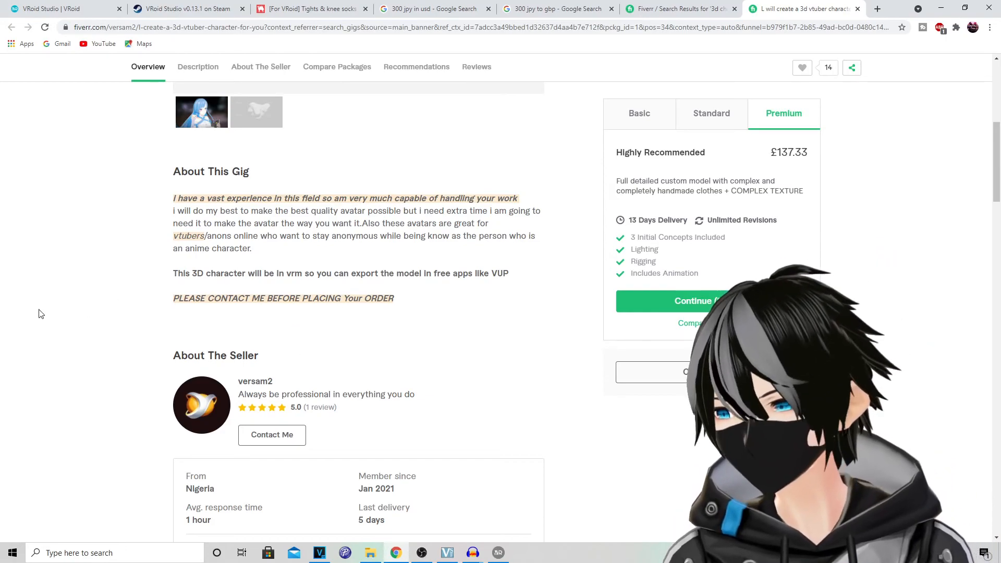
Read the gig description, seller details and the five-star review
click(197, 66)
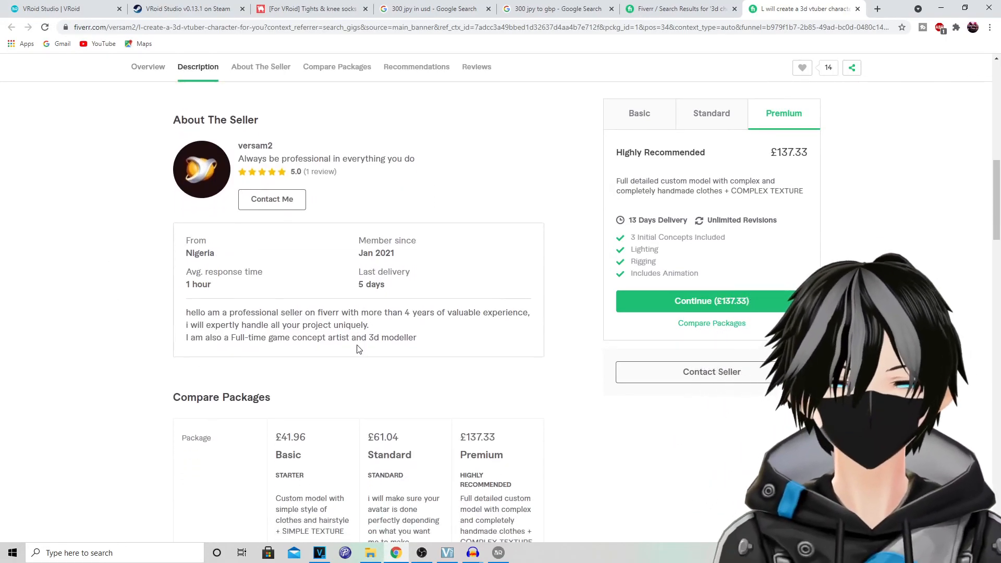
click(261, 66)
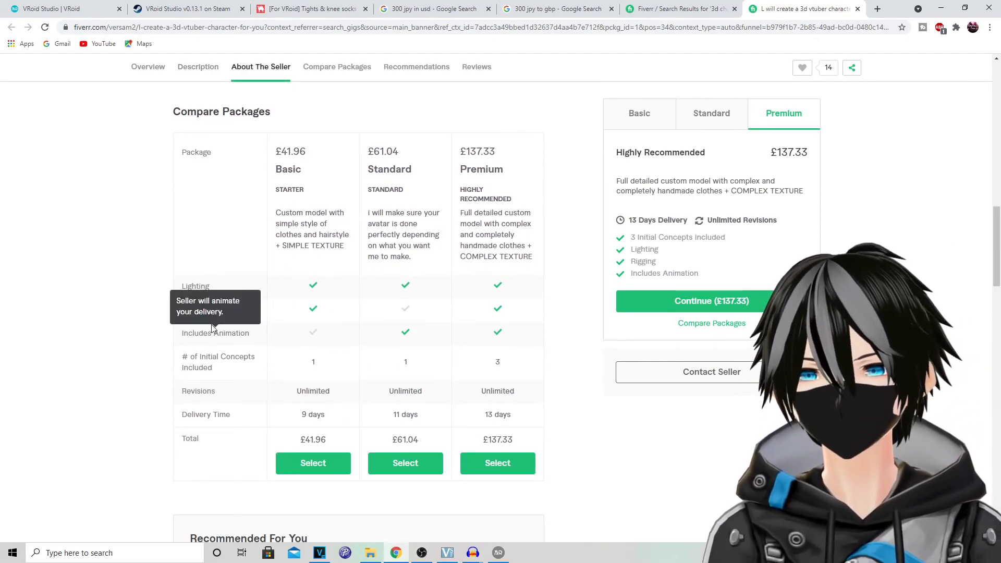
scroll(down, 3)
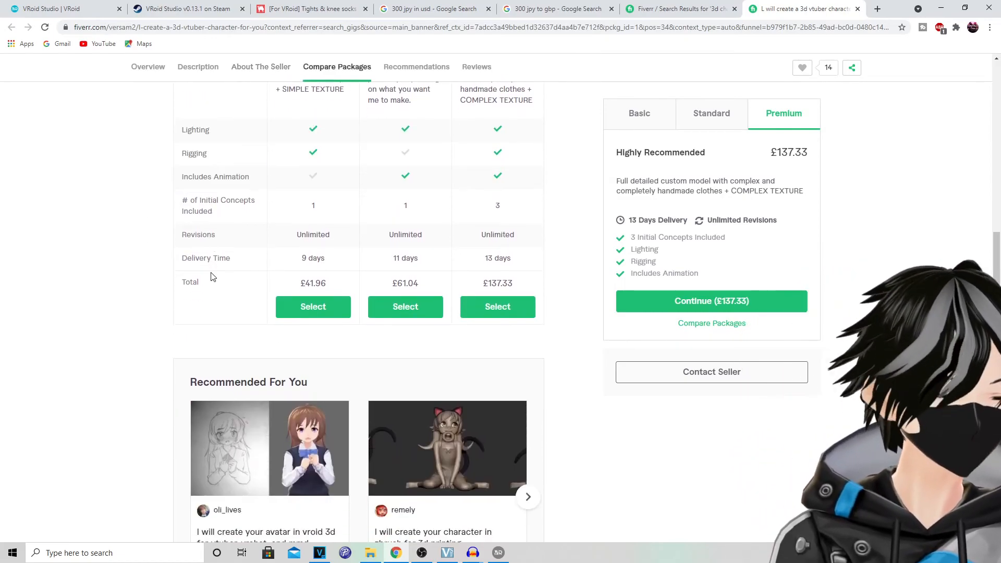
scroll(down, 3)
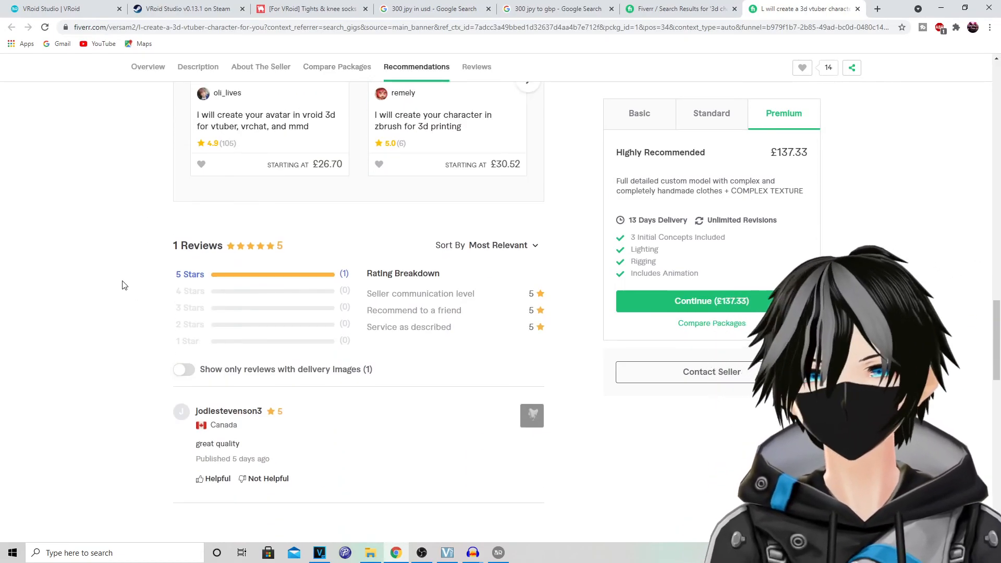